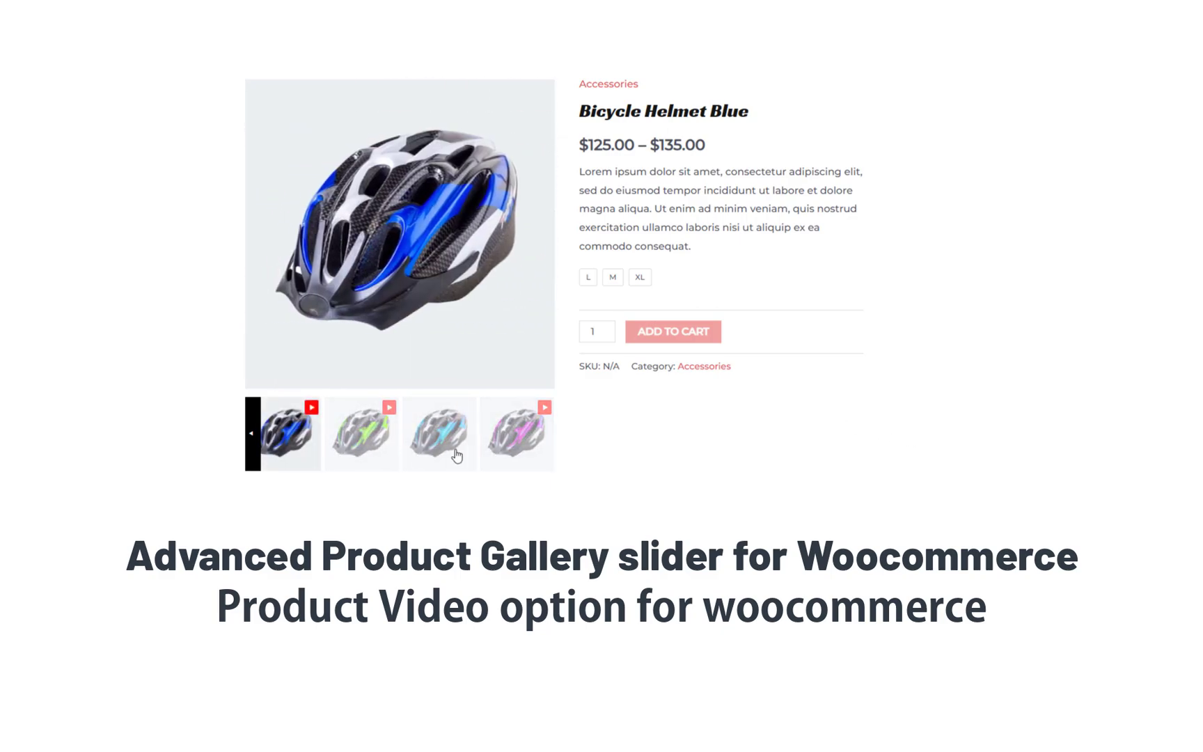
Browse the demo product gallery and play its video in the lightbox
click(439, 432)
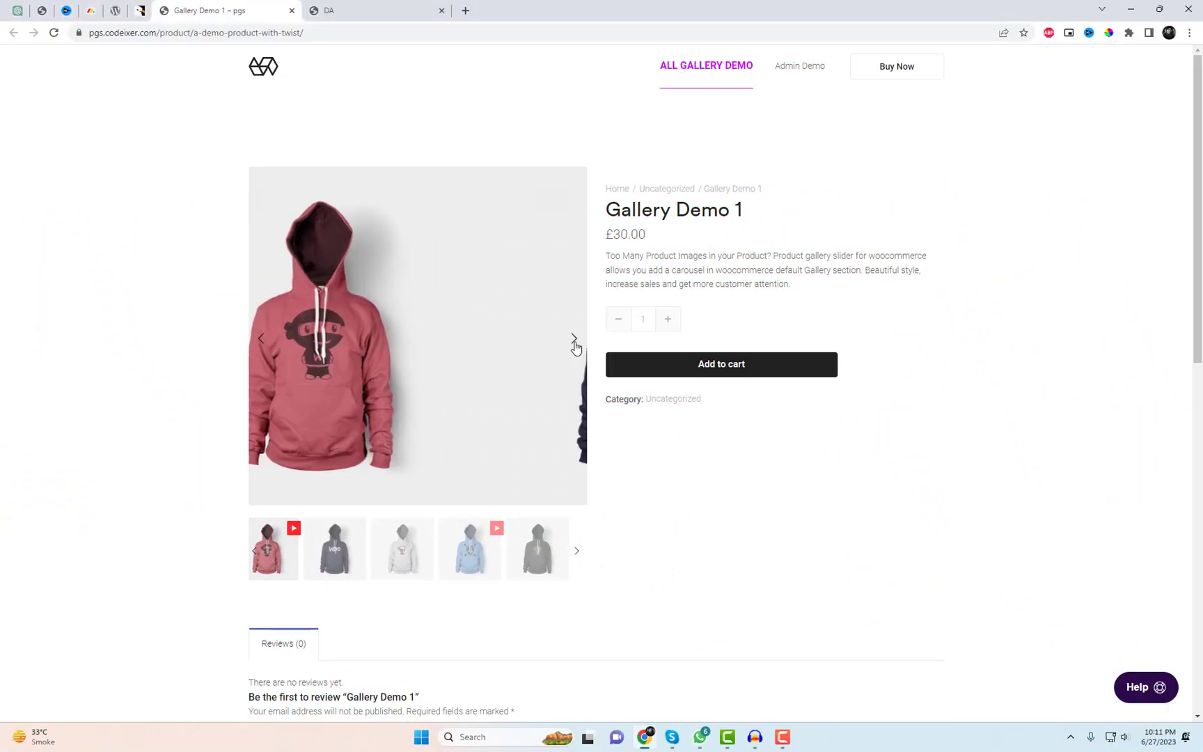
click(574, 338)
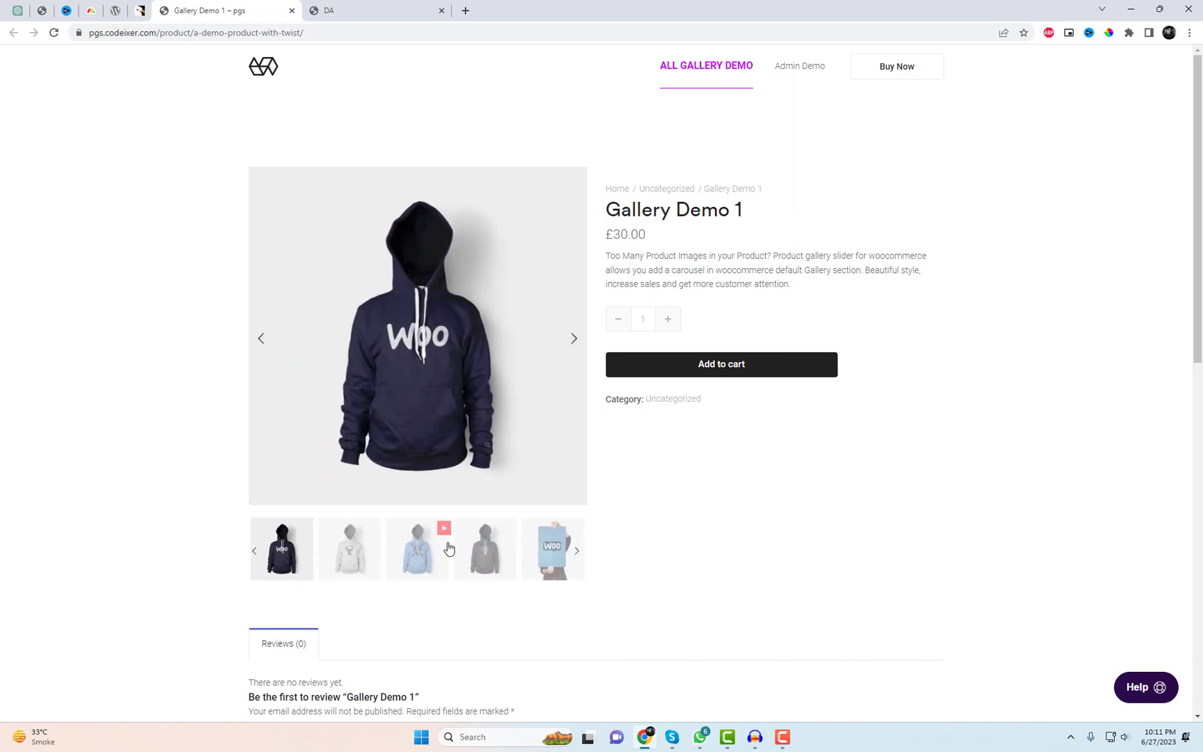
click(444, 528)
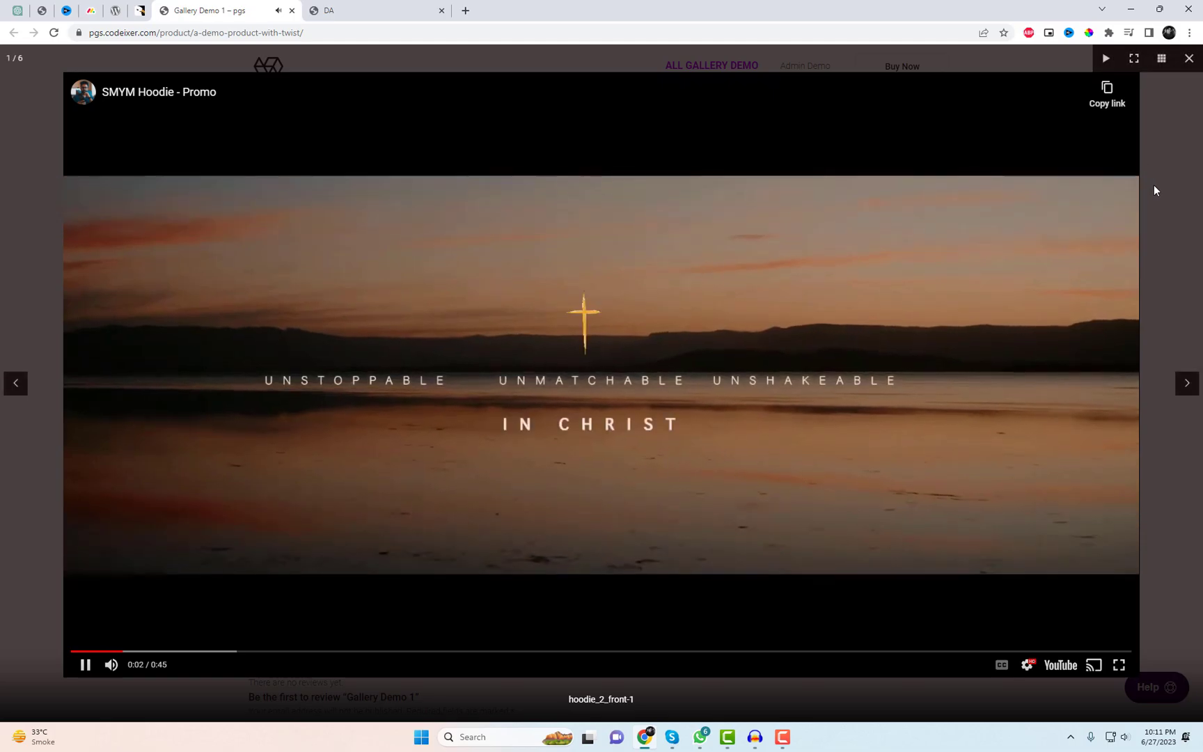
click(1188, 58)
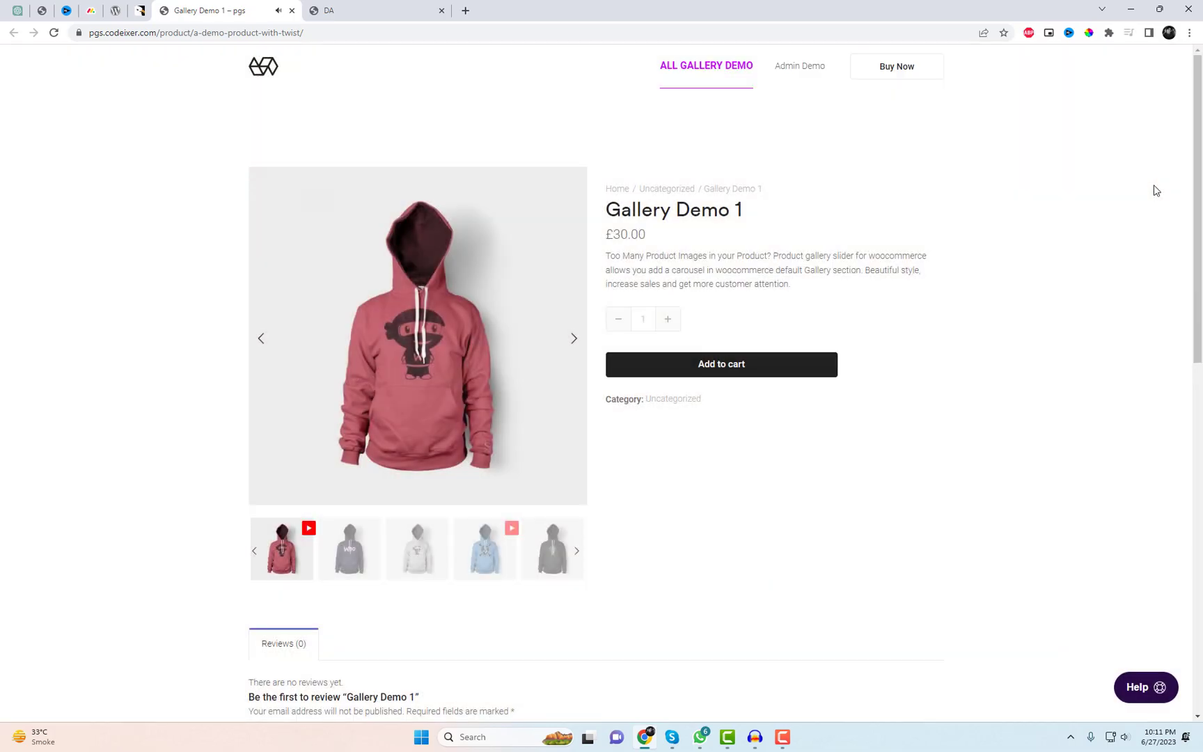
From the dashboard, open the Bicycle Helmet Blue product page and try another helmet colour
click(376, 10)
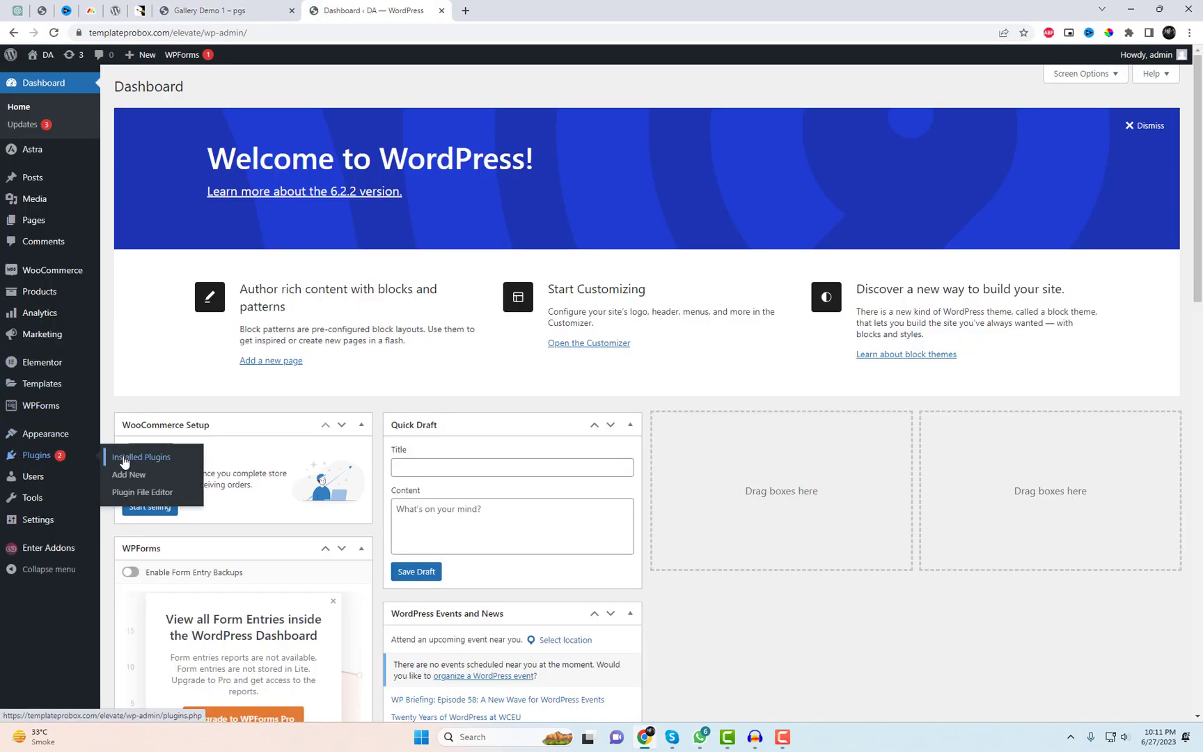
click(141, 458)
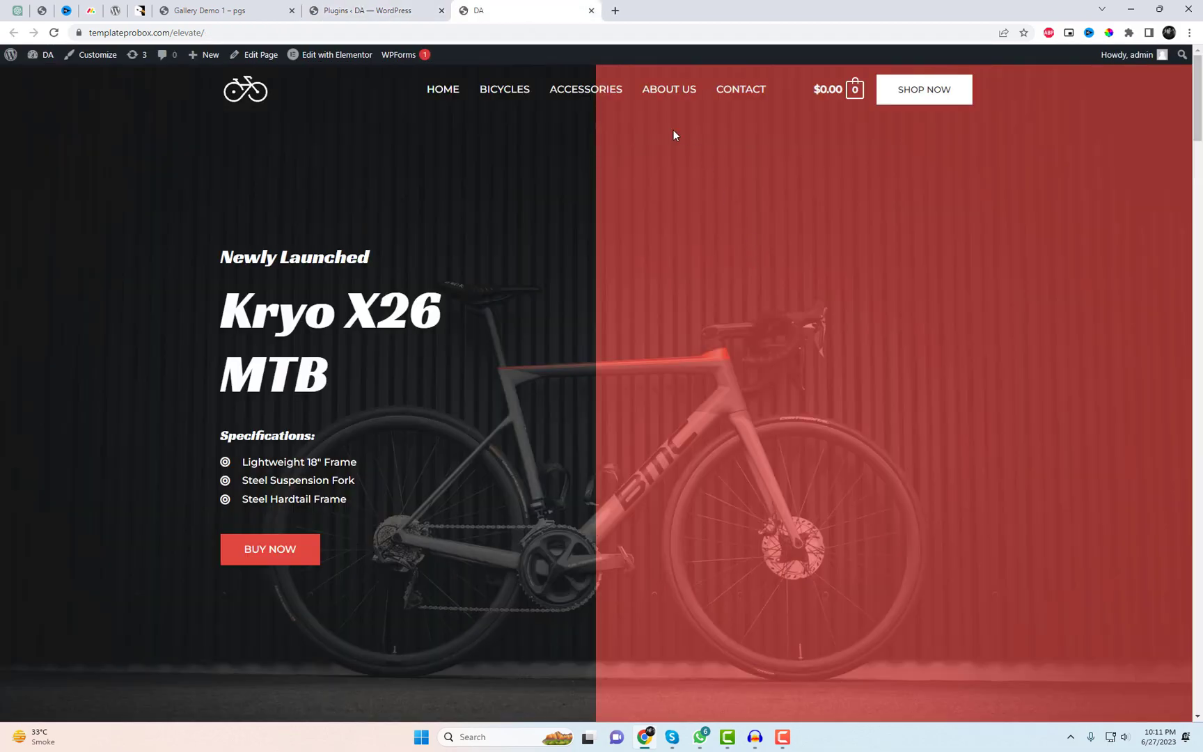
click(585, 90)
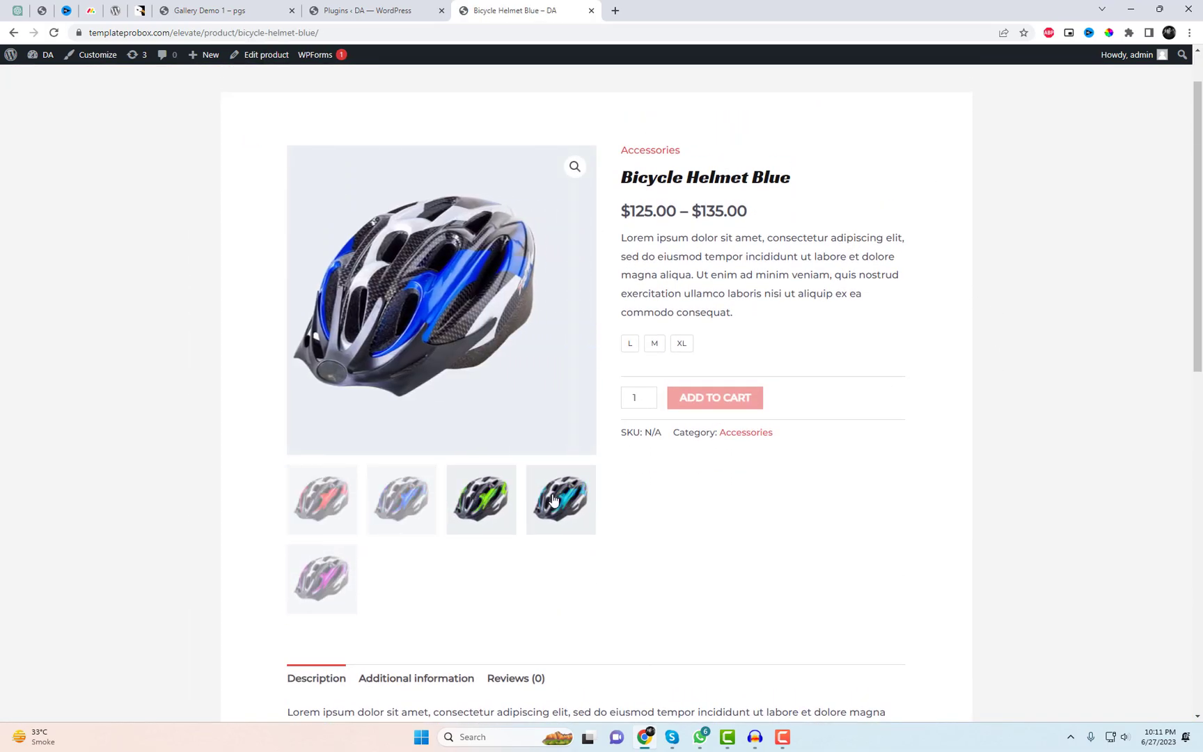
click(321, 578)
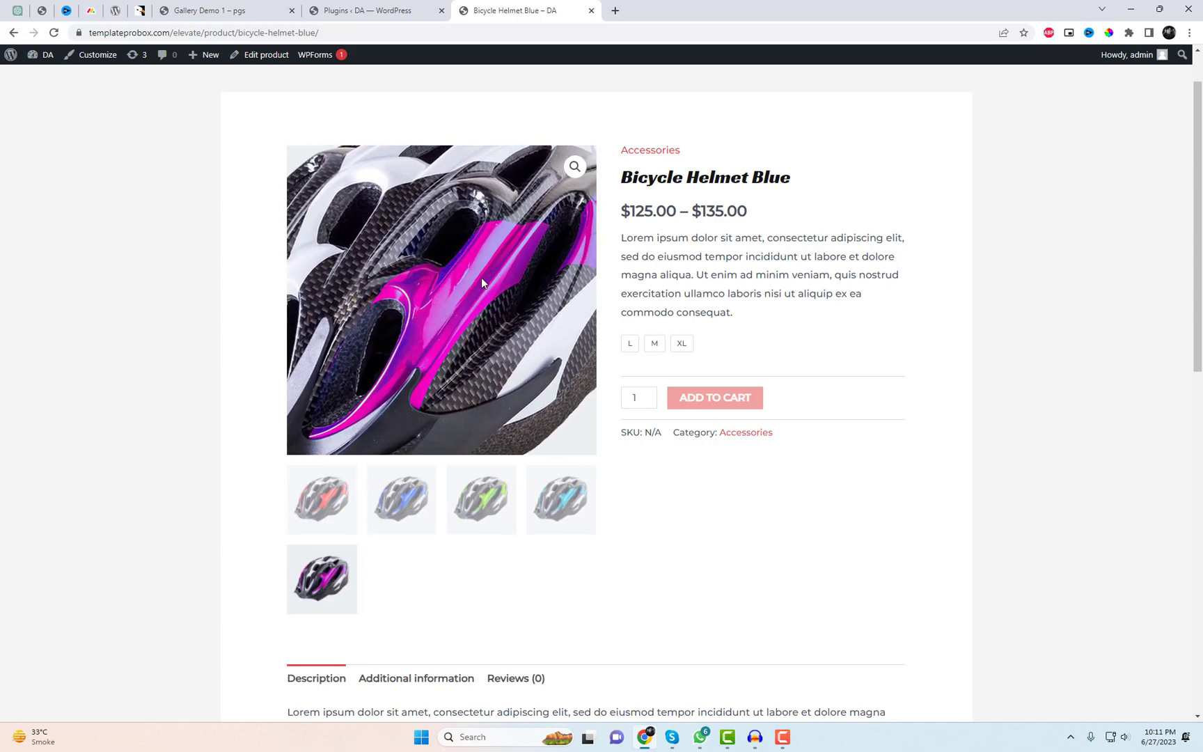
Activate Product Gallery Slider for WooCommerce PRO, then reload the helmet page and try the slider
click(375, 10)
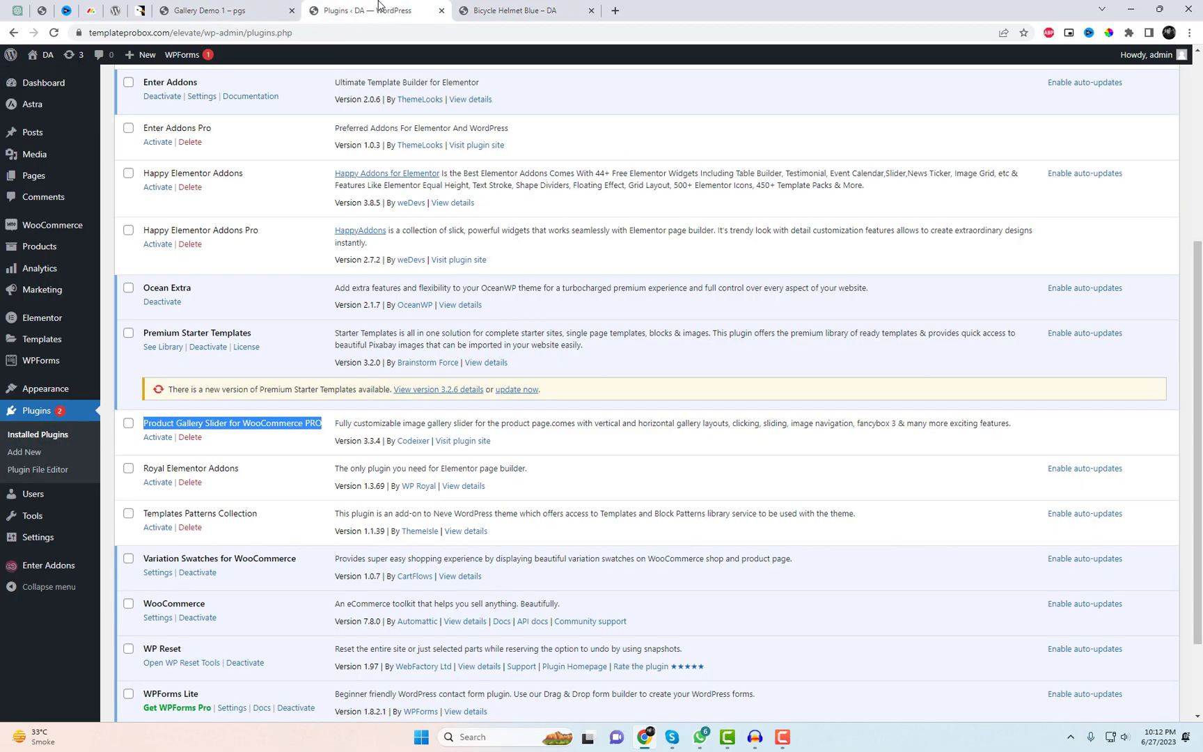
click(158, 437)
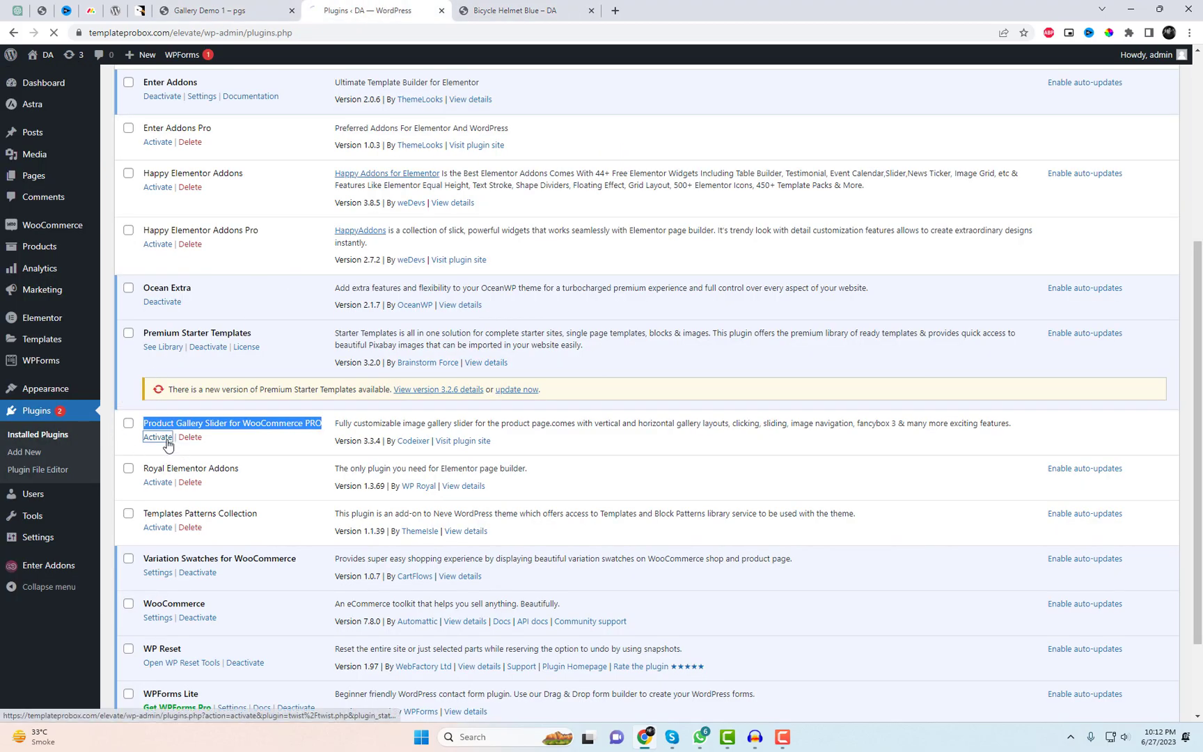
mouse_move(572, 432)
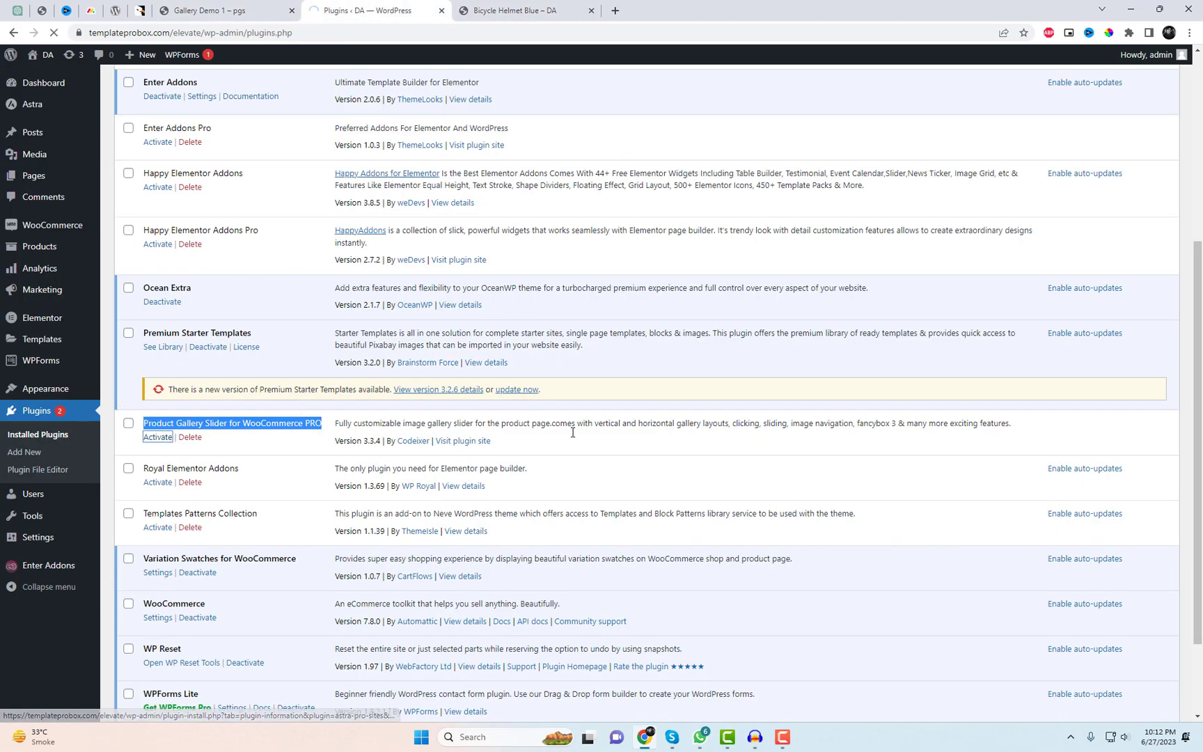
click(157, 437)
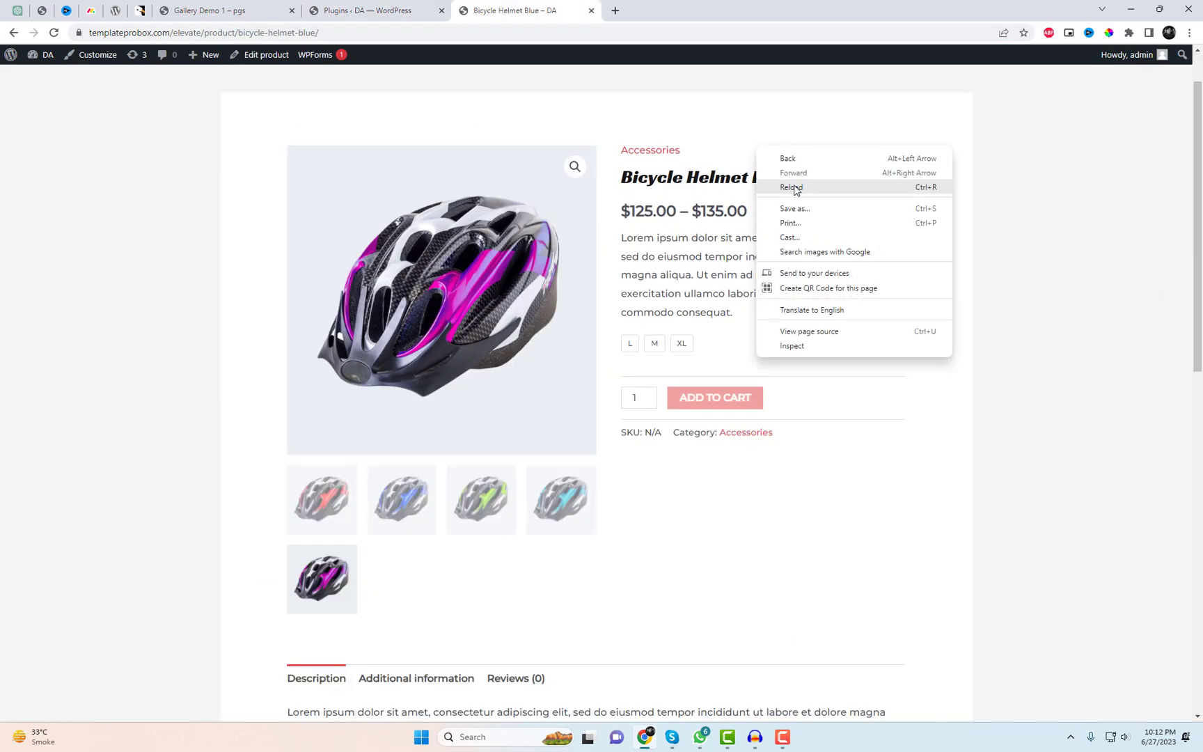
click(791, 188)
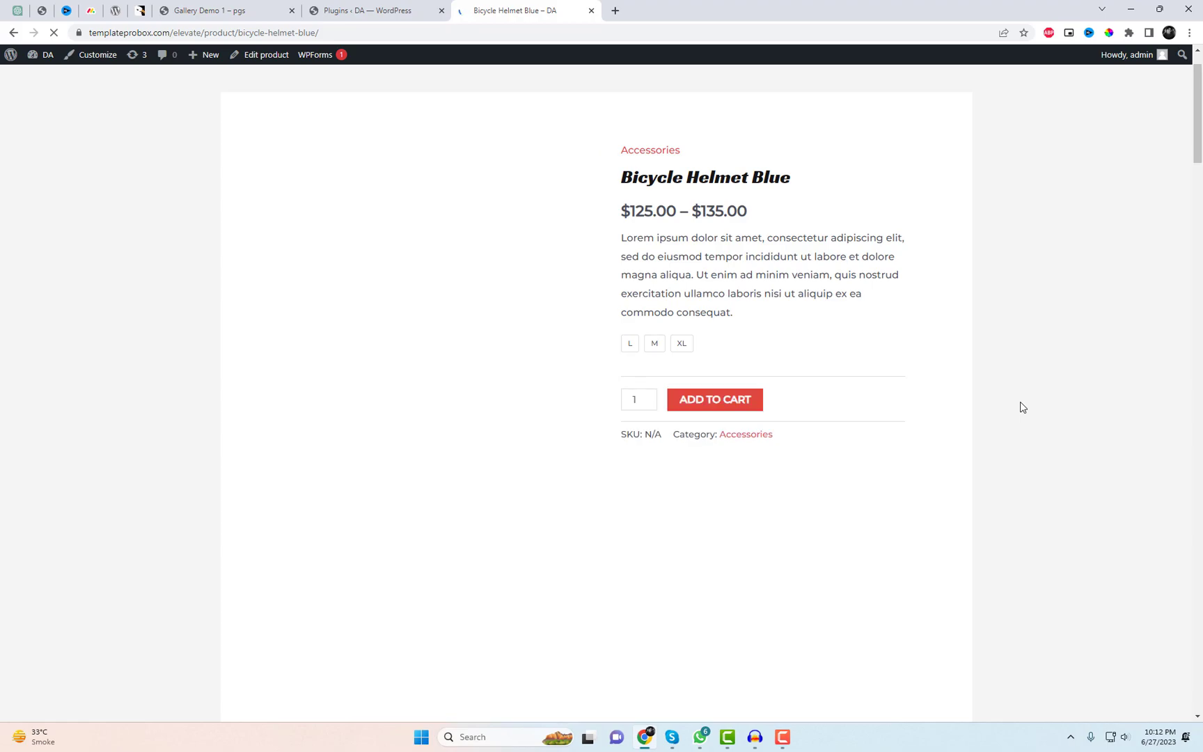
scroll(down, 3)
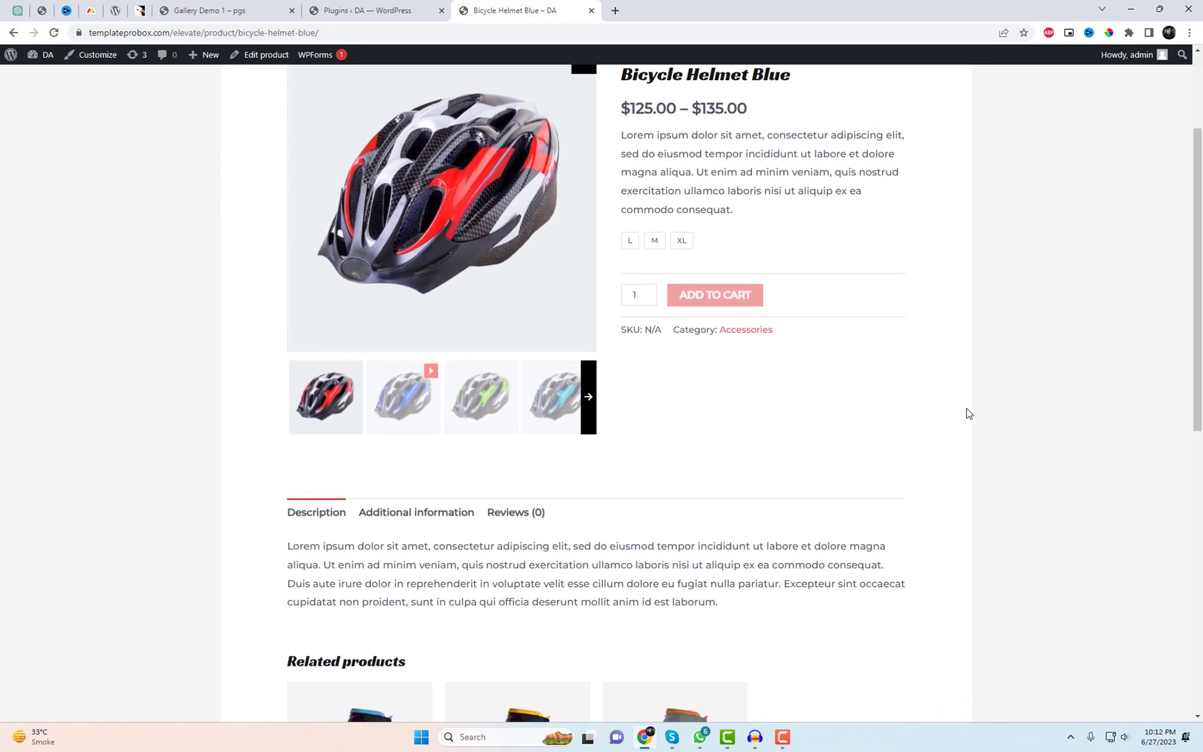
click(587, 397)
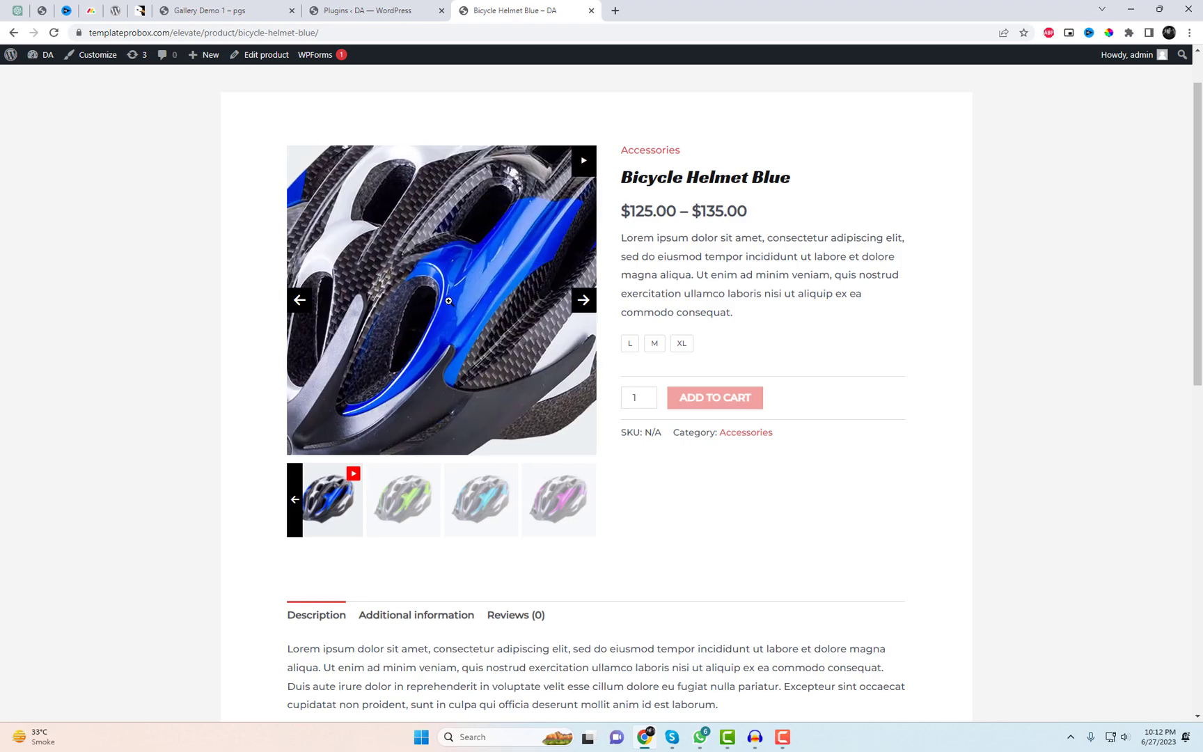
Open the slider plugin's general options, leaving infinite sliding off
click(375, 10)
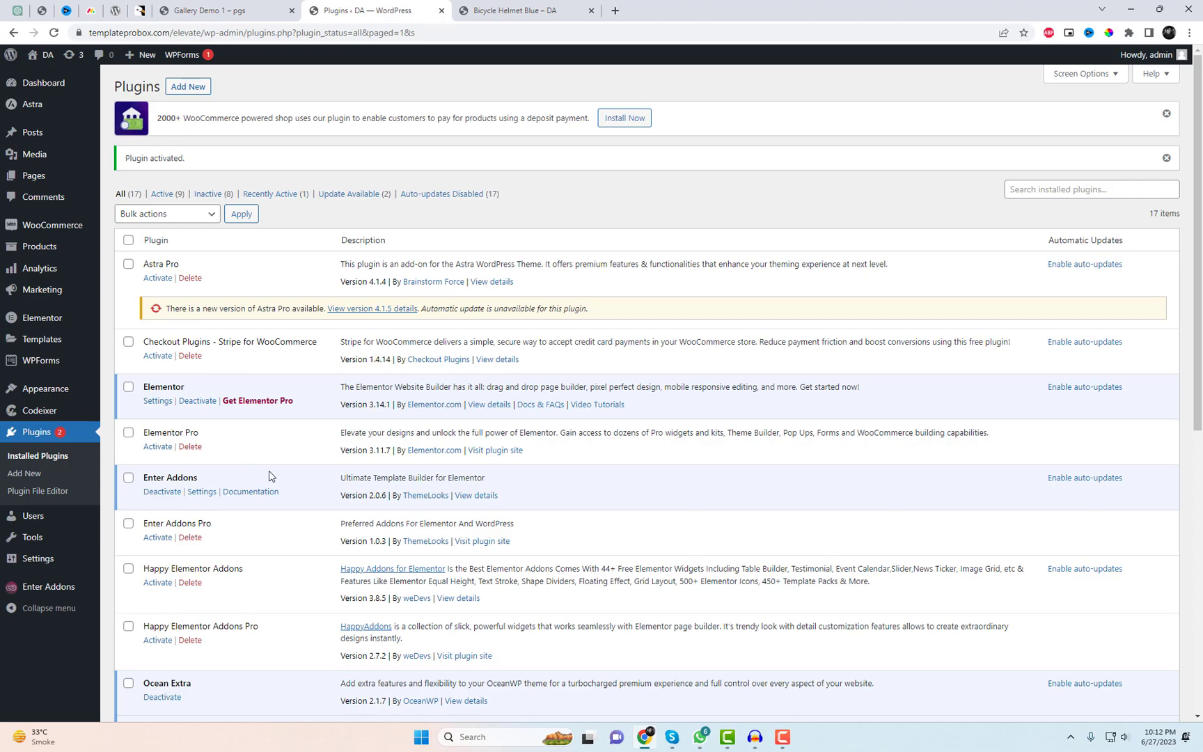
scroll(down, 3)
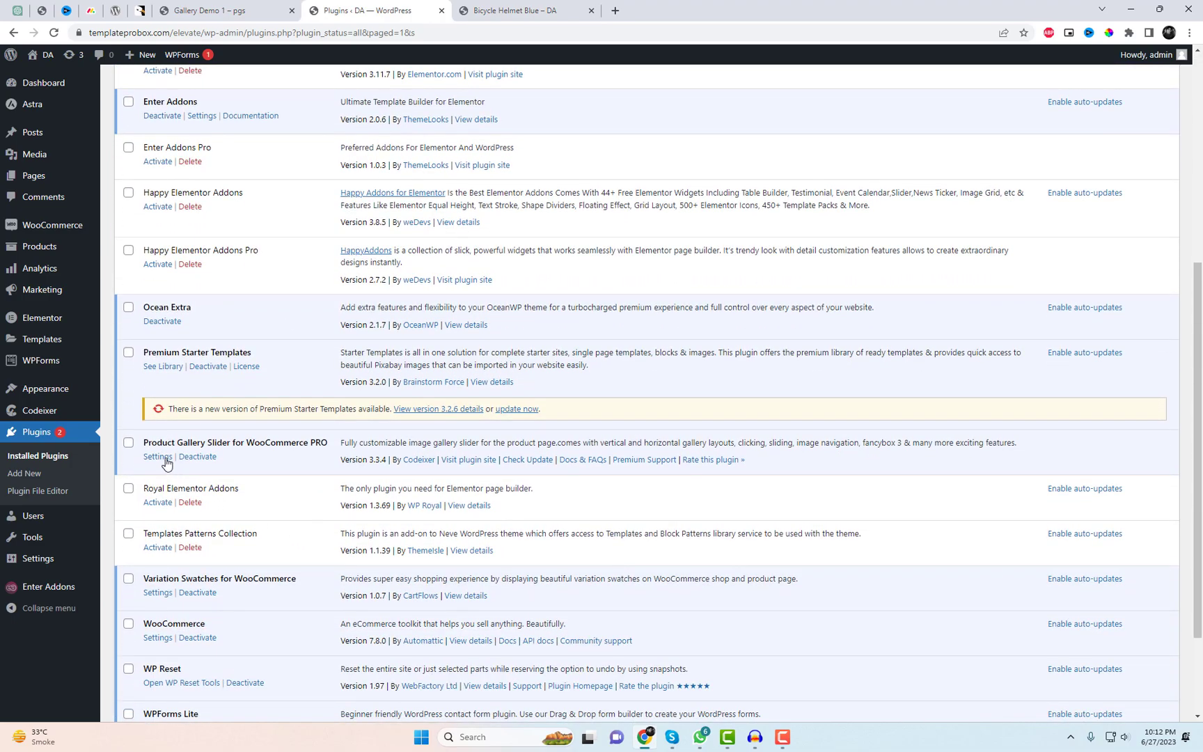
click(157, 457)
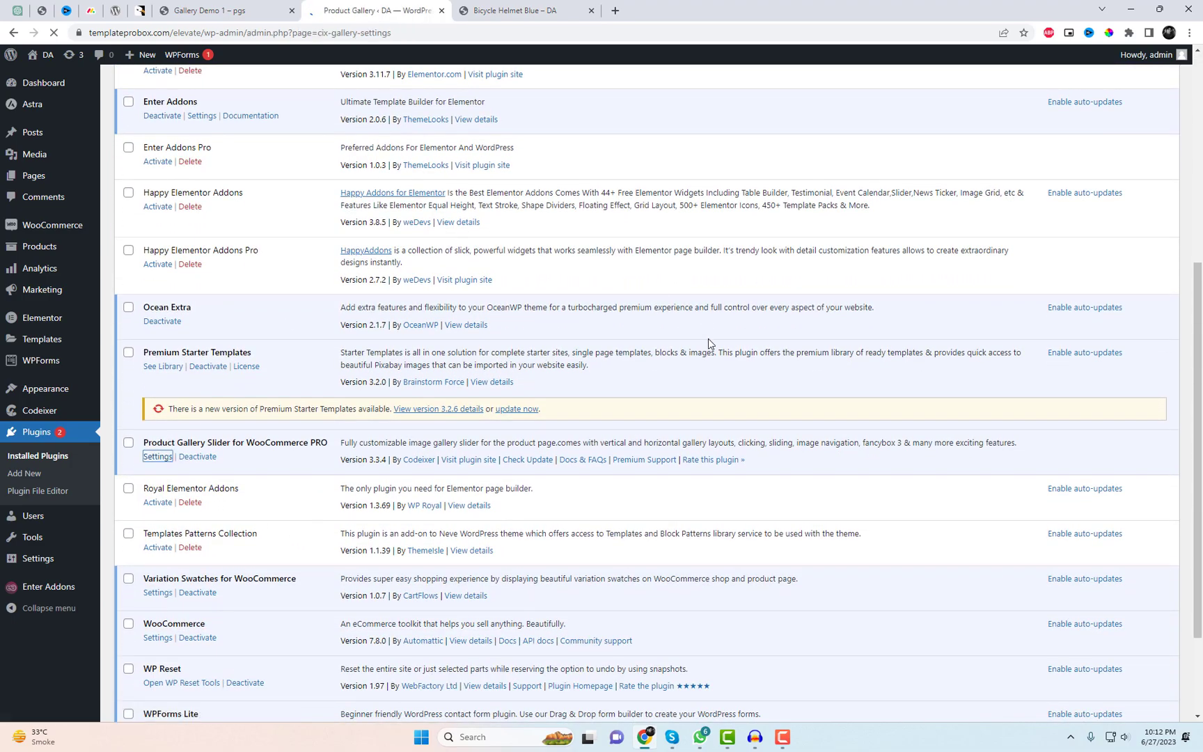
click(158, 457)
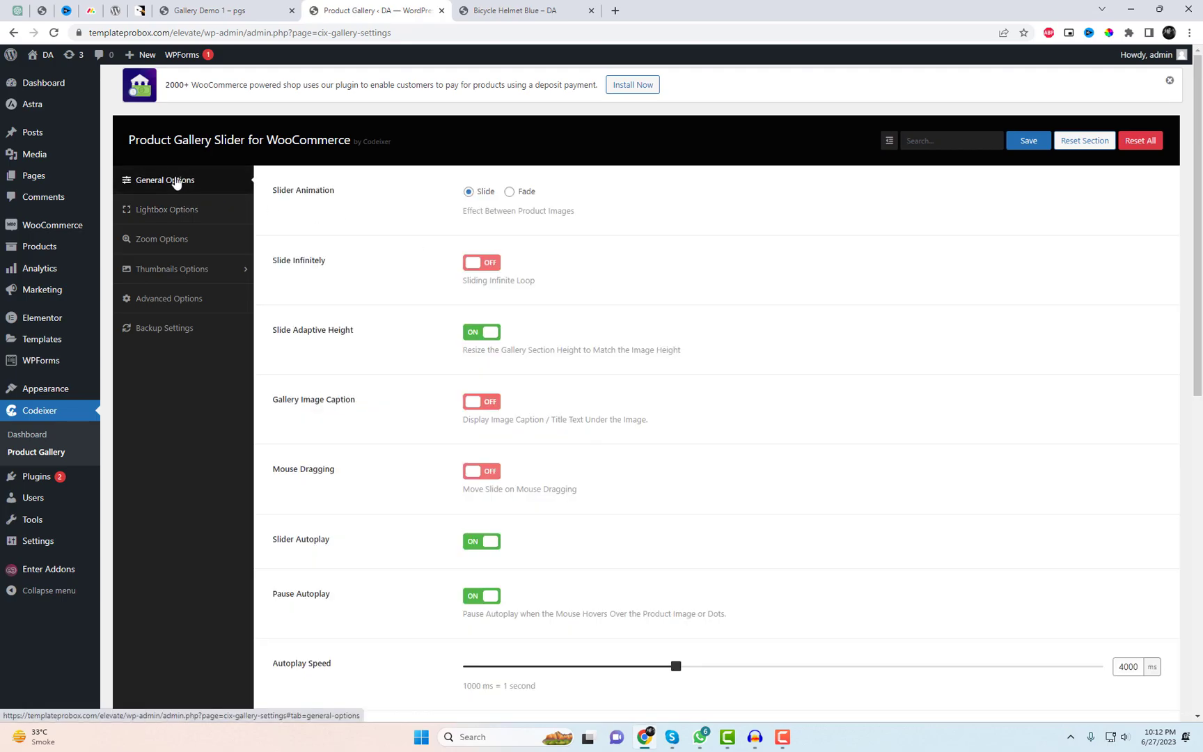
mouse_move(520, 216)
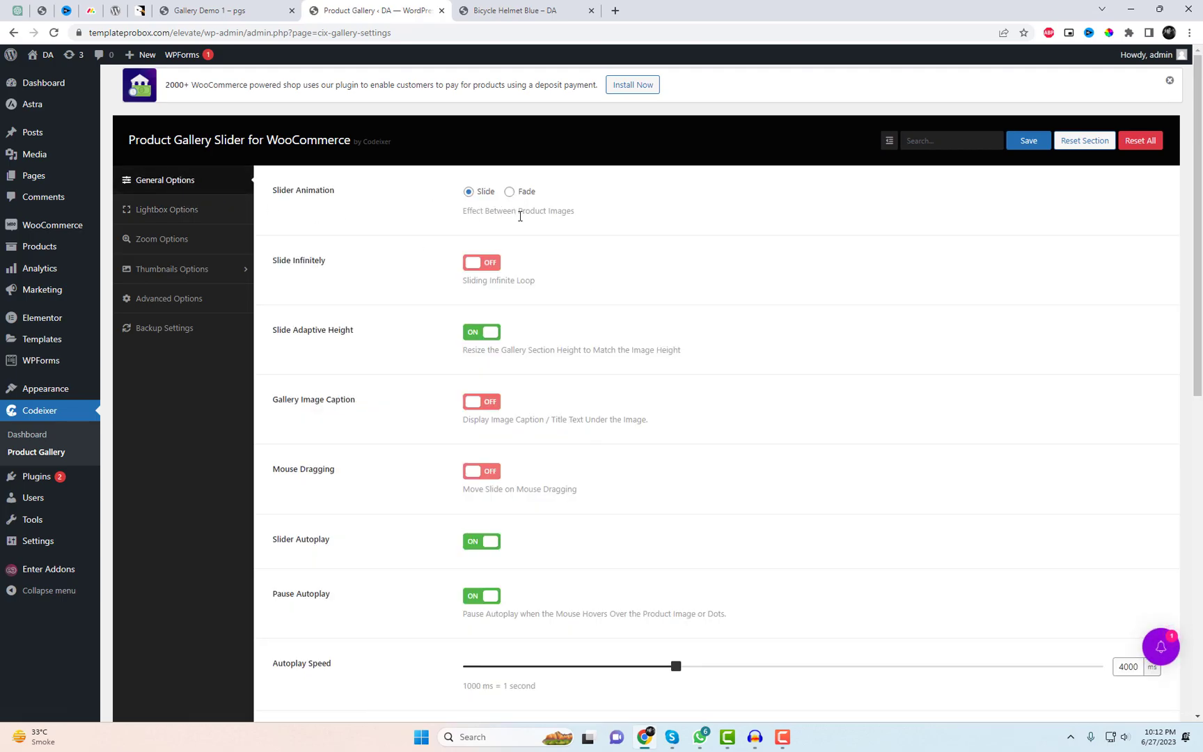
click(481, 262)
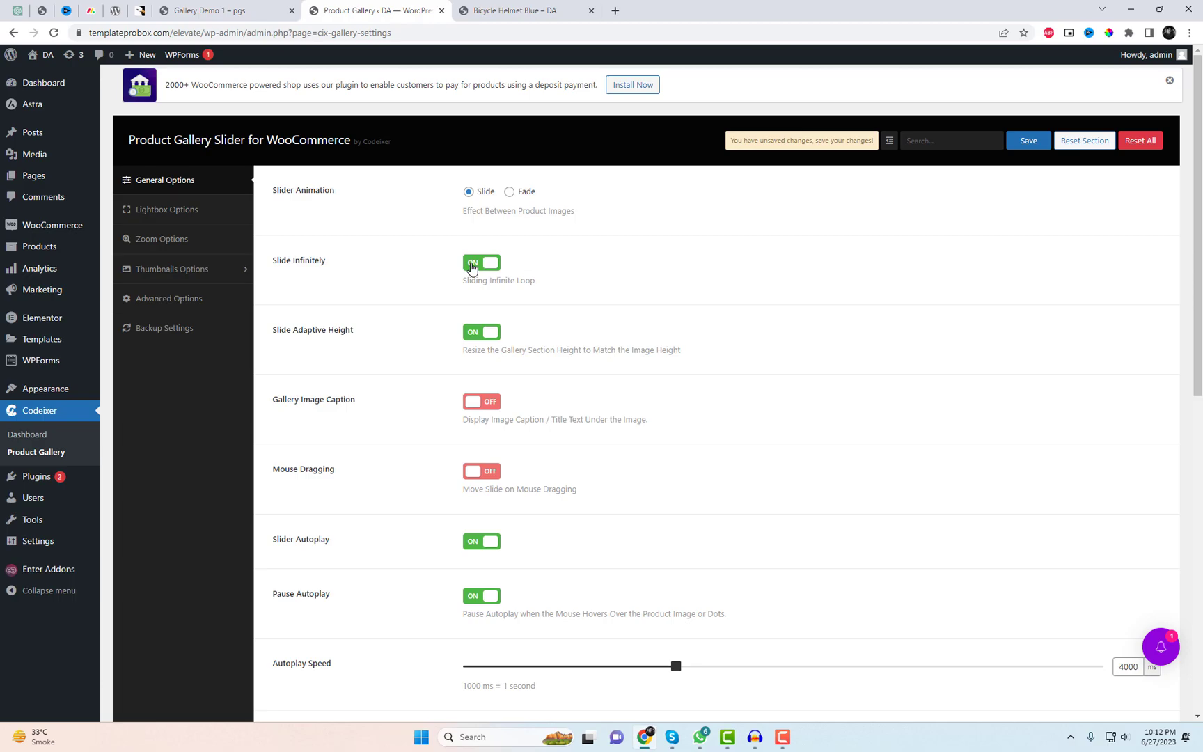
click(481, 262)
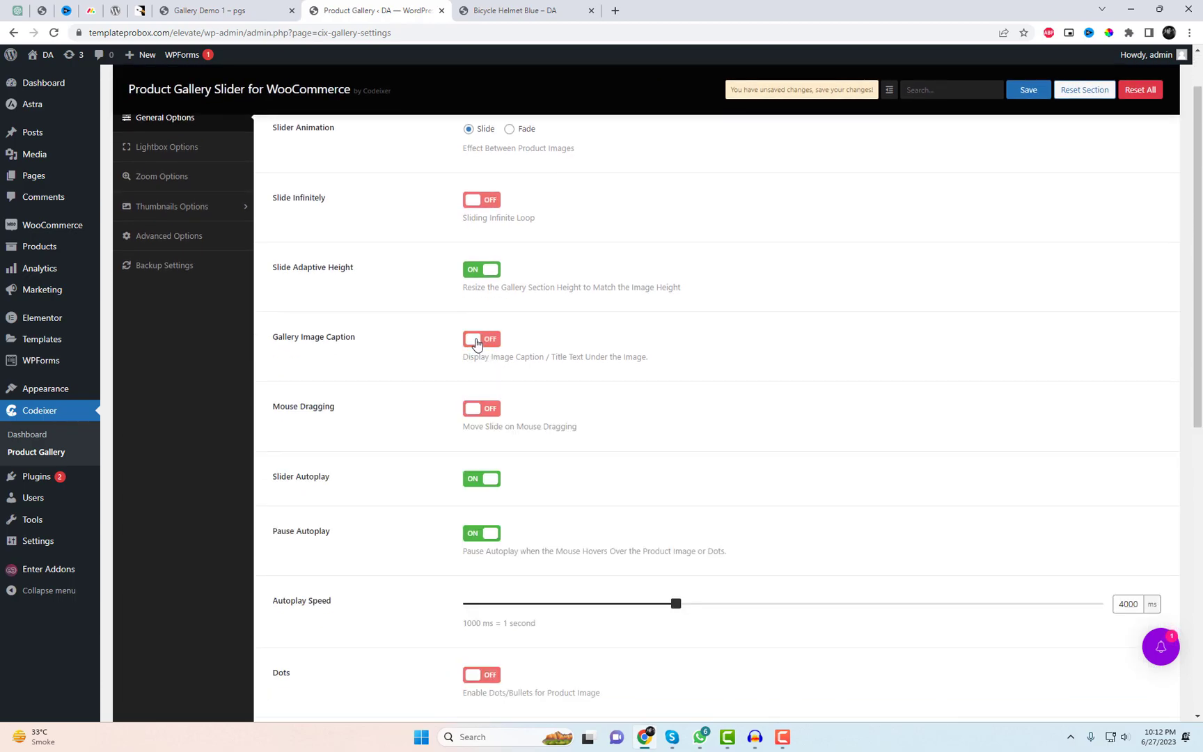
Enable dots, save the slider settings, and set lightbox thumbnails to Vertical
scroll(down, 3)
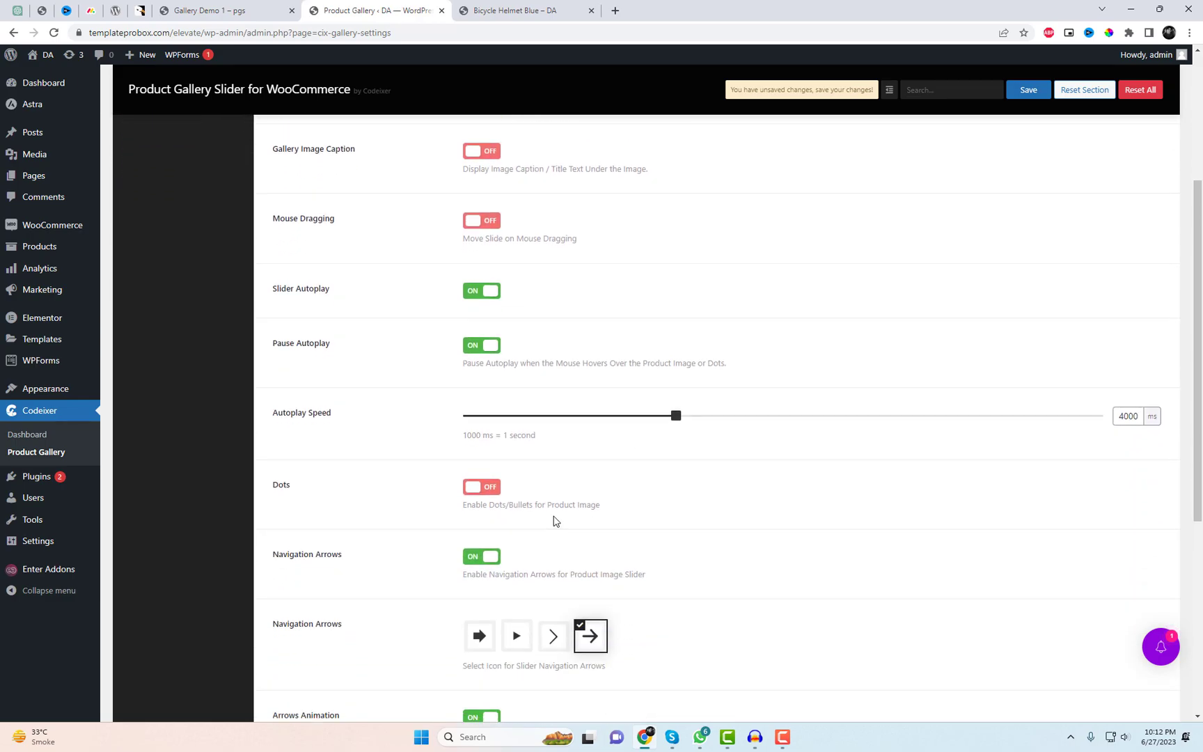
click(481, 486)
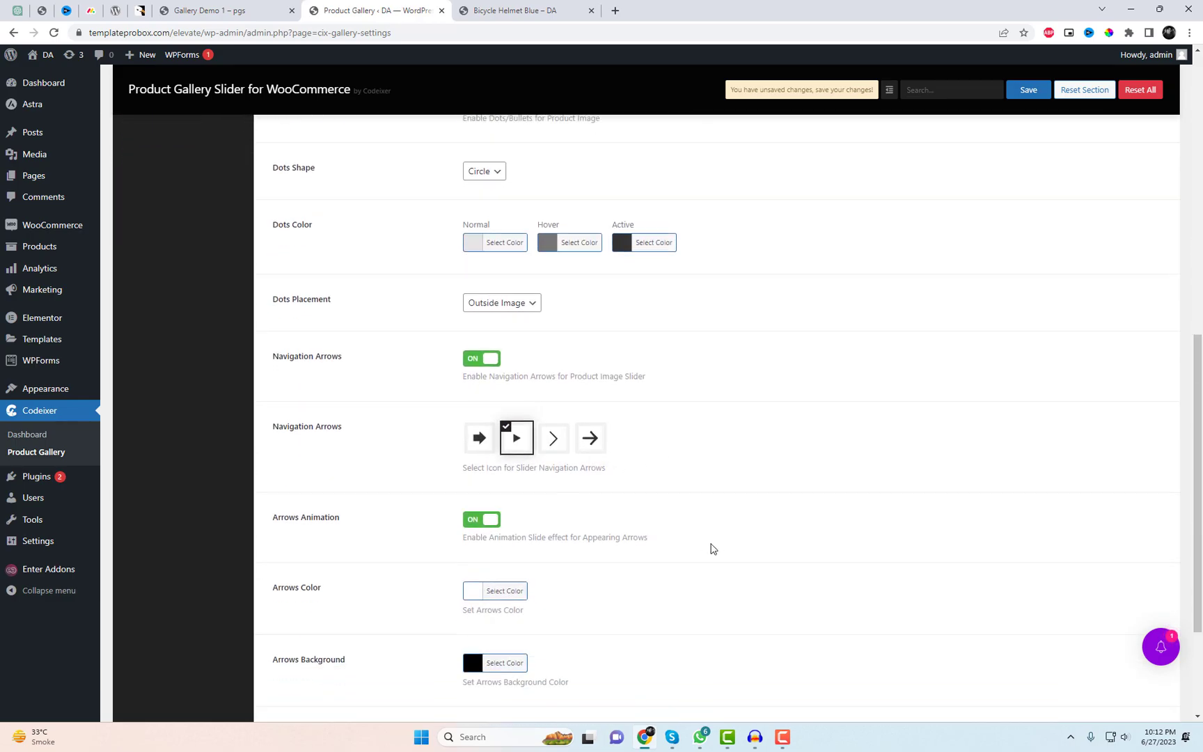
scroll(down, 3)
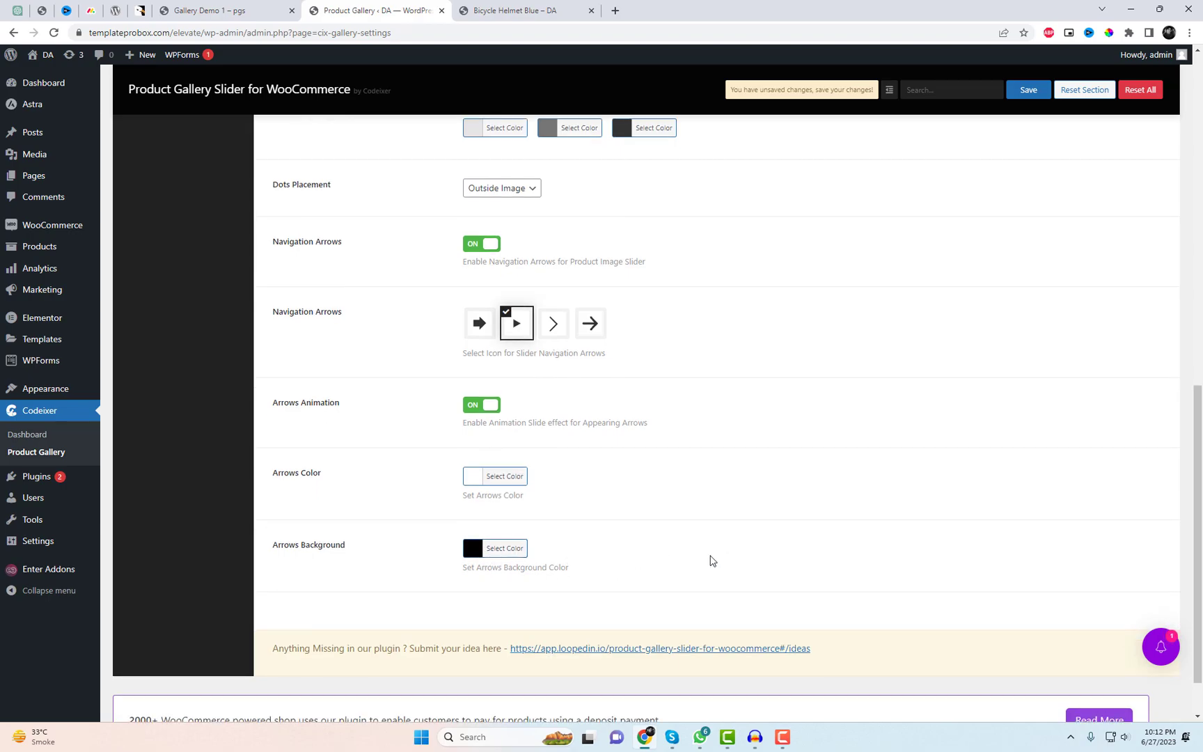
scroll(up, 3)
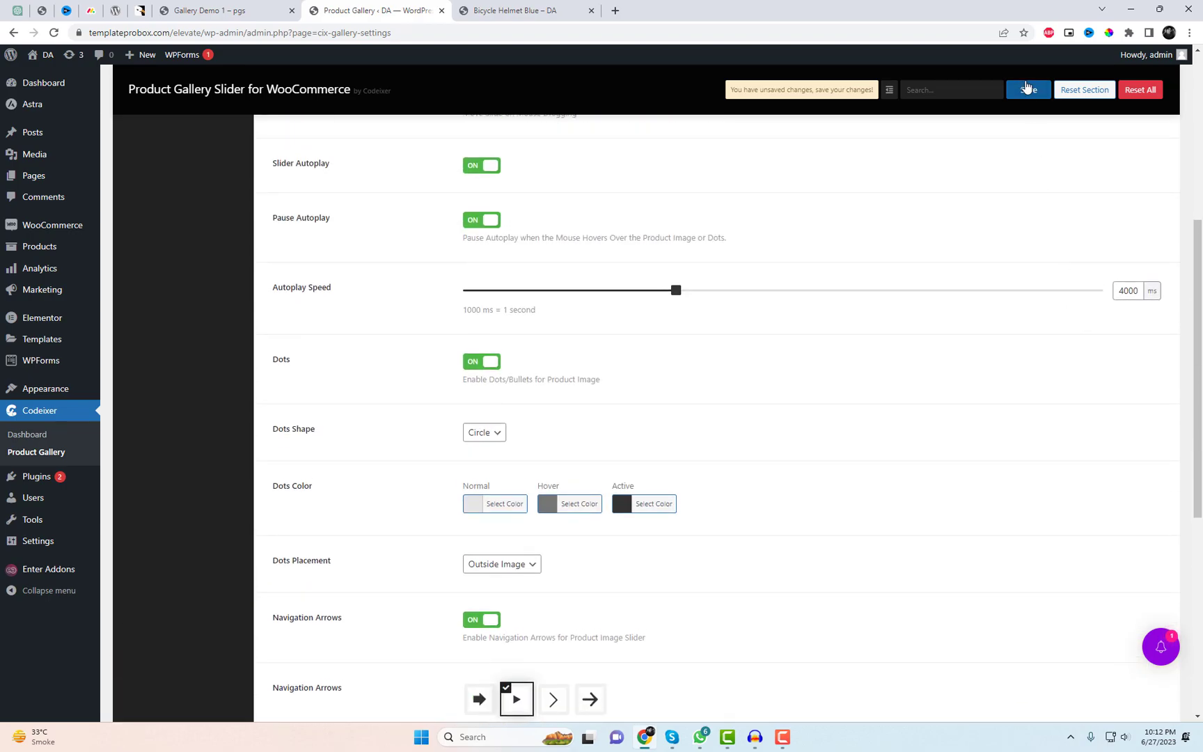
click(1028, 89)
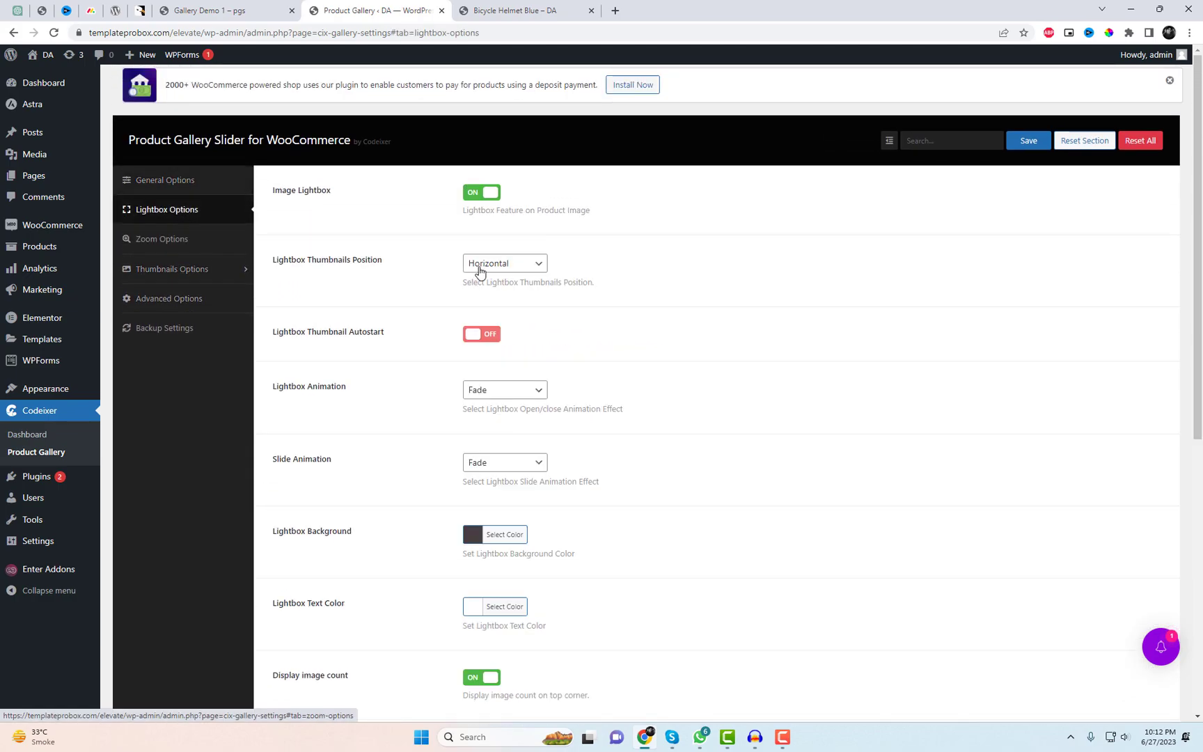
click(505, 263)
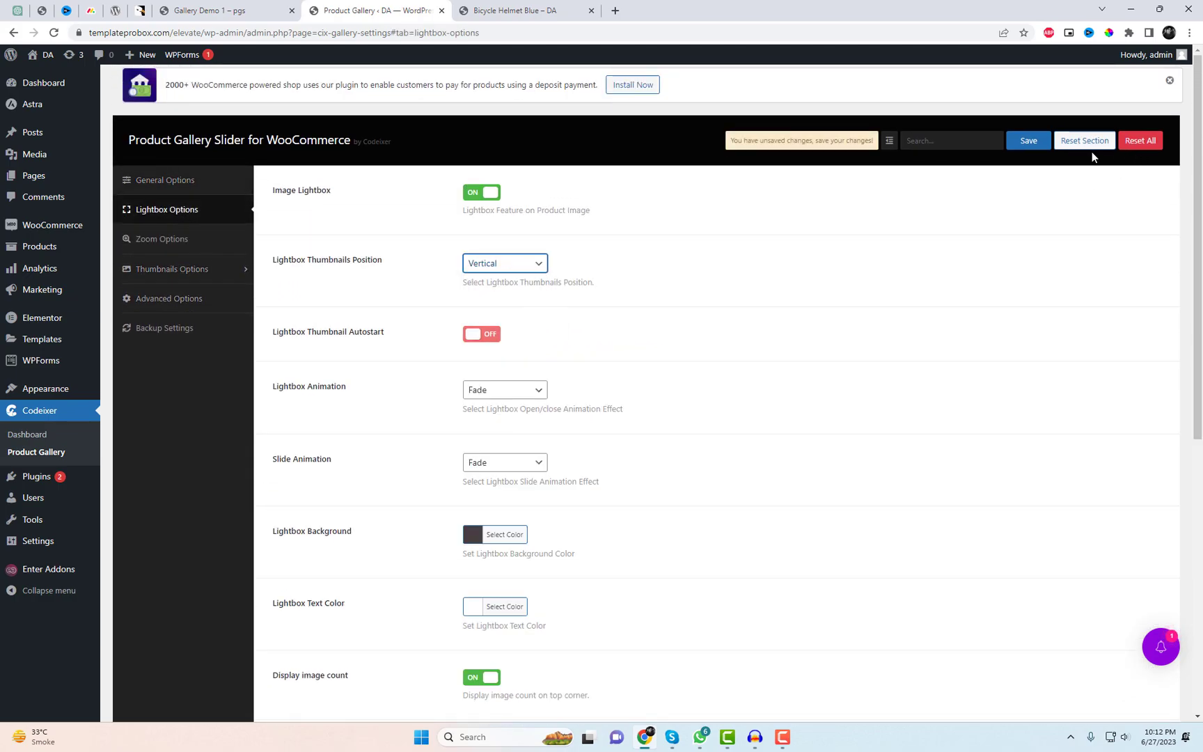
Check the helmet page's slider with arrows and dots, then return to the plugin settings
click(526, 10)
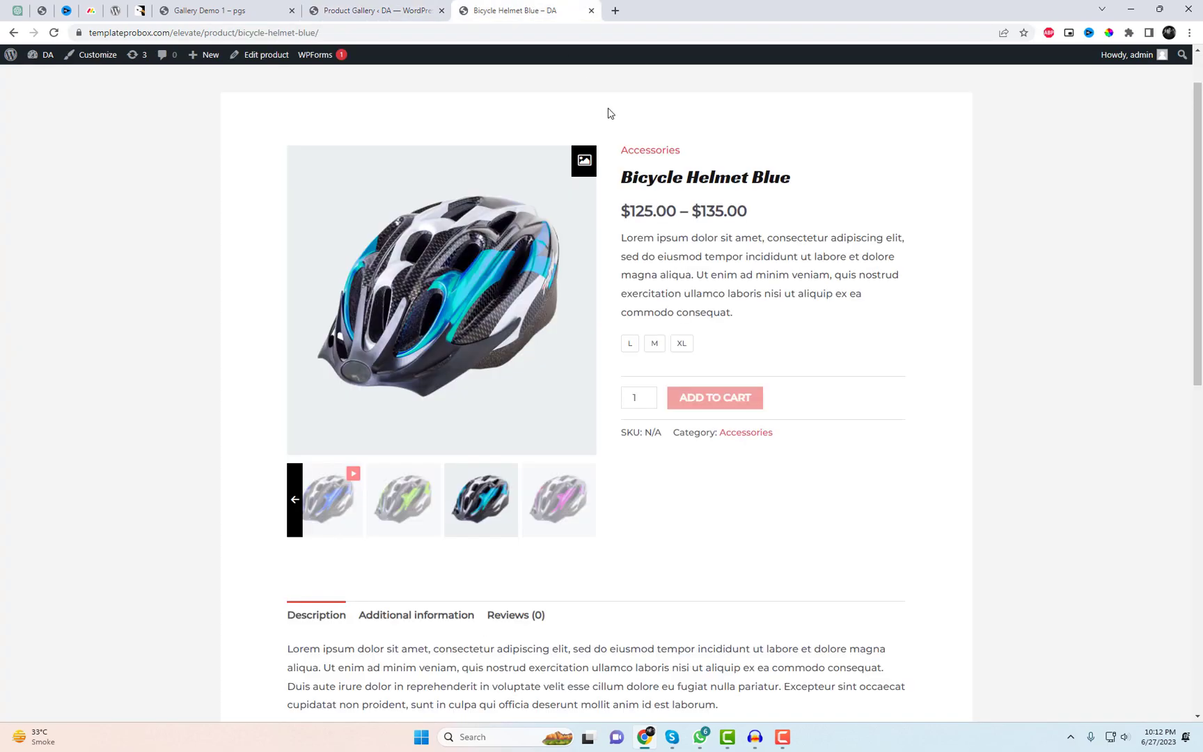
click(558, 499)
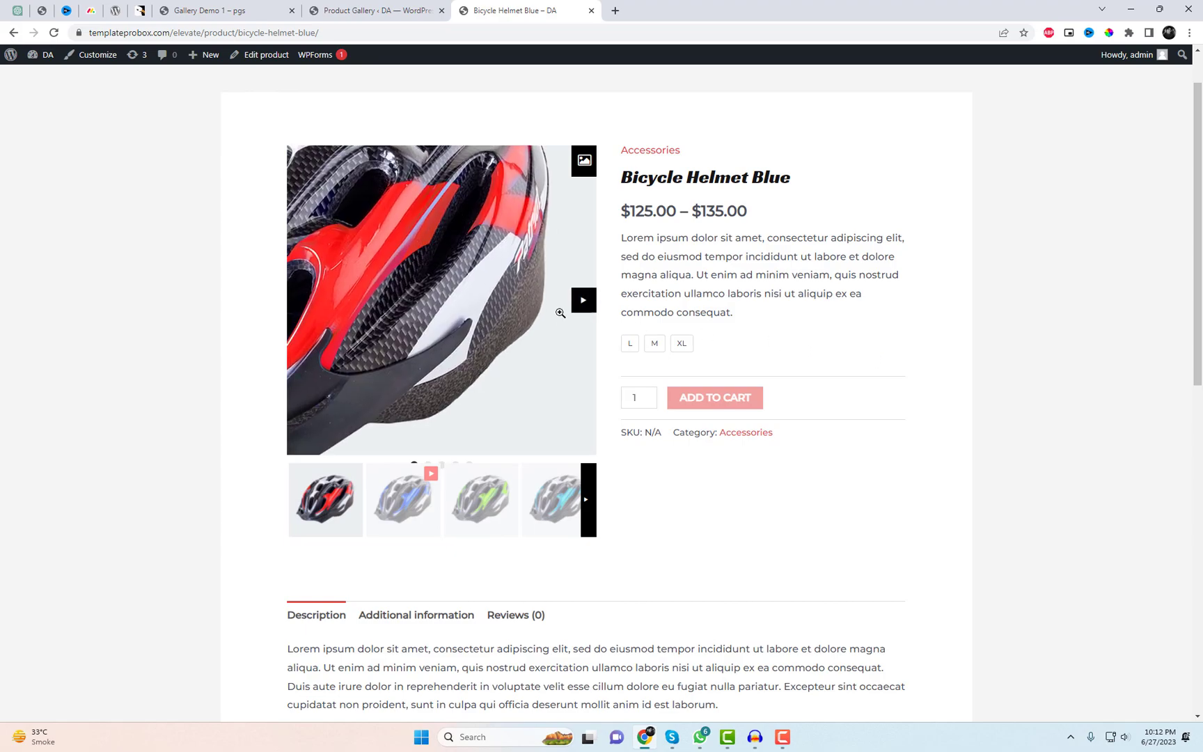
click(582, 299)
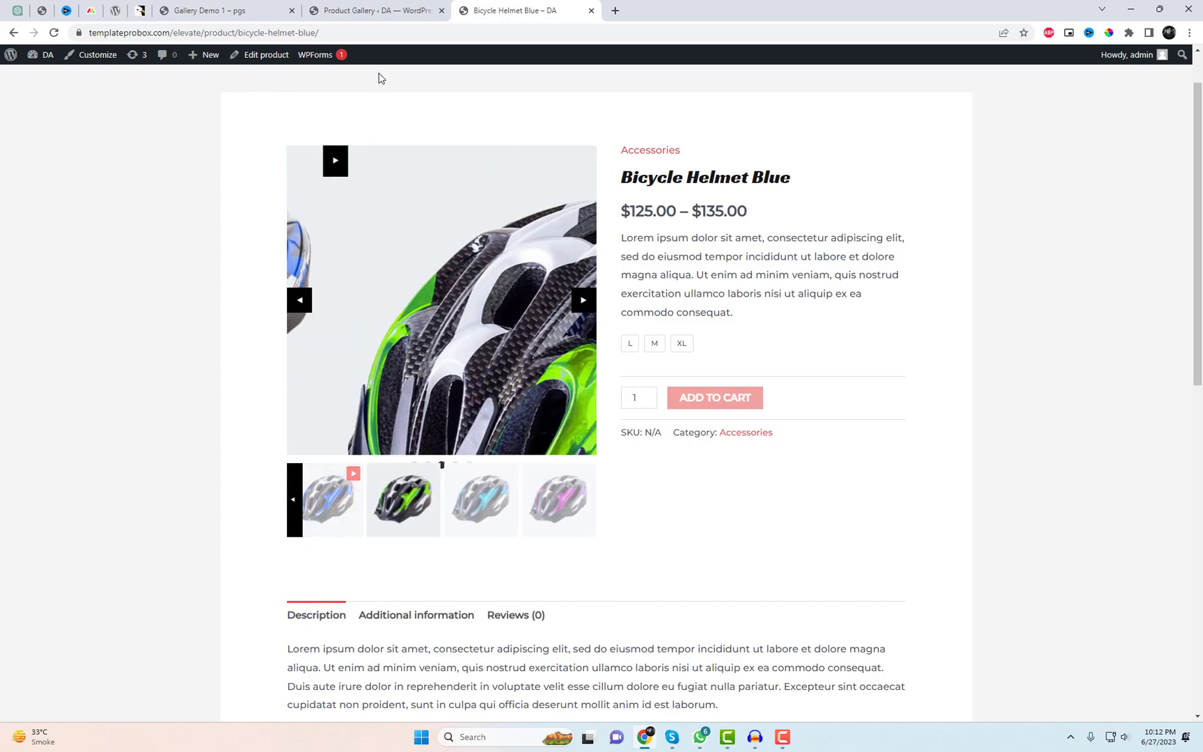
click(376, 10)
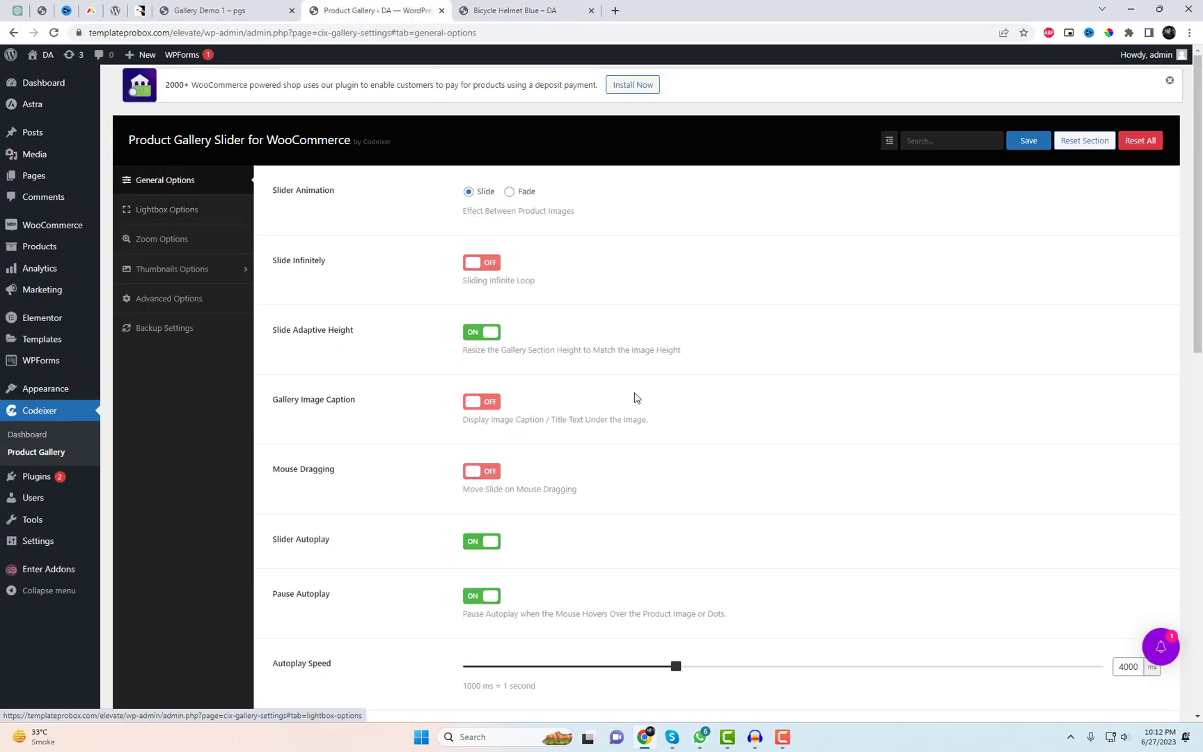
Turn gallery dots off and set the lightbox animation to Rotate
scroll(down, 3)
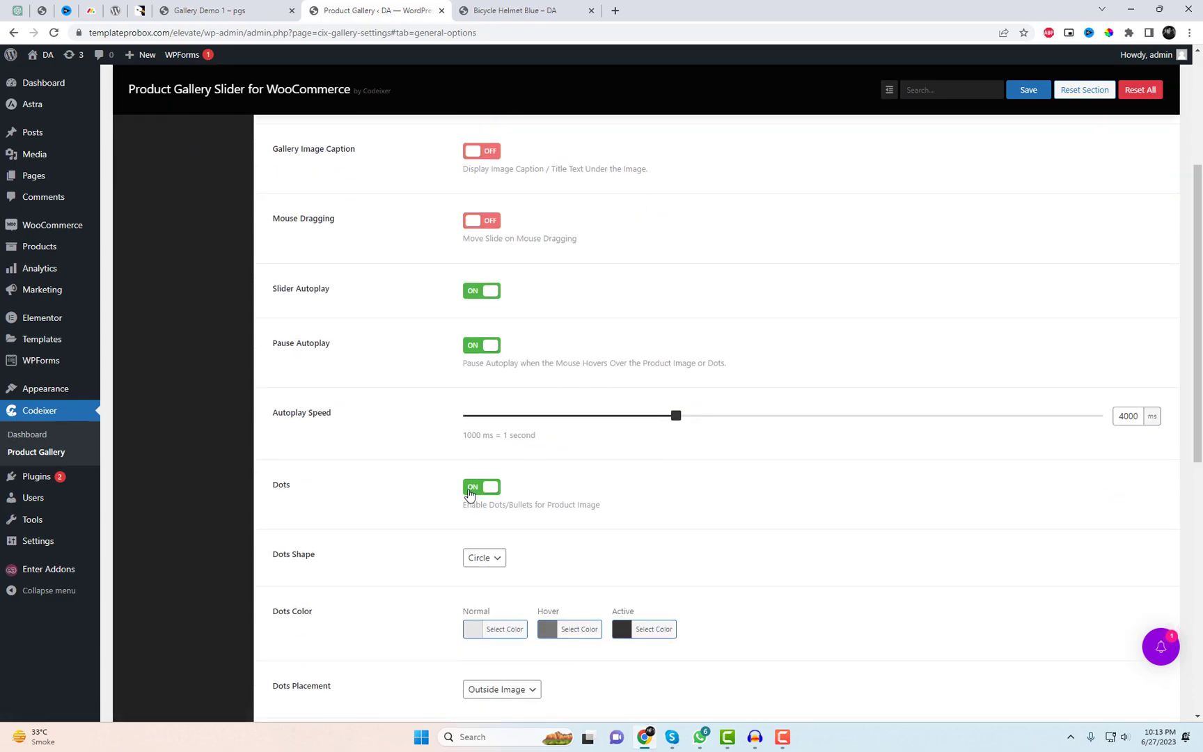
click(482, 487)
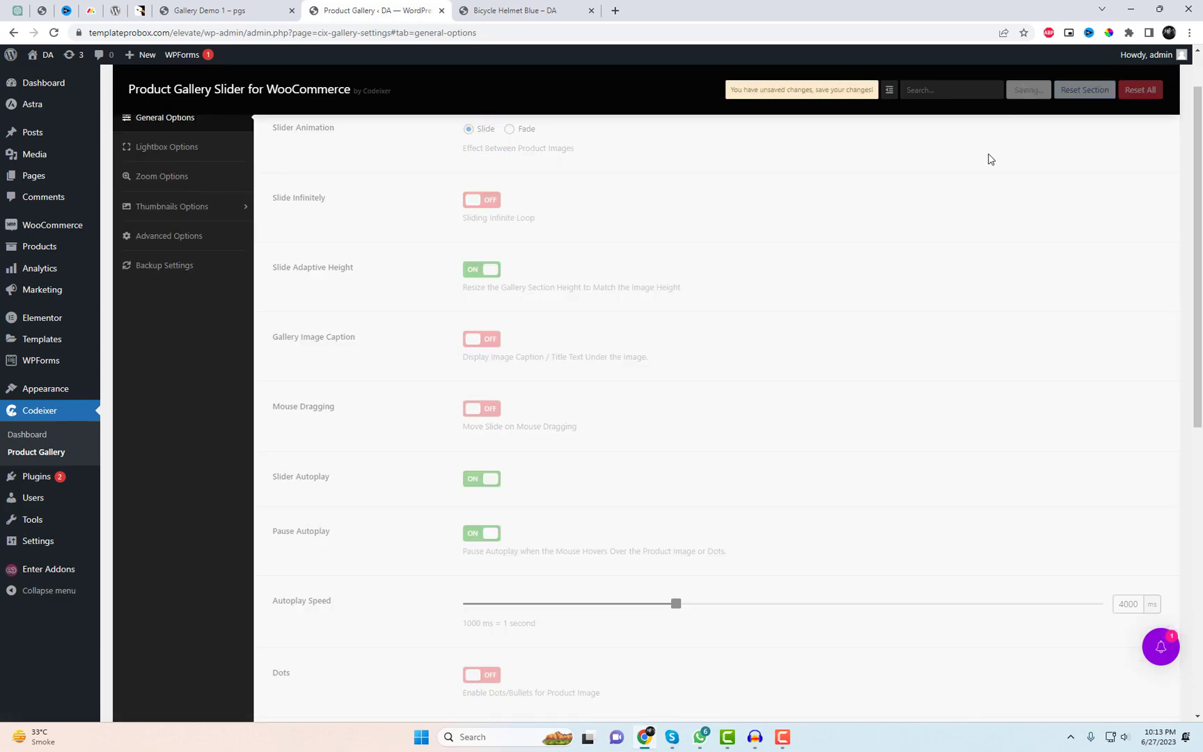
click(166, 210)
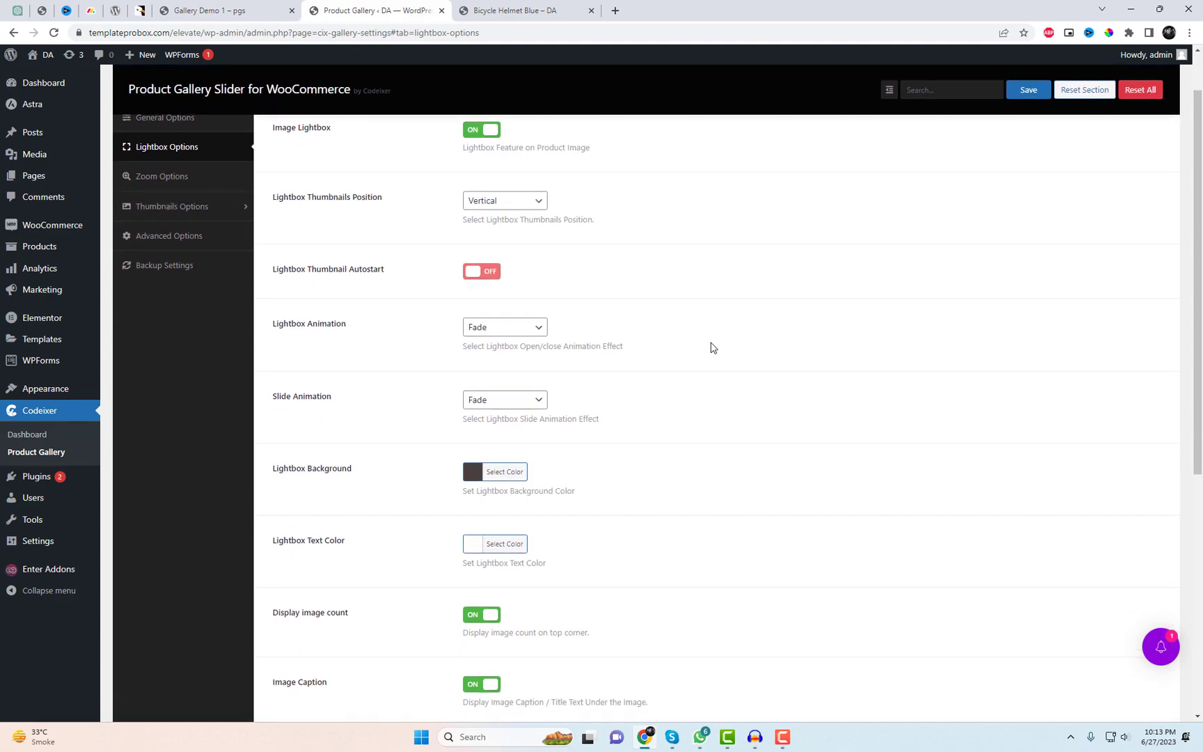
click(504, 327)
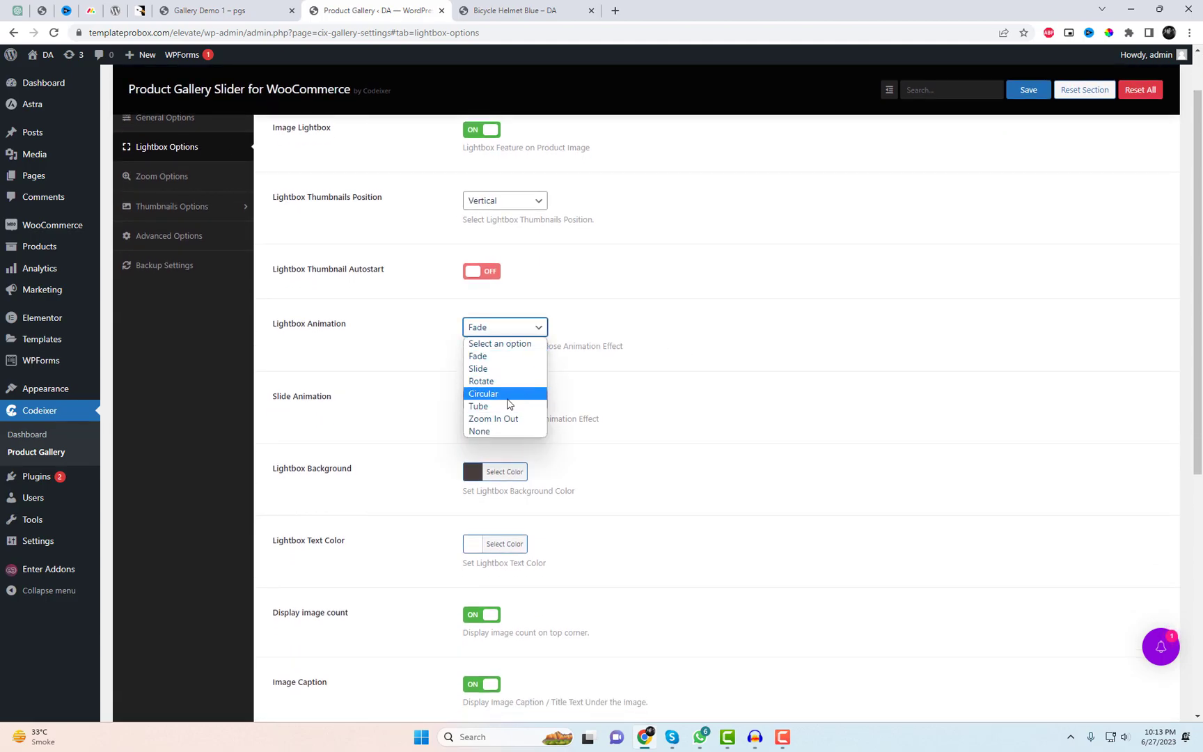
click(481, 381)
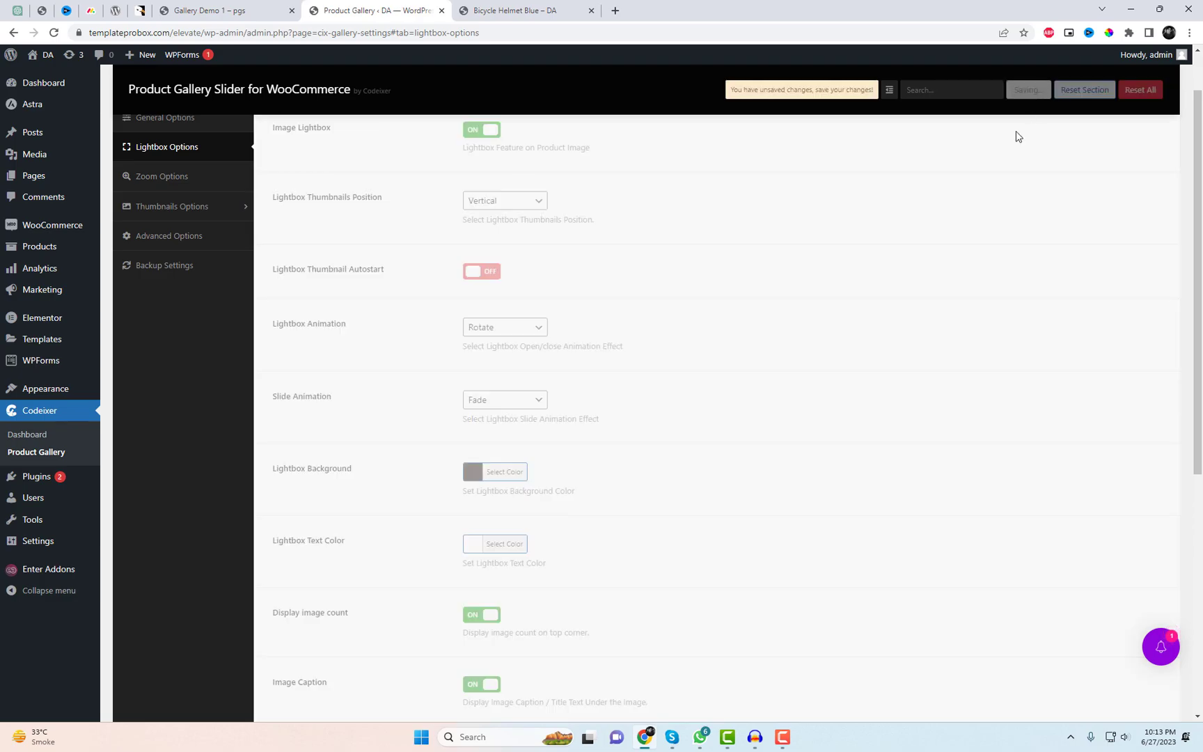
Choose the expand-arrows lightbox icon and save the lightbox settings
scroll(down, 3)
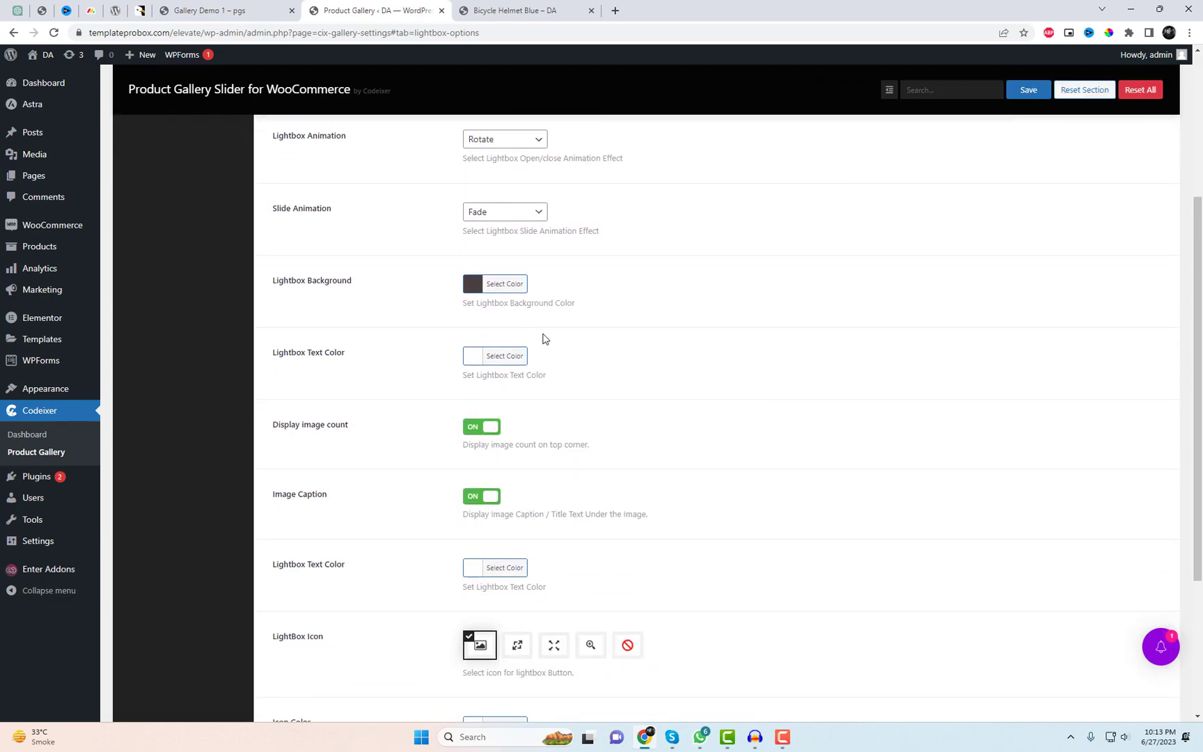
scroll(down, 3)
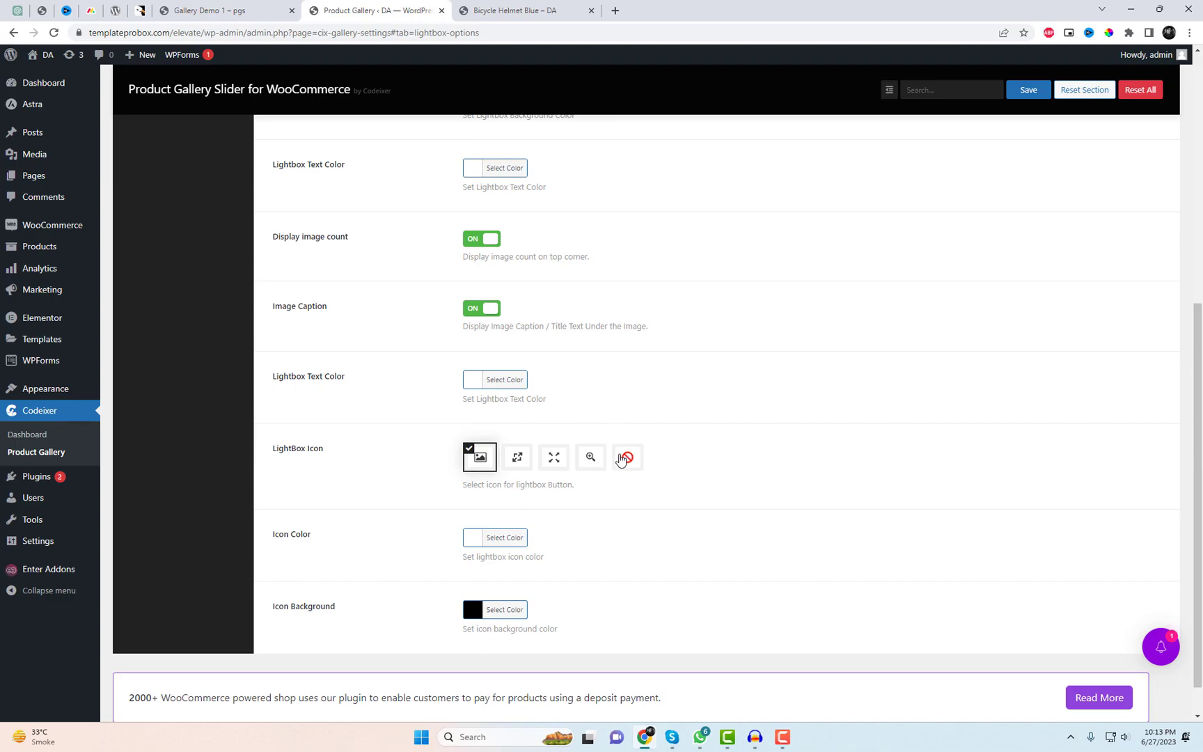
click(516, 457)
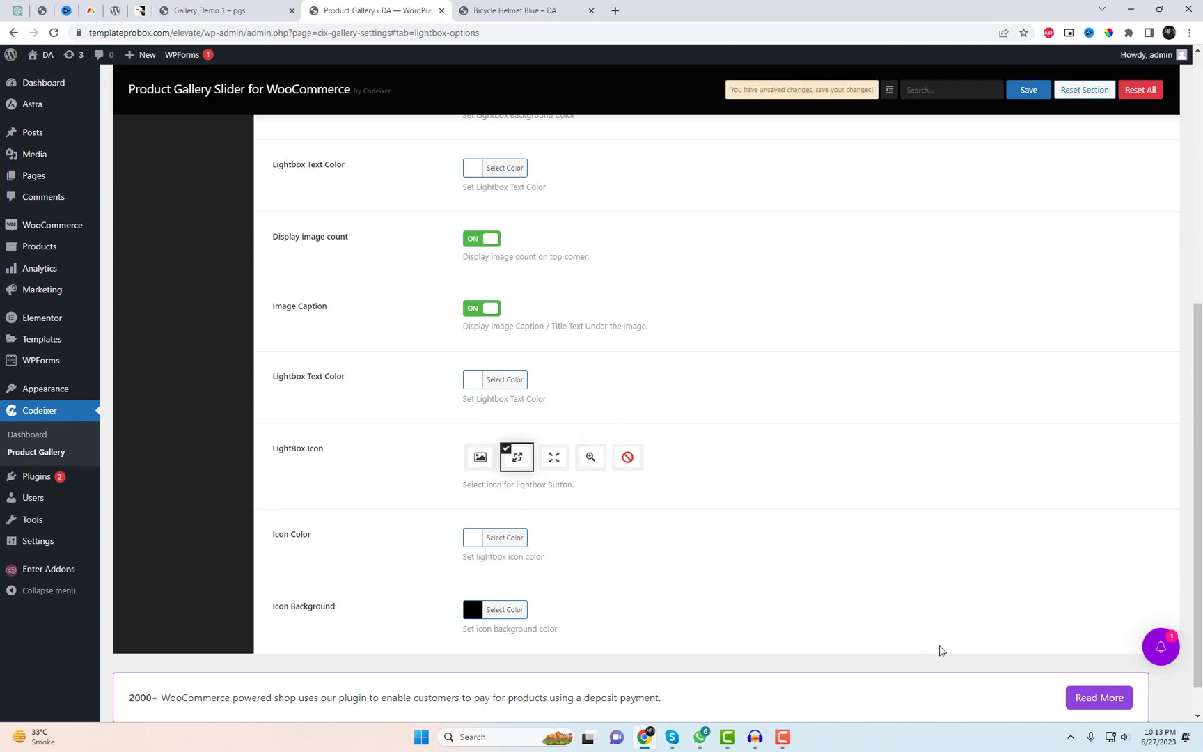
click(1028, 89)
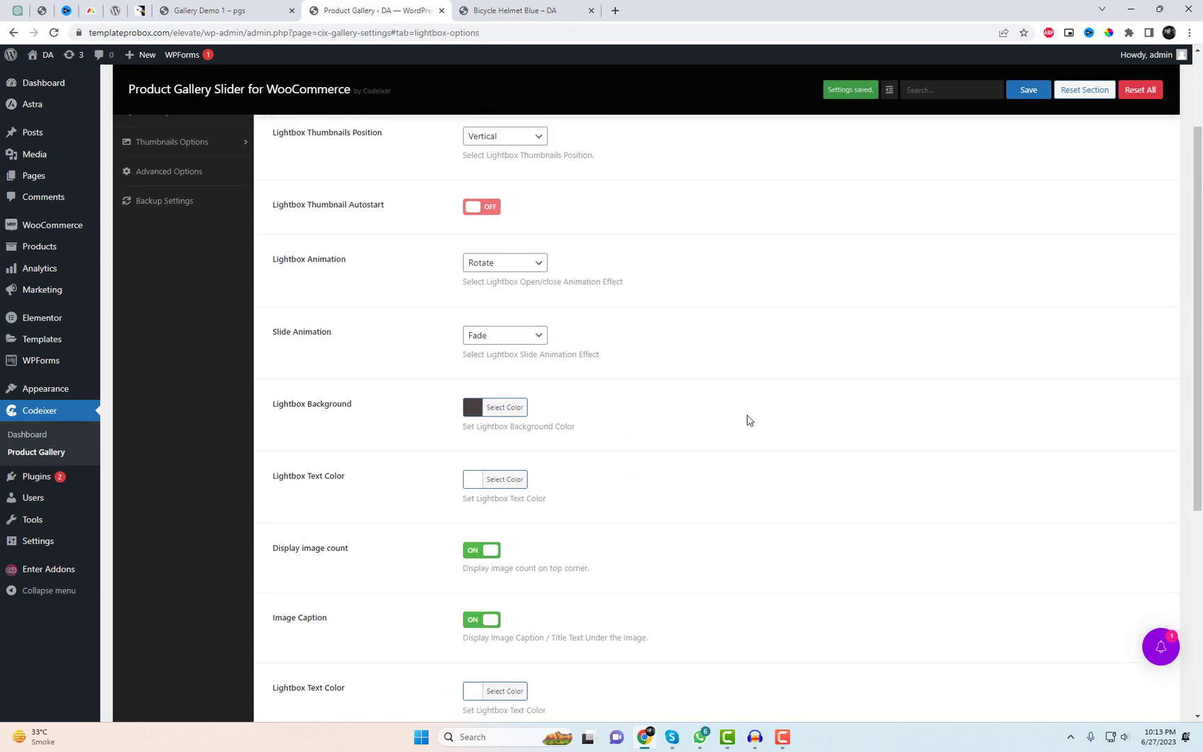
In Zoom Options, try the Click zoom action, then revert it to Mouseover
click(161, 239)
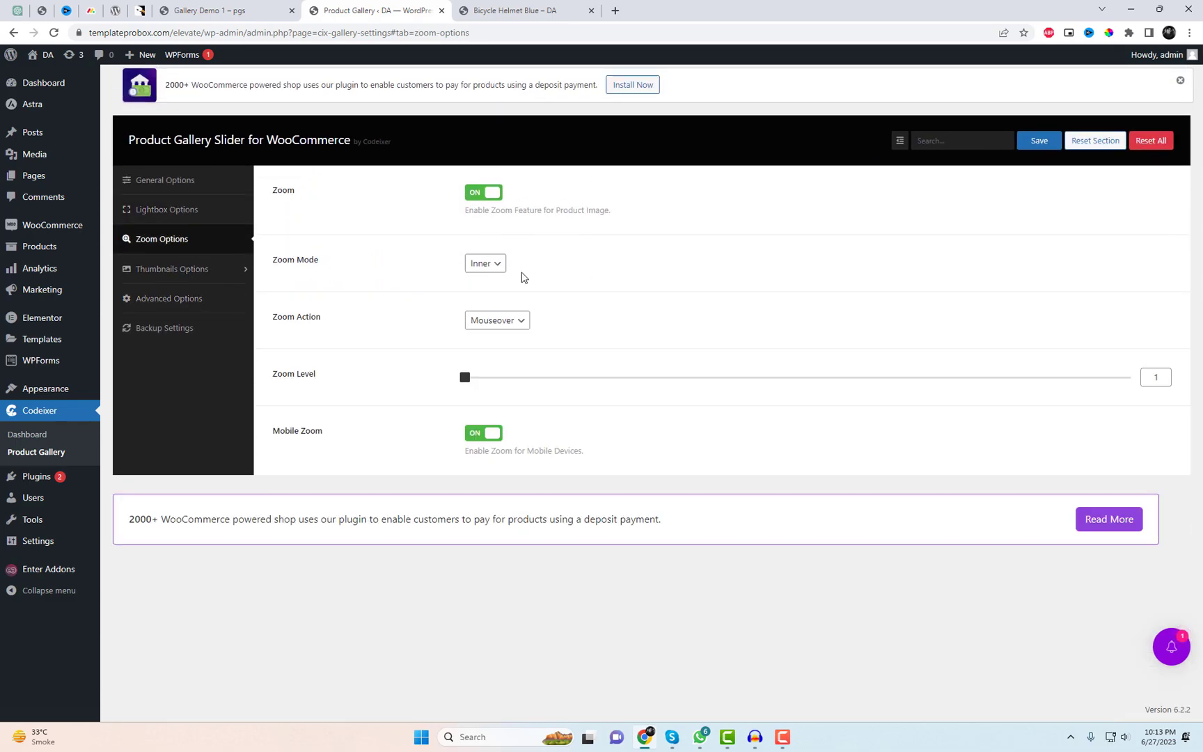
click(496, 320)
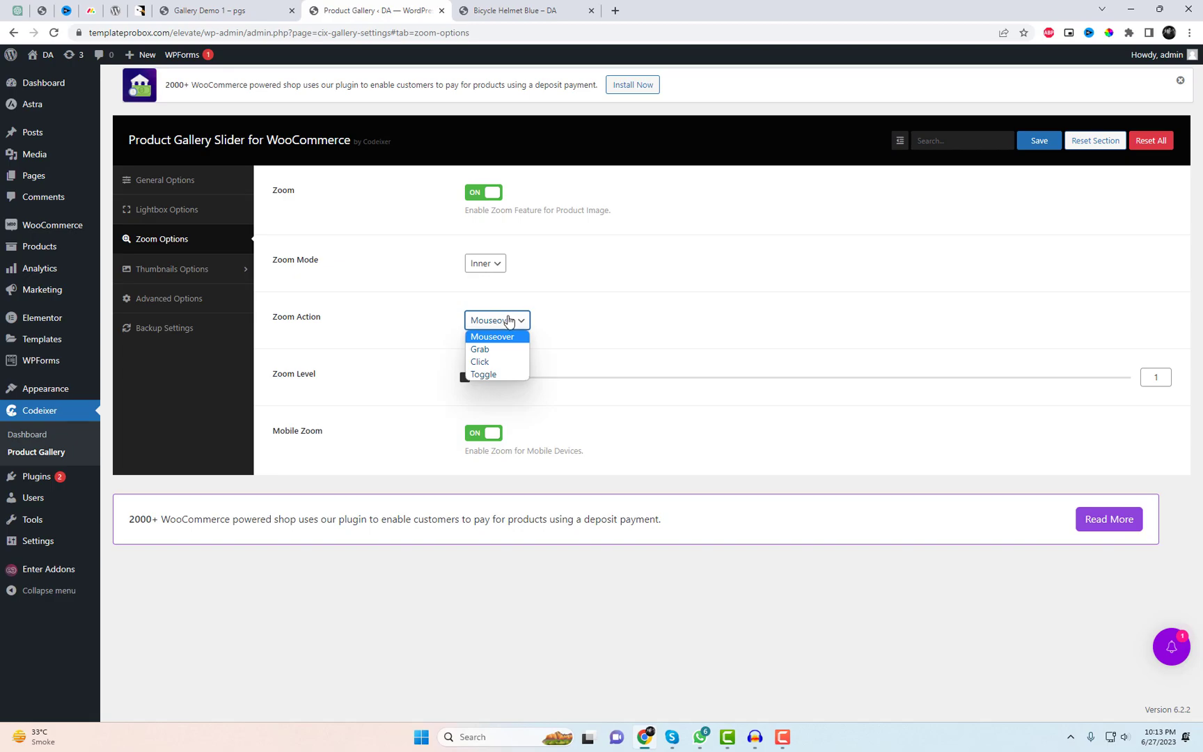
click(479, 362)
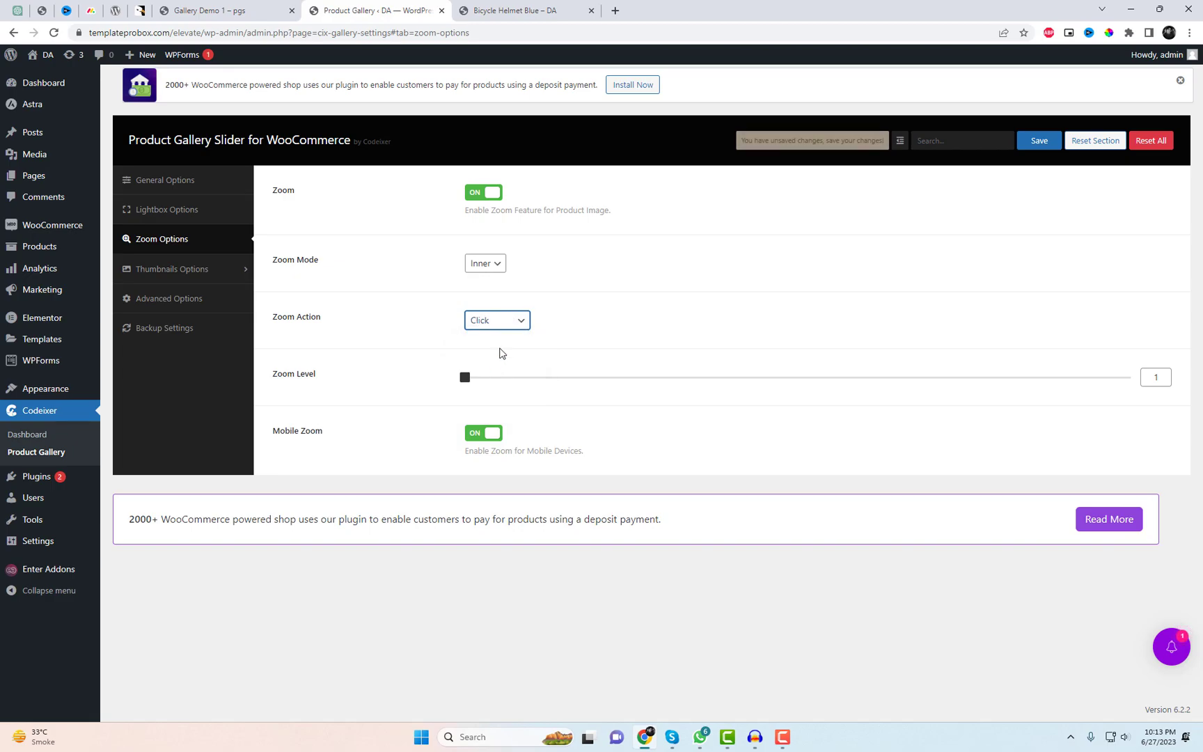
click(497, 321)
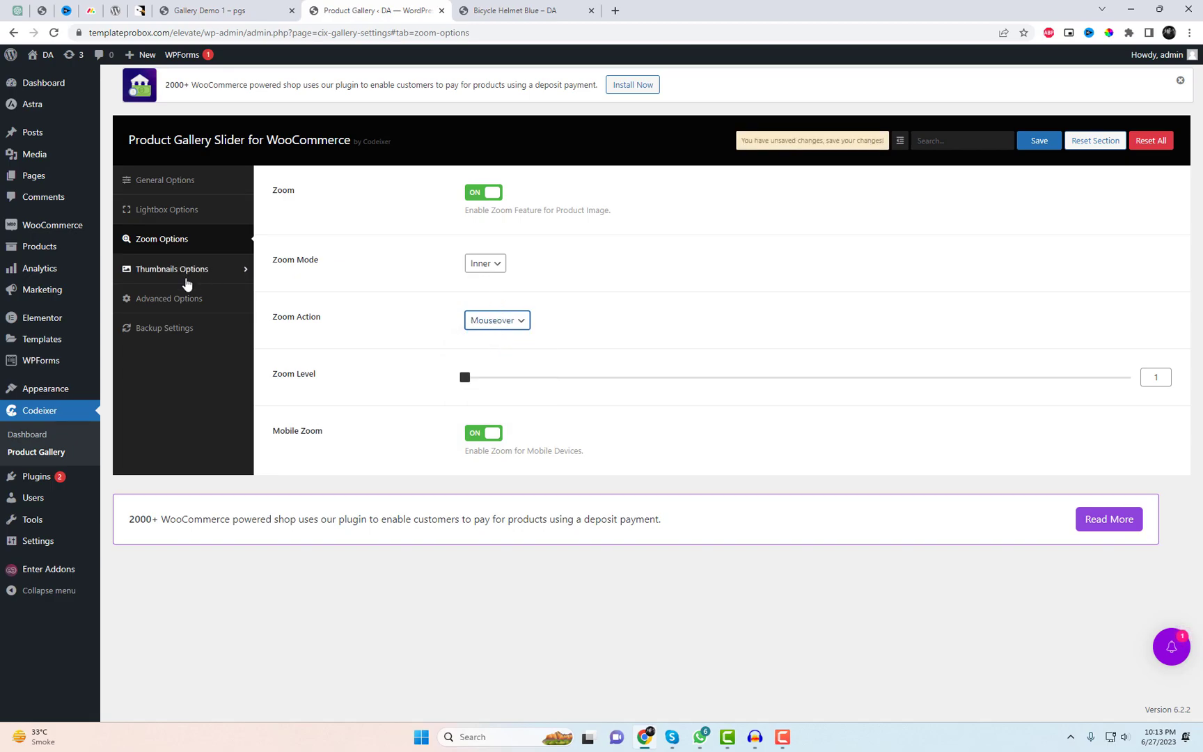
Place desktop thumbnails on the Left and preview the product page
click(172, 268)
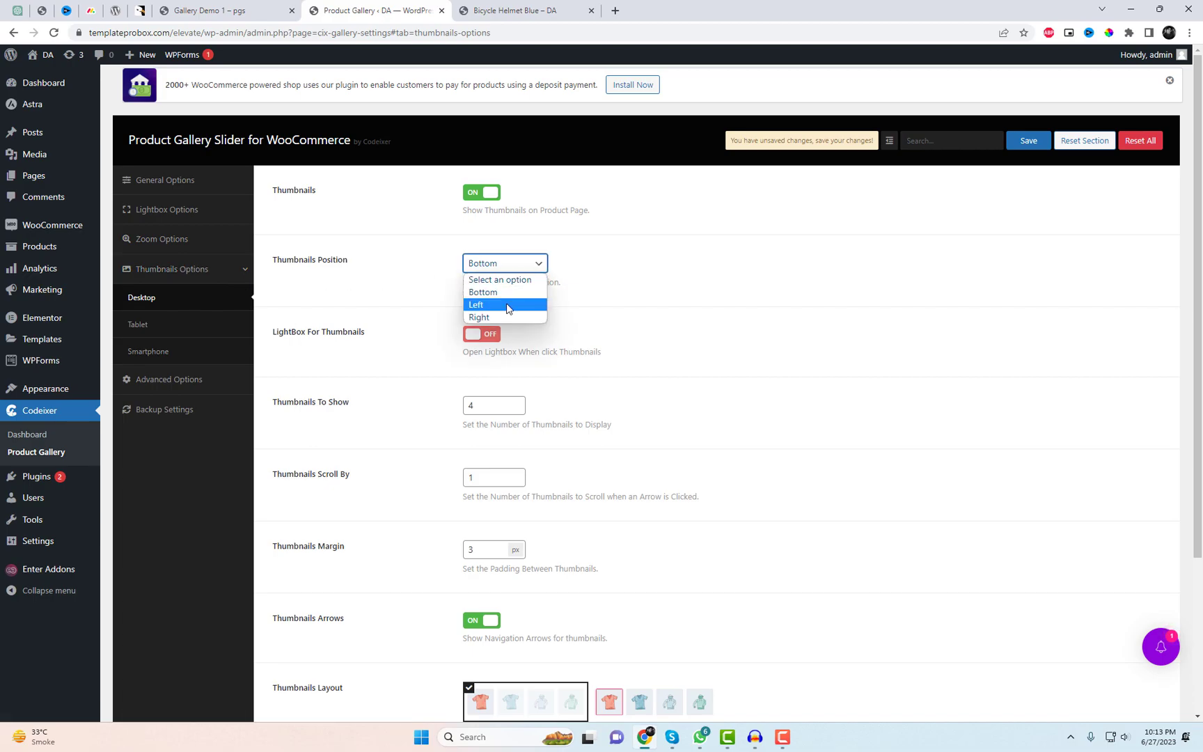
click(475, 303)
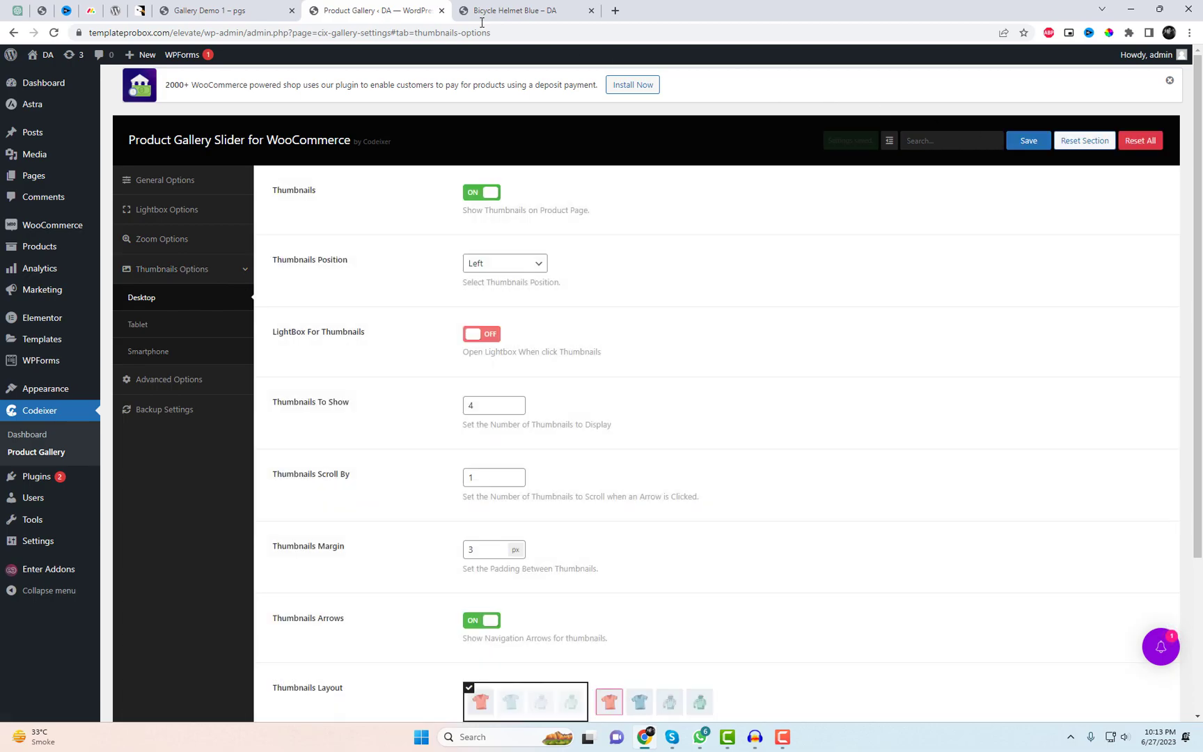
click(512, 11)
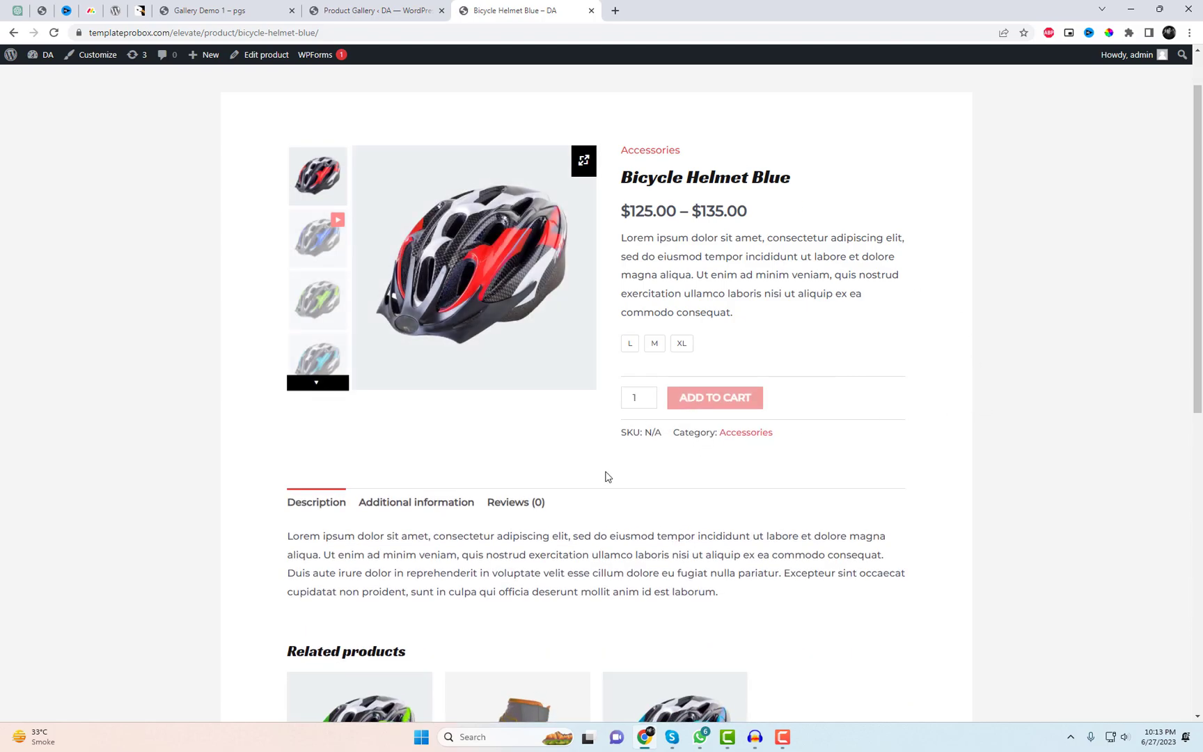
click(376, 10)
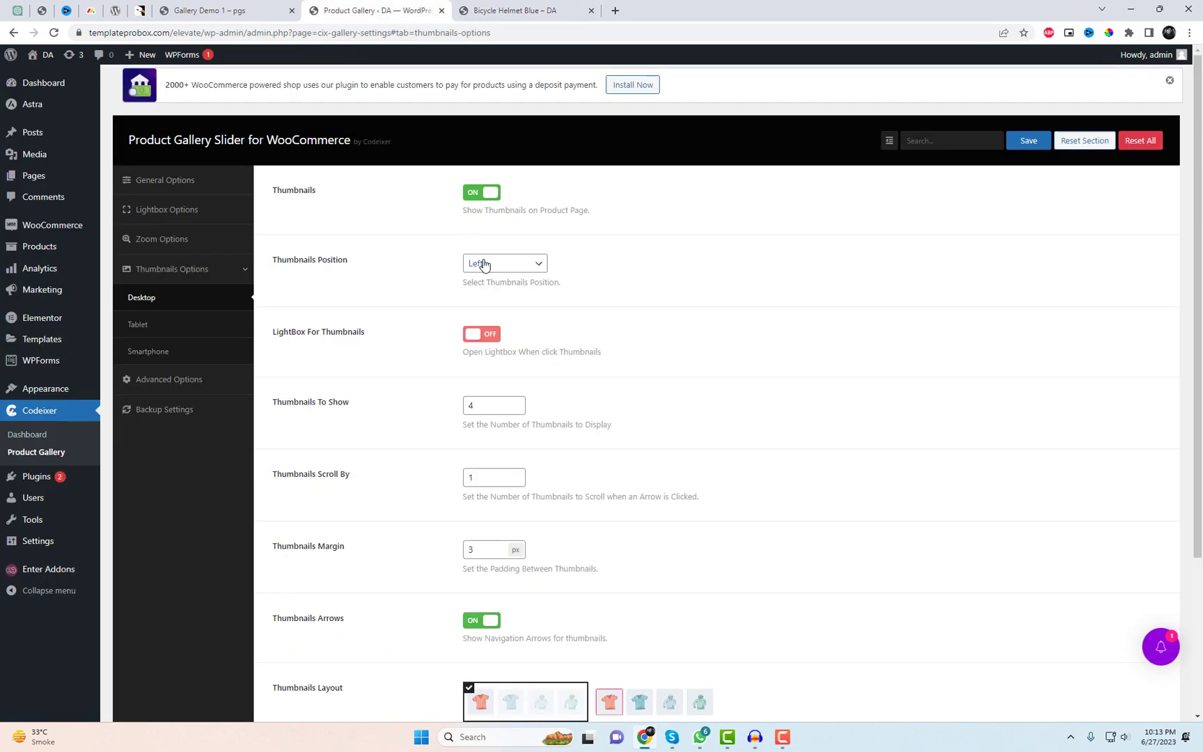
Move desktop thumbnails to the Right and check the green helmet on the page
click(505, 263)
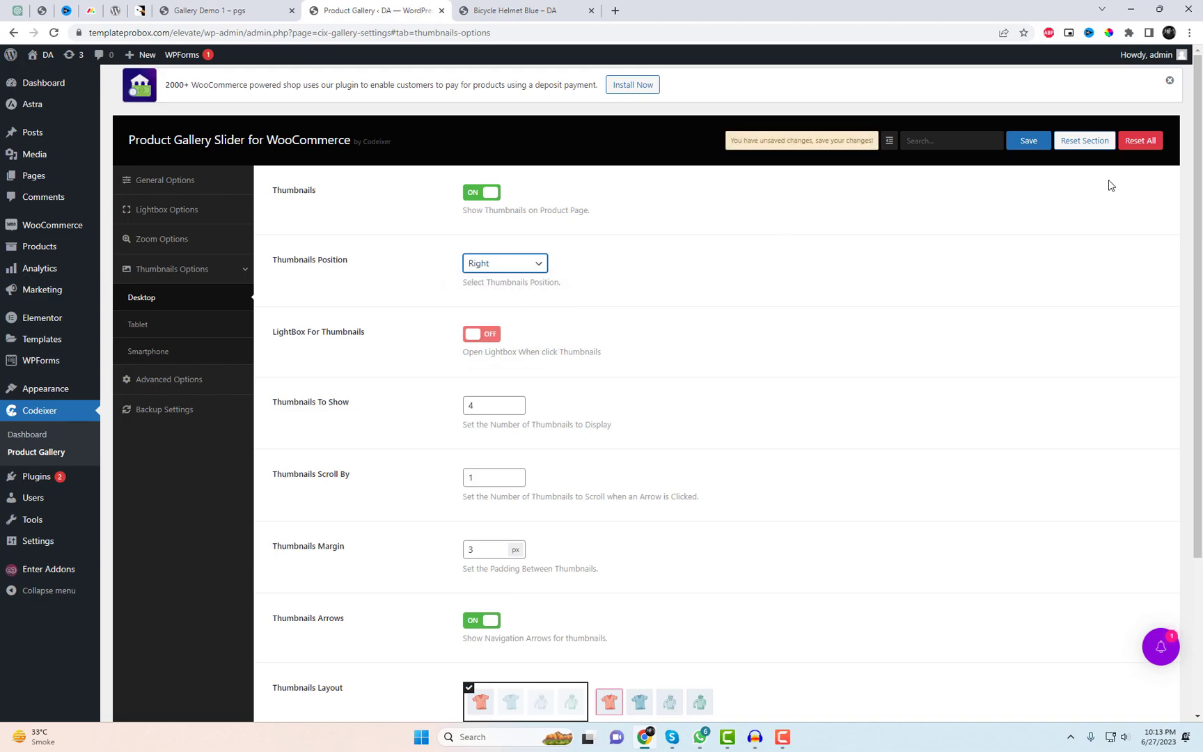
right_click(474, 268)
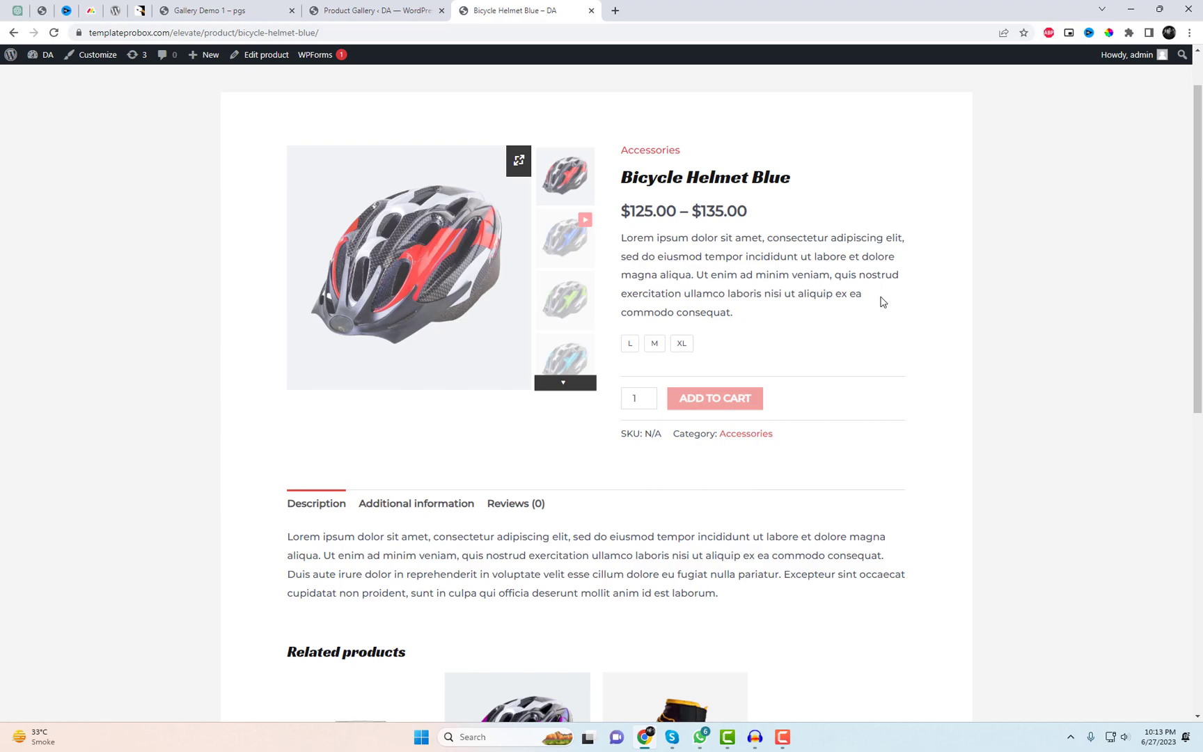
click(565, 382)
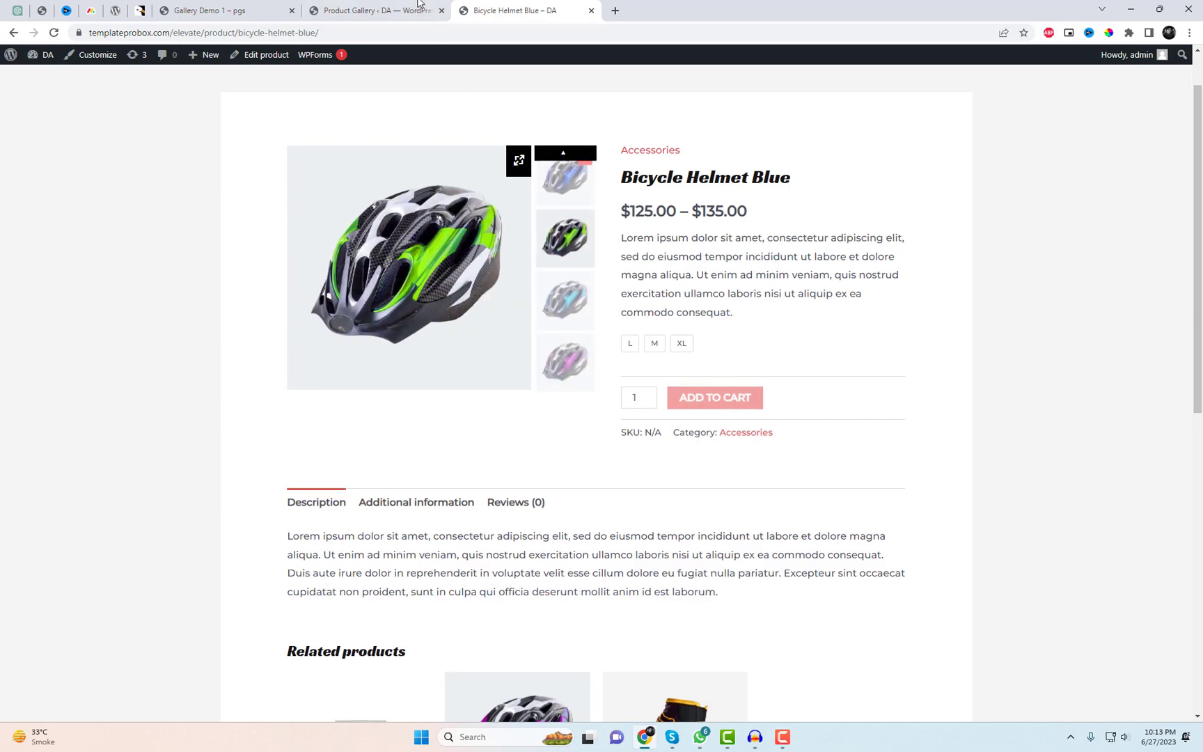
click(375, 10)
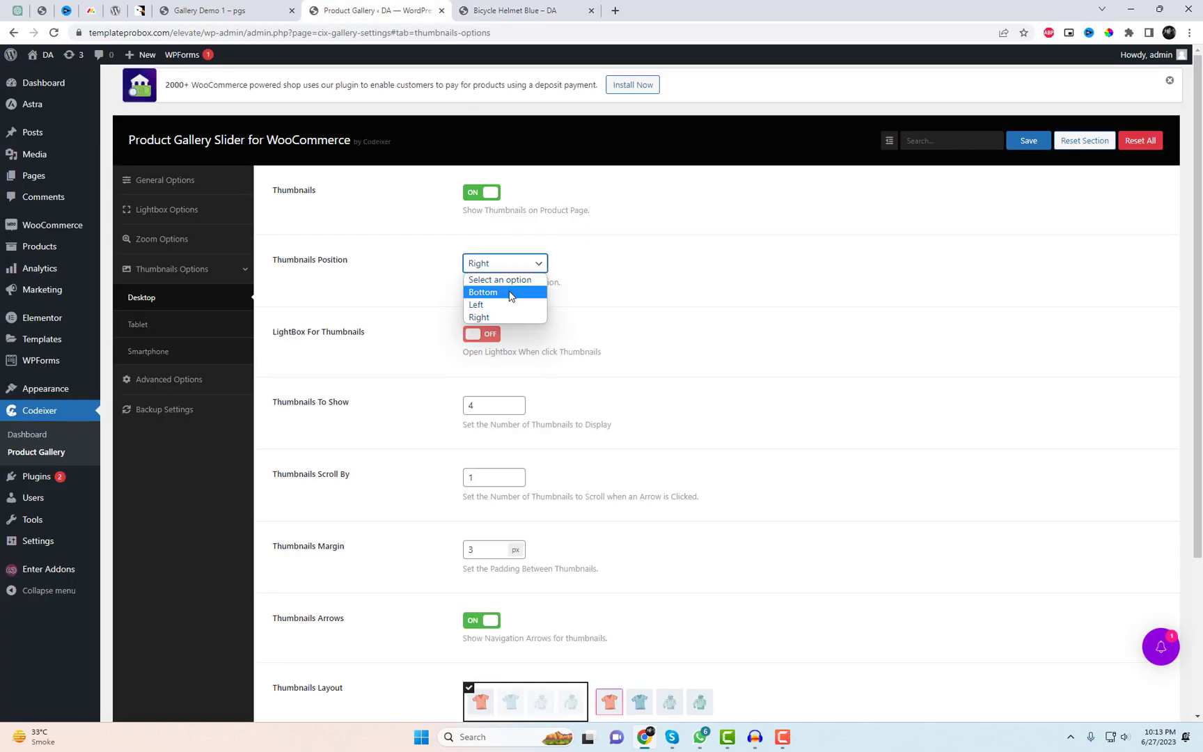
Return desktop thumbnails to Bottom, save, and view the smartphone thumbnail settings
click(482, 292)
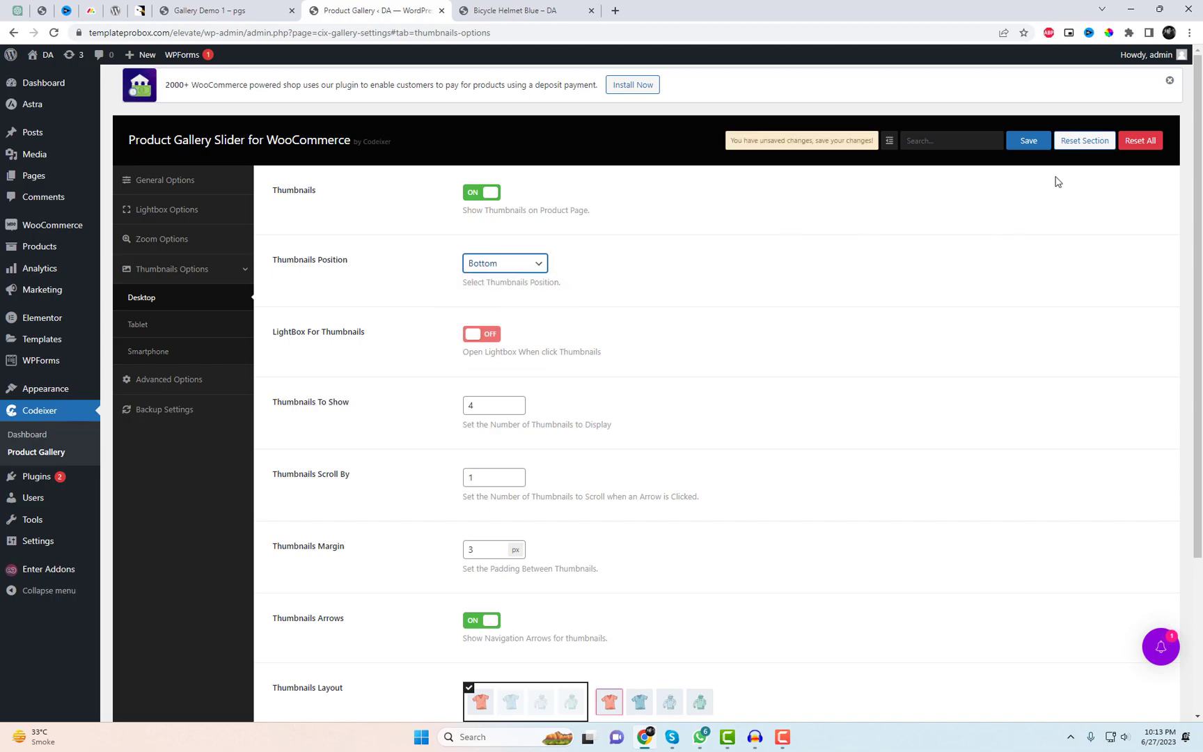
click(1028, 141)
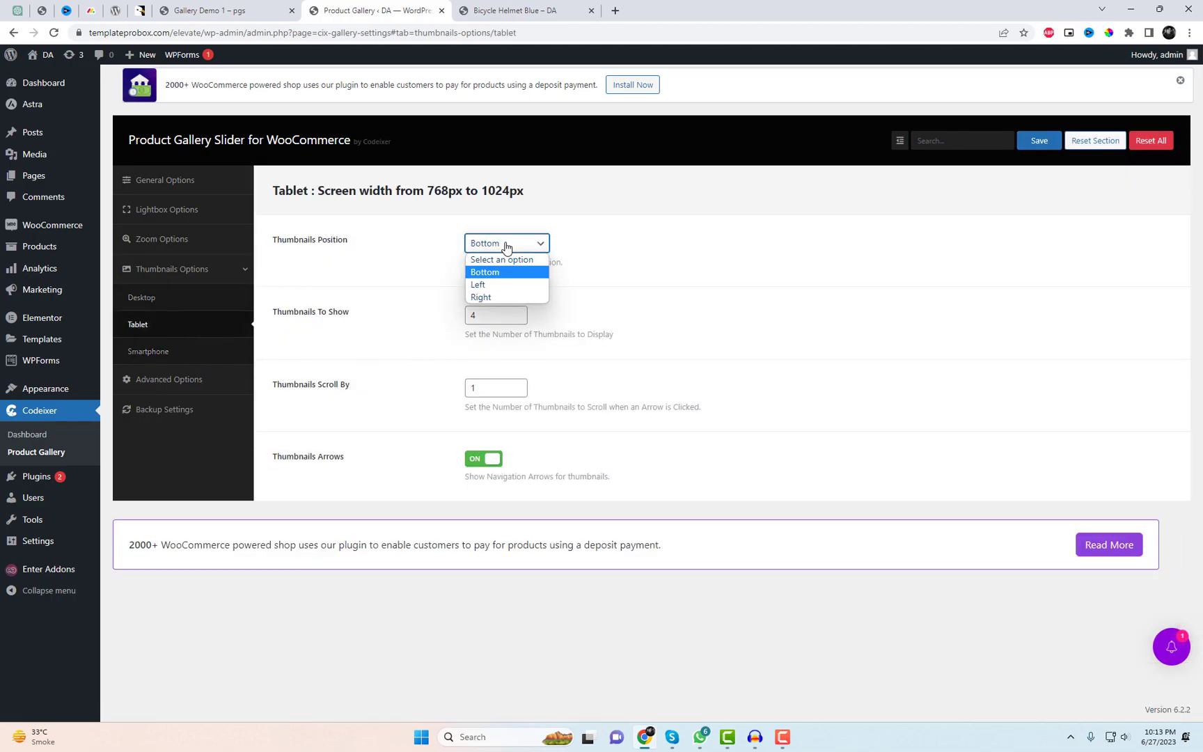
click(147, 351)
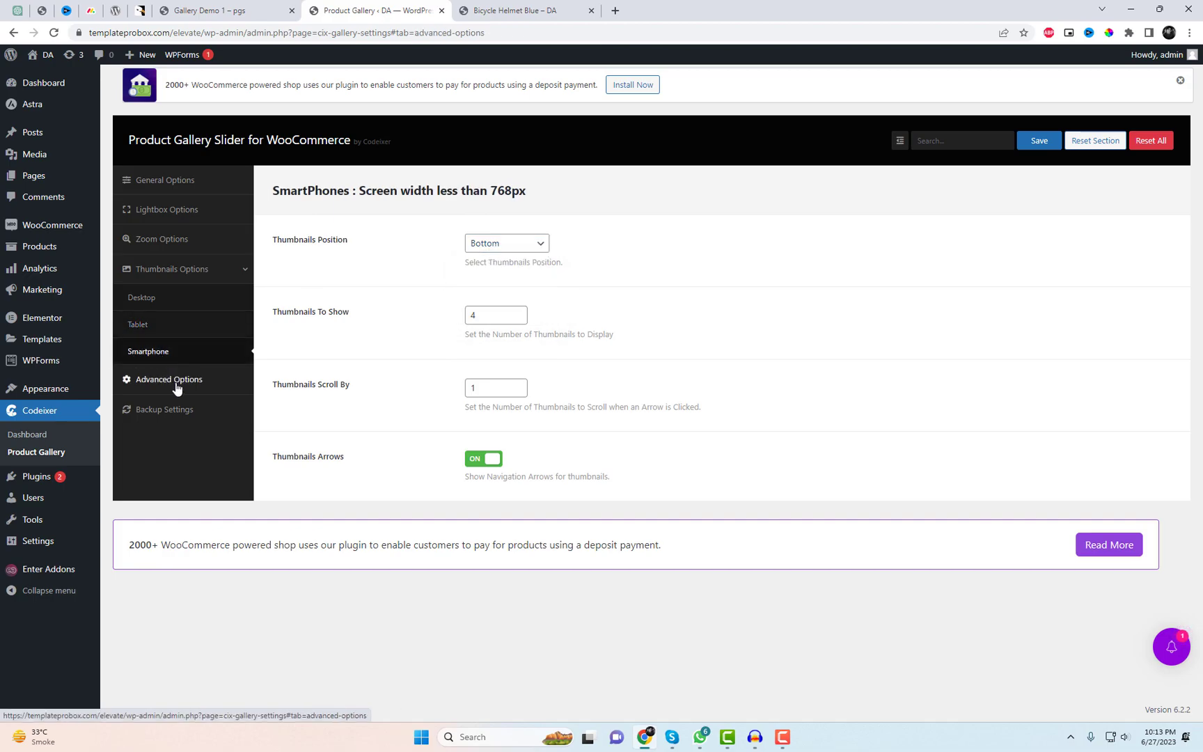
click(527, 10)
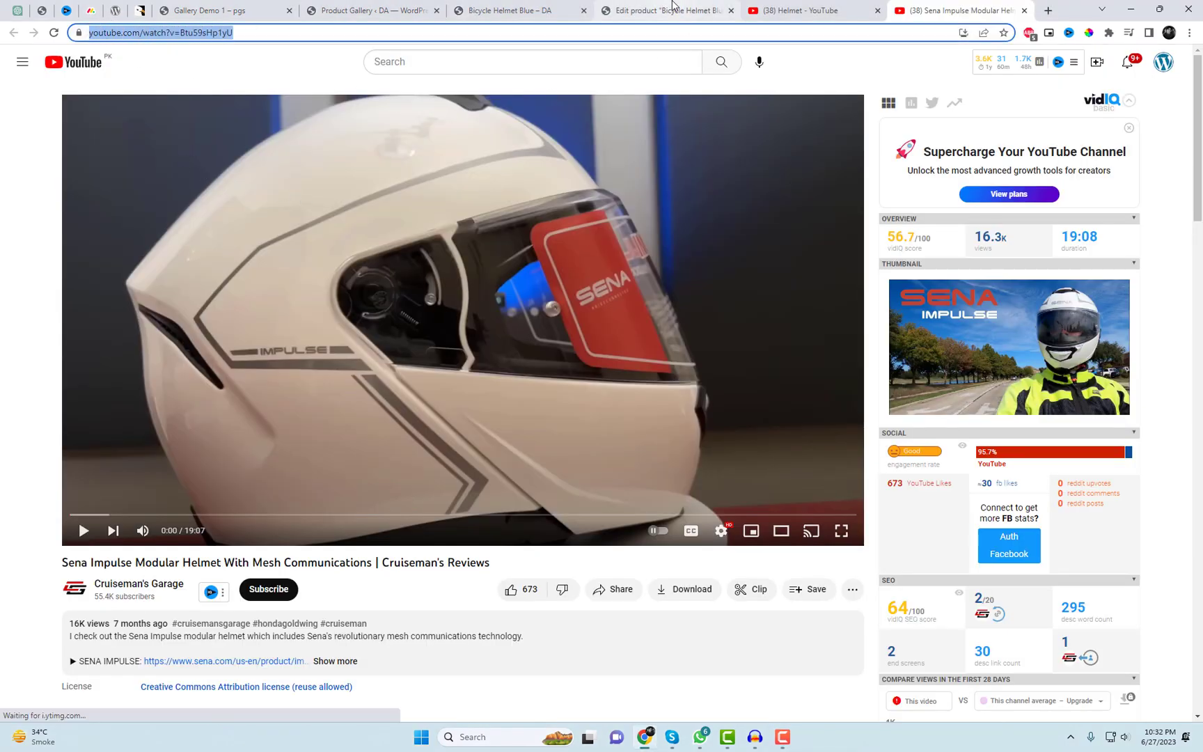
Set the red helmet as product image with YouTube video URL ...watch?v=Btu59sHp1yU
click(665, 10)
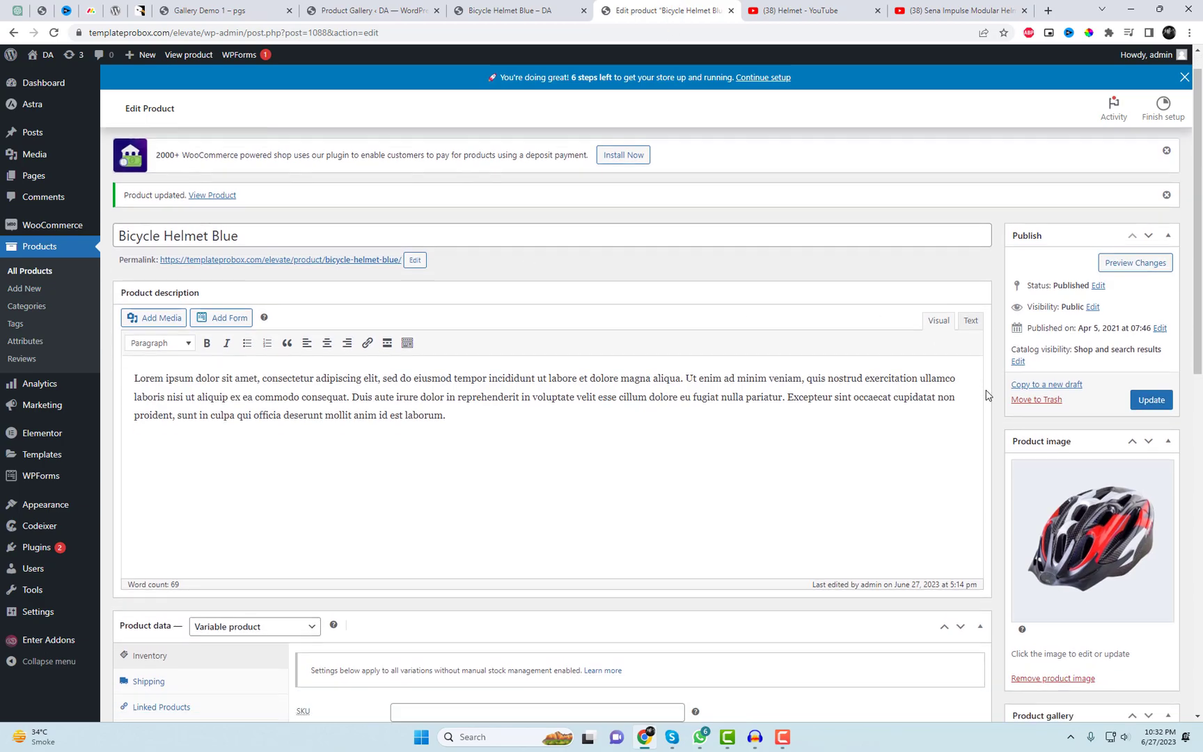
scroll(down, 3)
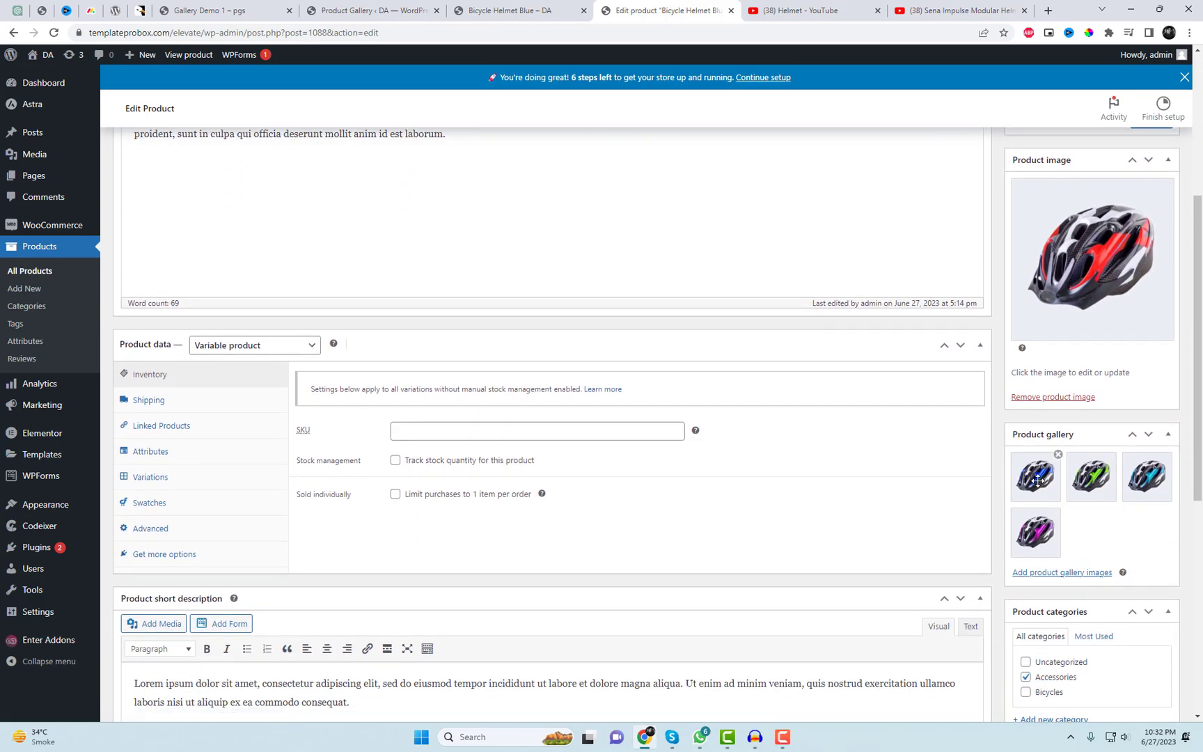
scroll(up, 3)
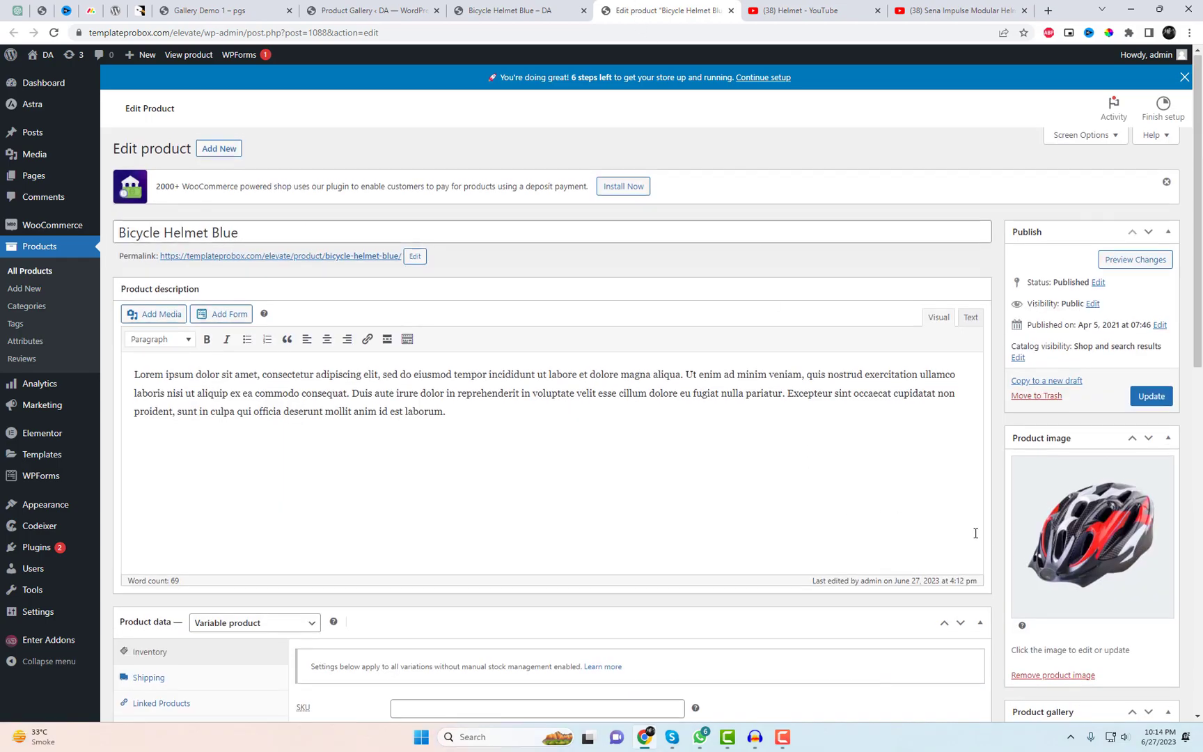
scroll(down, 3)
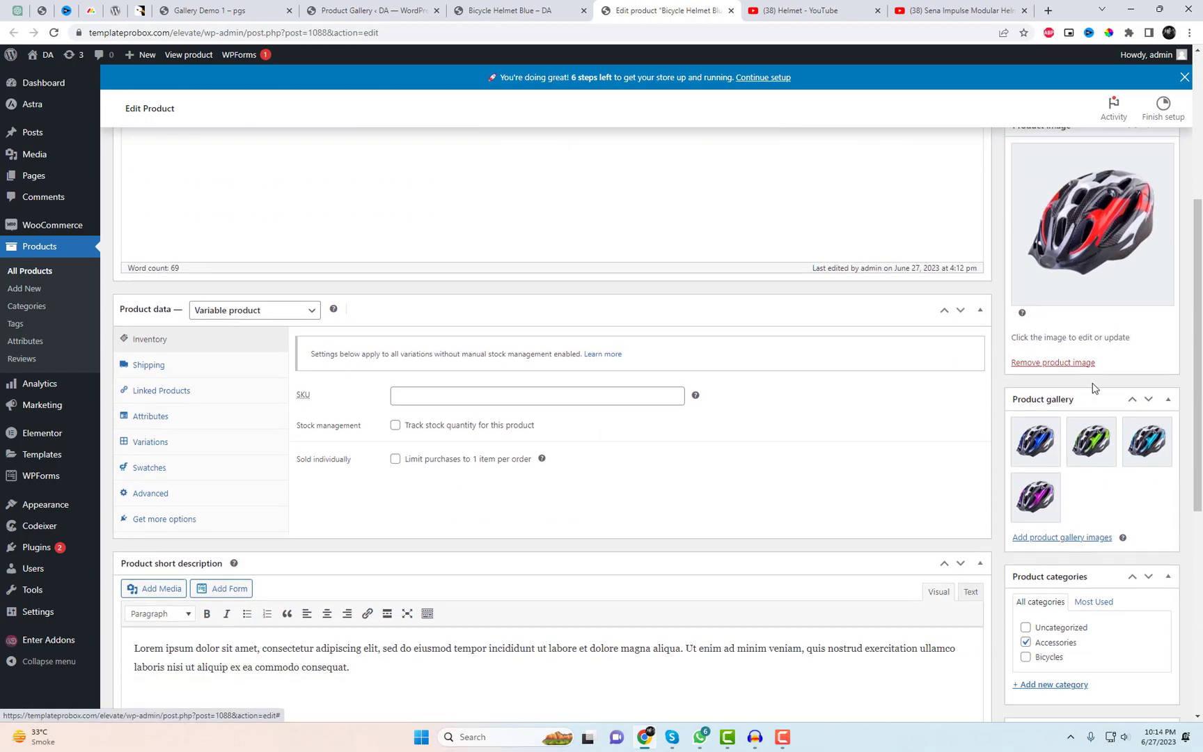
click(1091, 223)
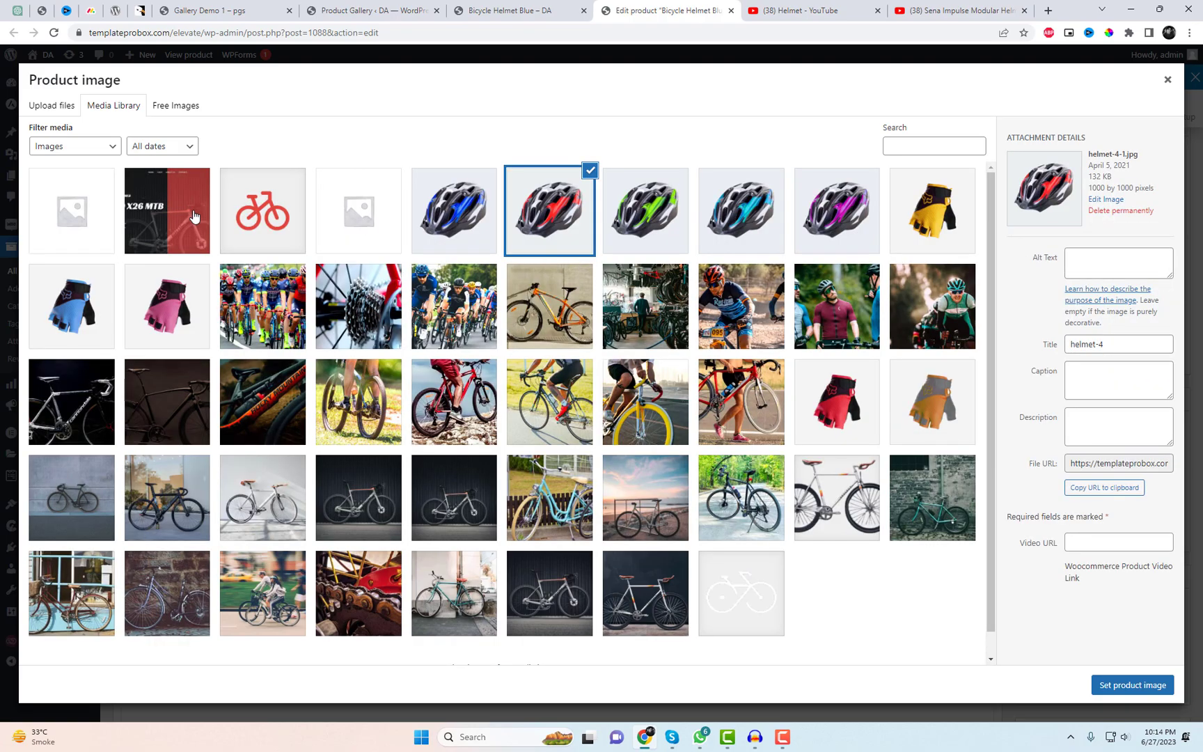
text(om/watch?v=Btu59sHp1yU)
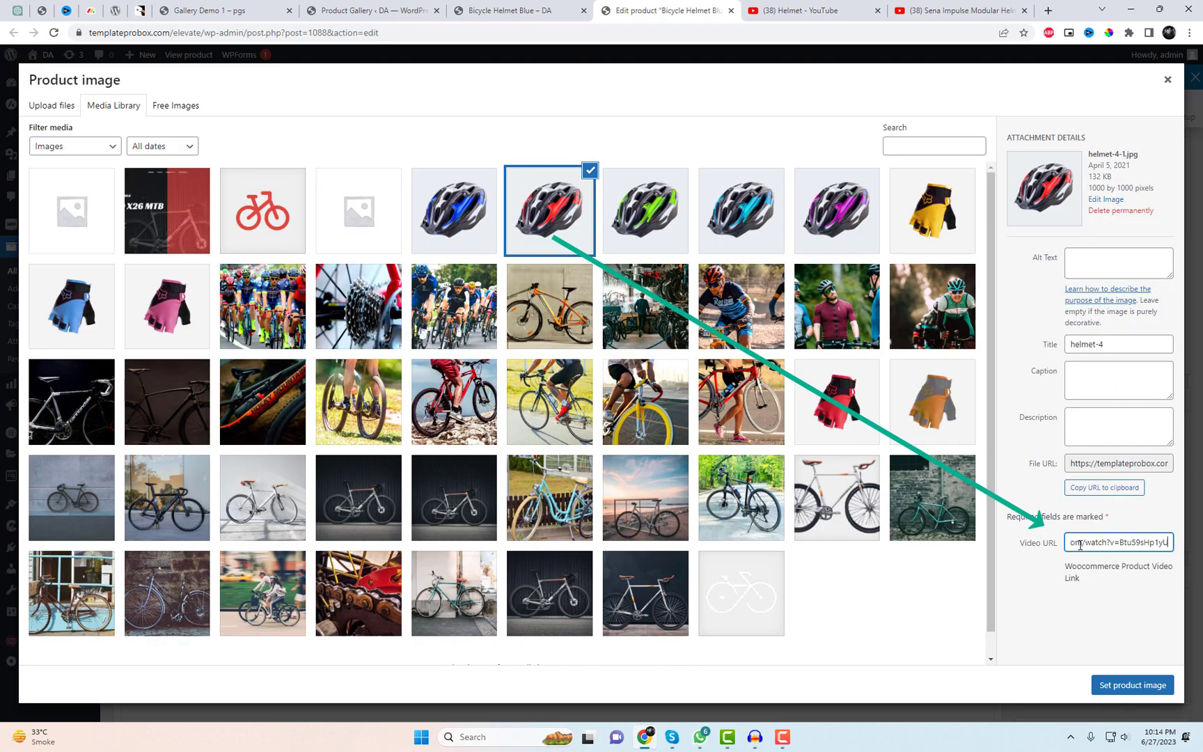
click(1130, 685)
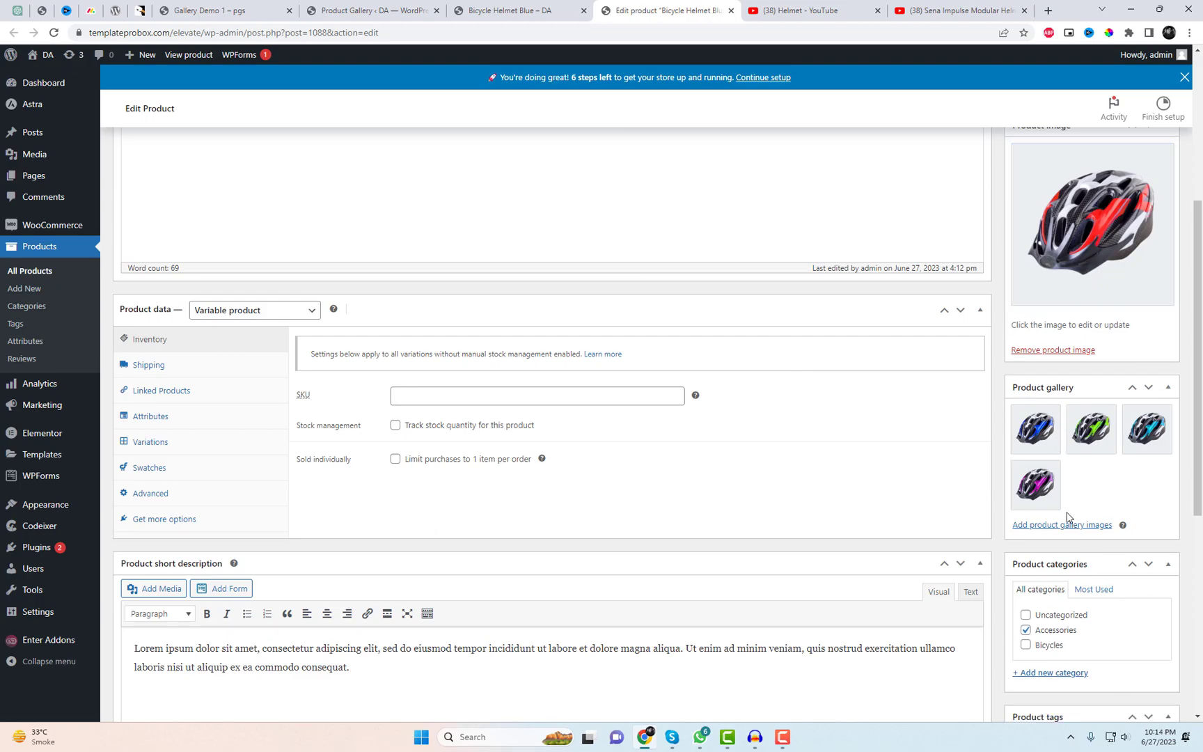
mouse_move(1085, 530)
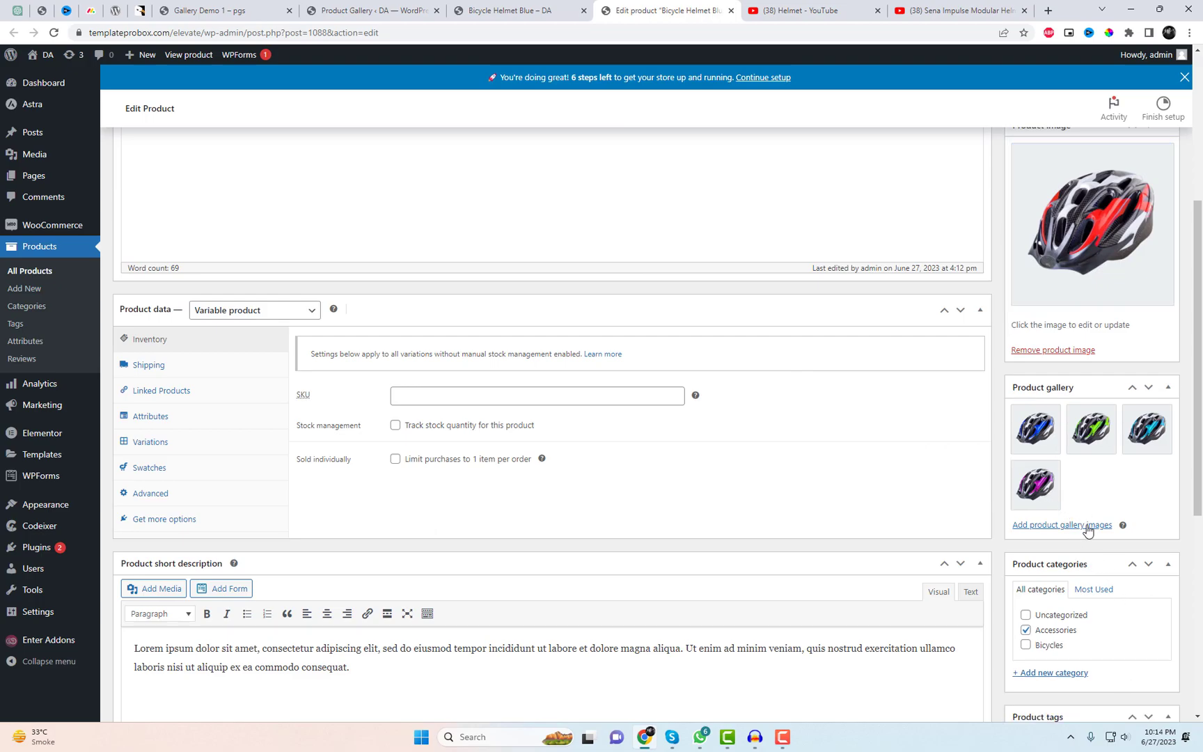
Append the purple helmet, then the green helmet, to the Bicycle Helmet Blue gallery
click(1062, 526)
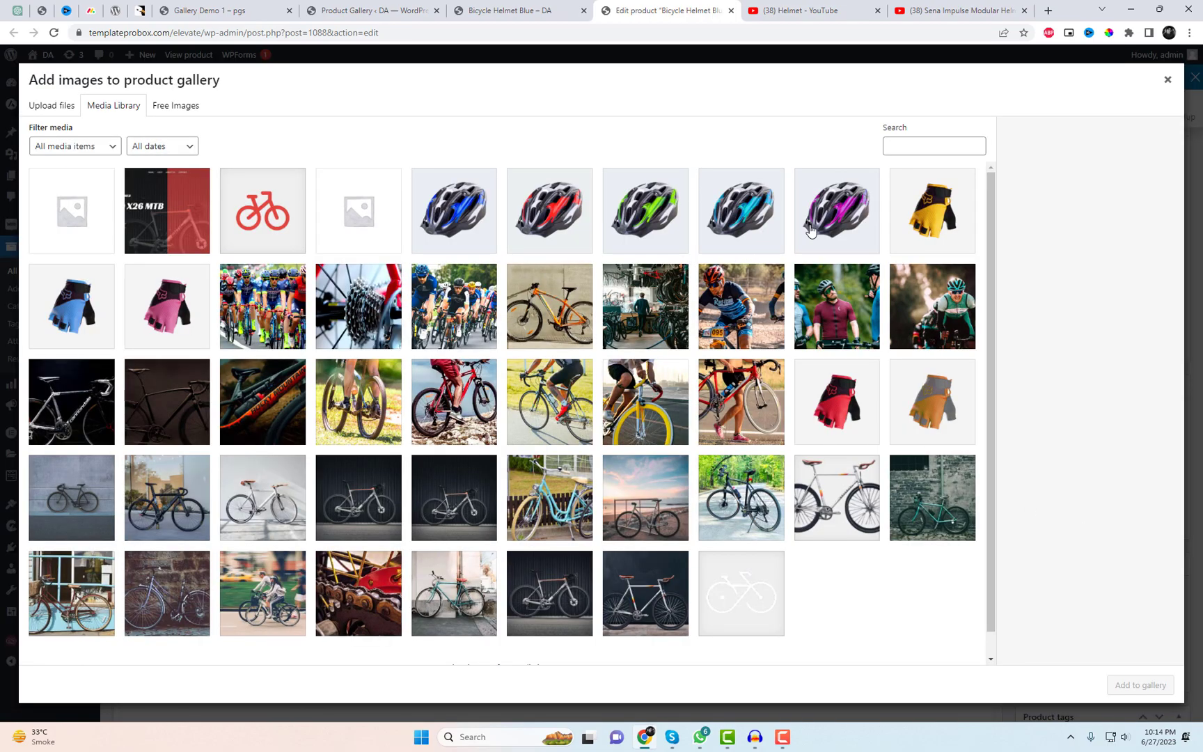
click(836, 210)
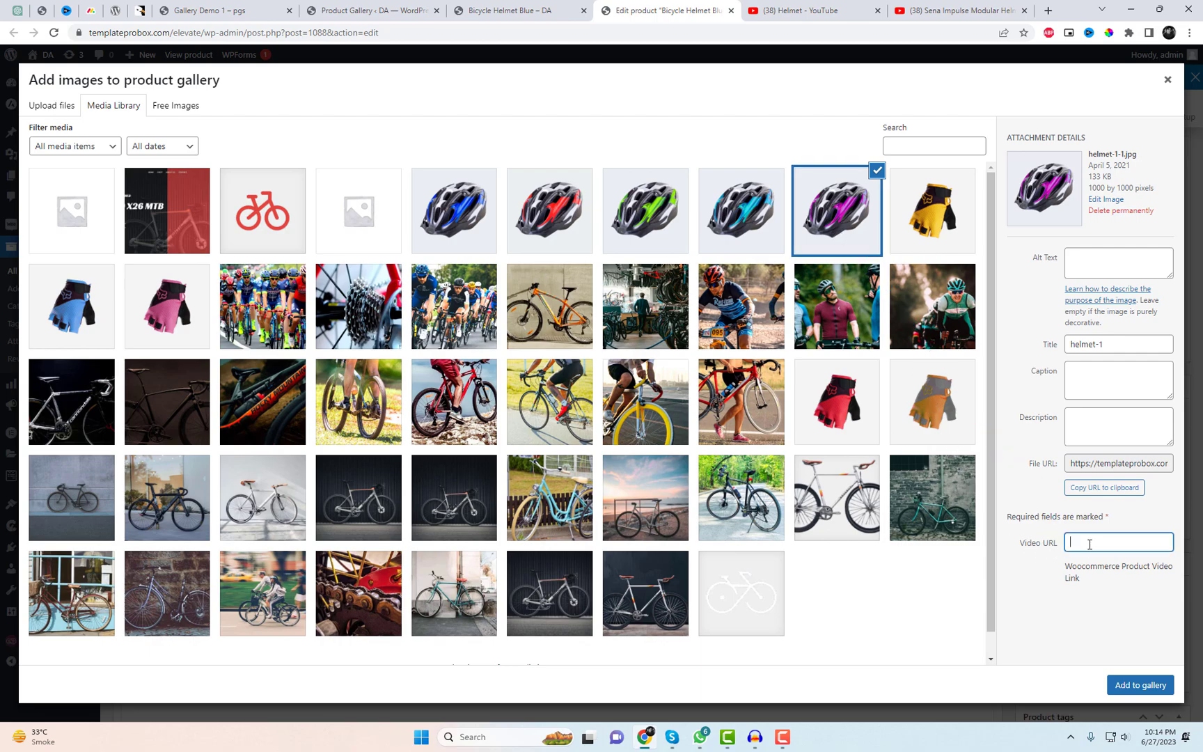
click(1140, 684)
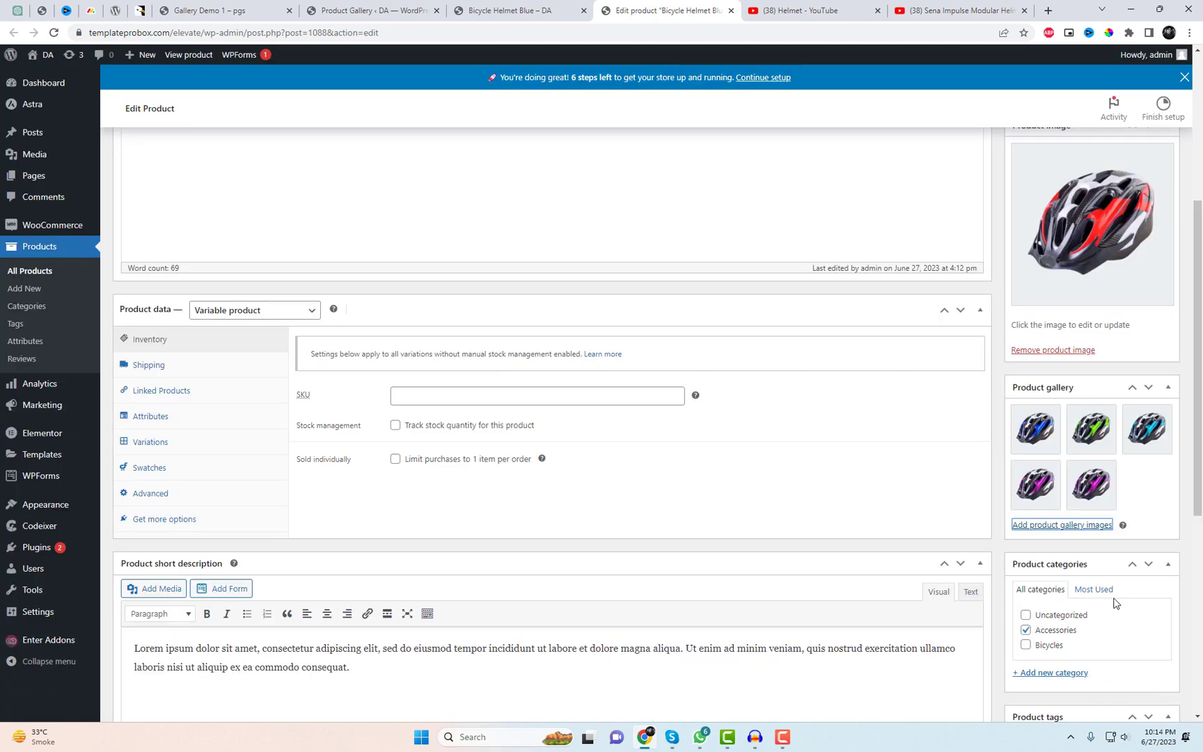
mouse_move(1143, 474)
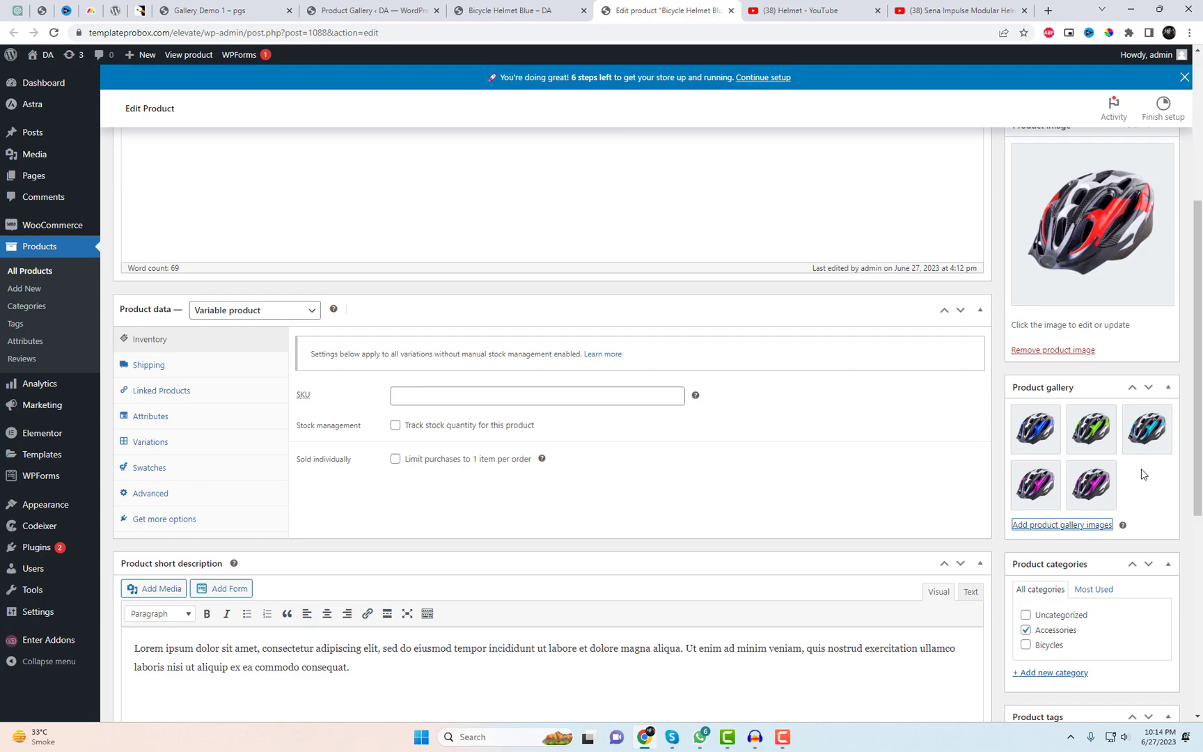
click(1062, 525)
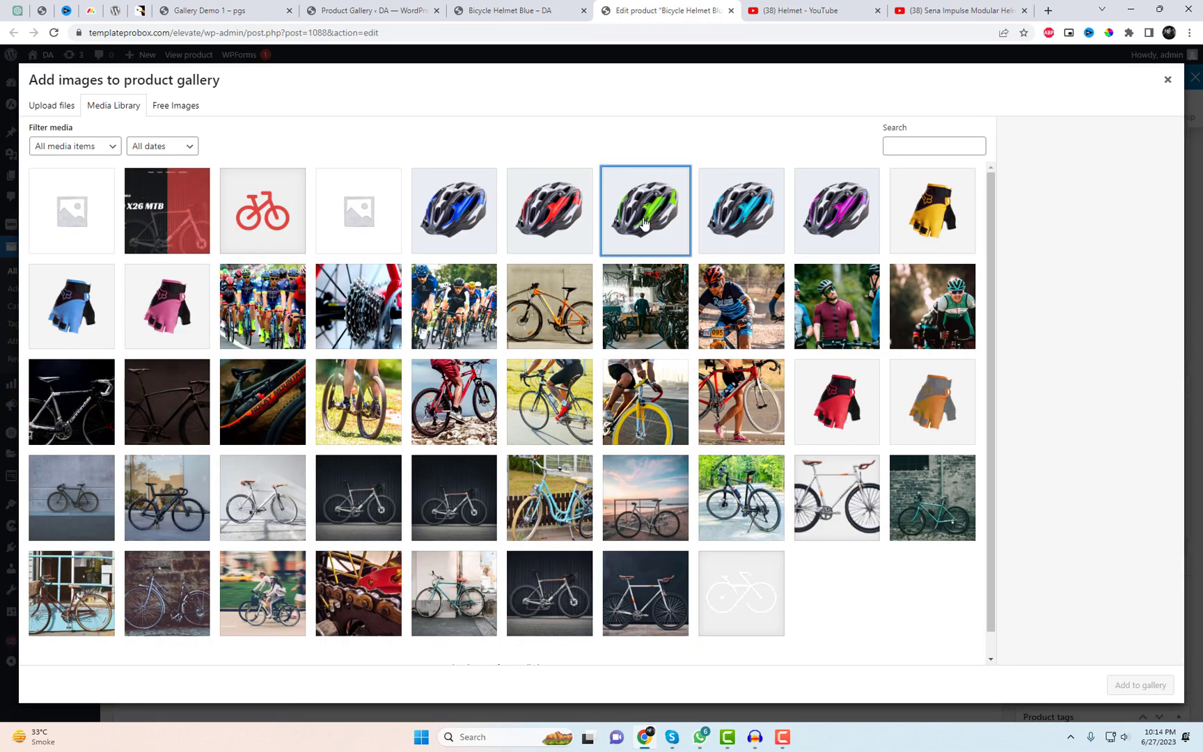
click(645, 211)
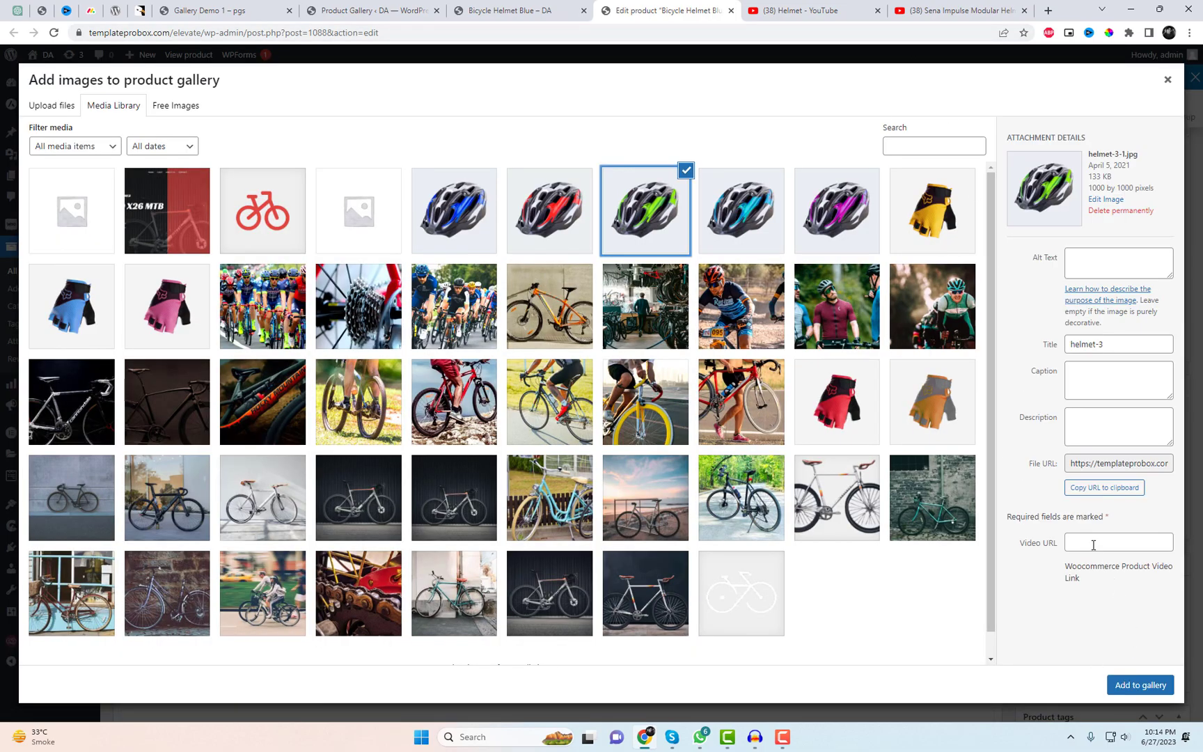
click(1140, 685)
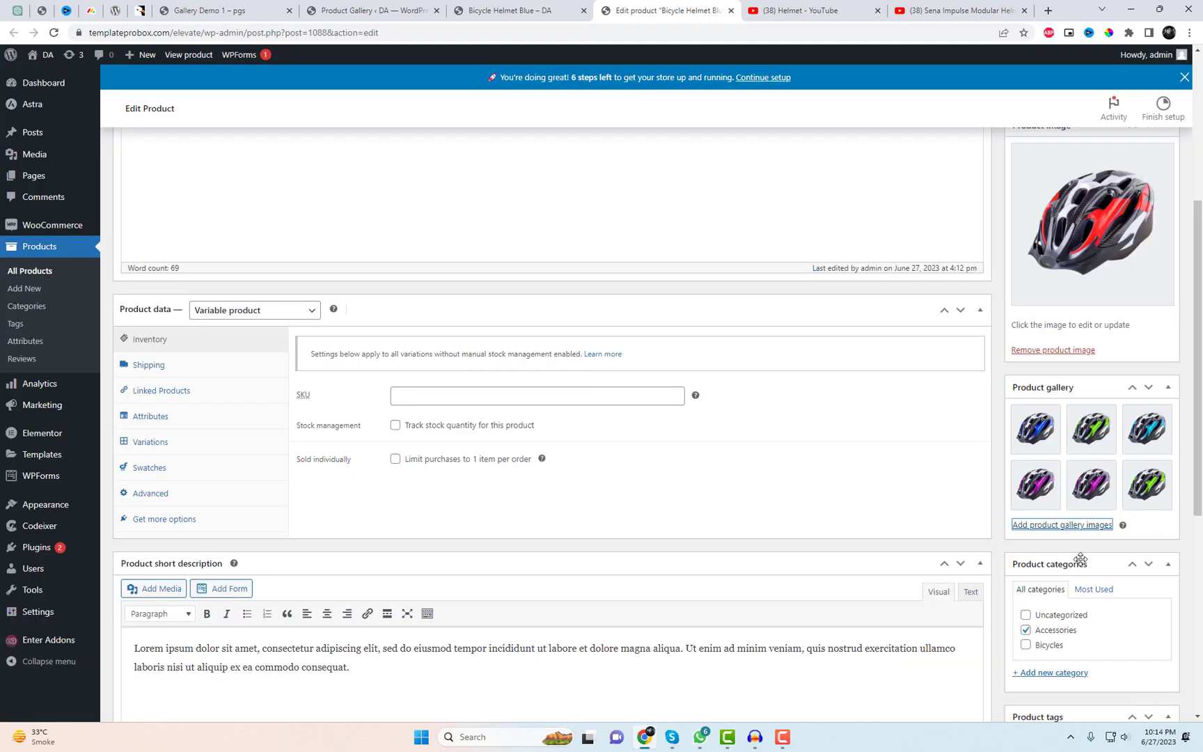
scroll(up, 3)
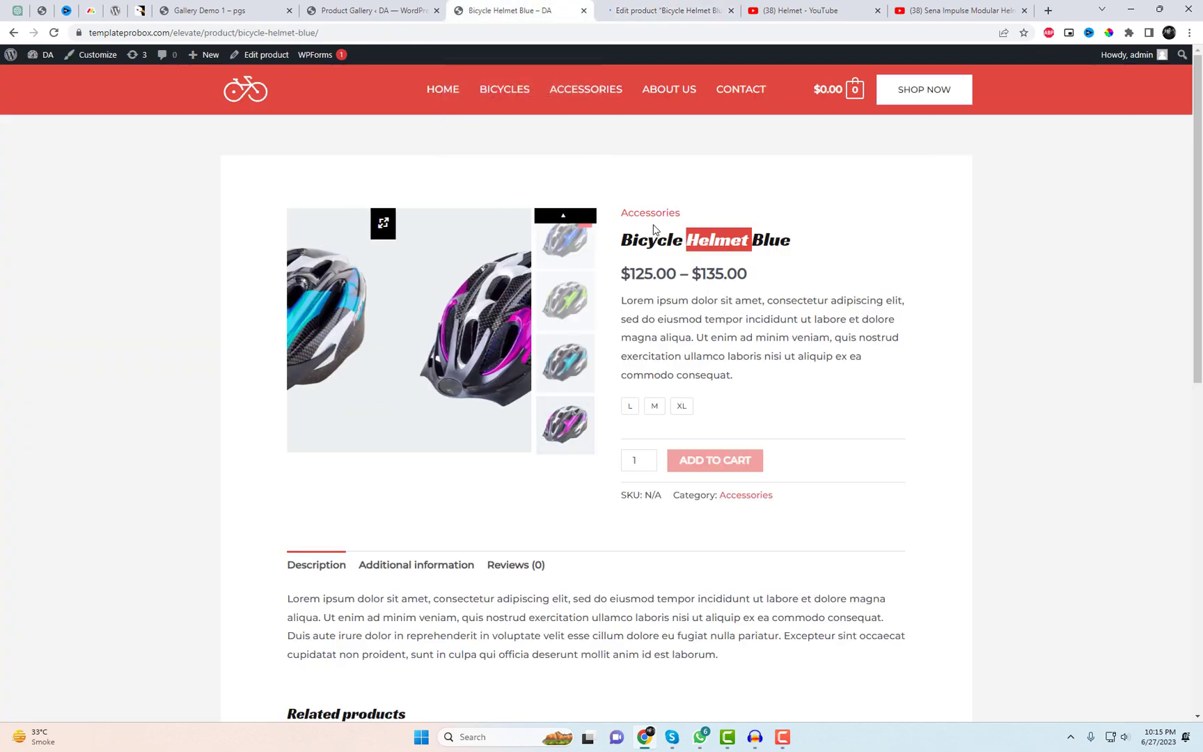
Reload the product page, switch between blue, green and cyan helmets, and play linked videos
click(564, 238)
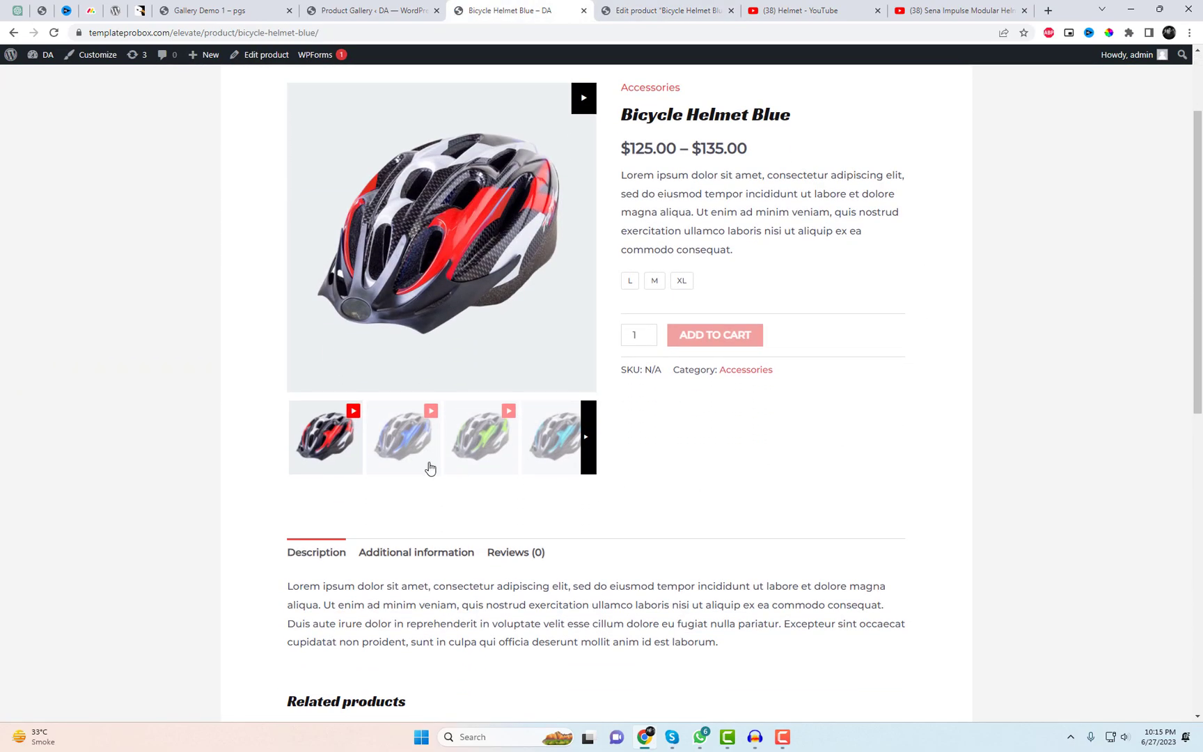
click(403, 437)
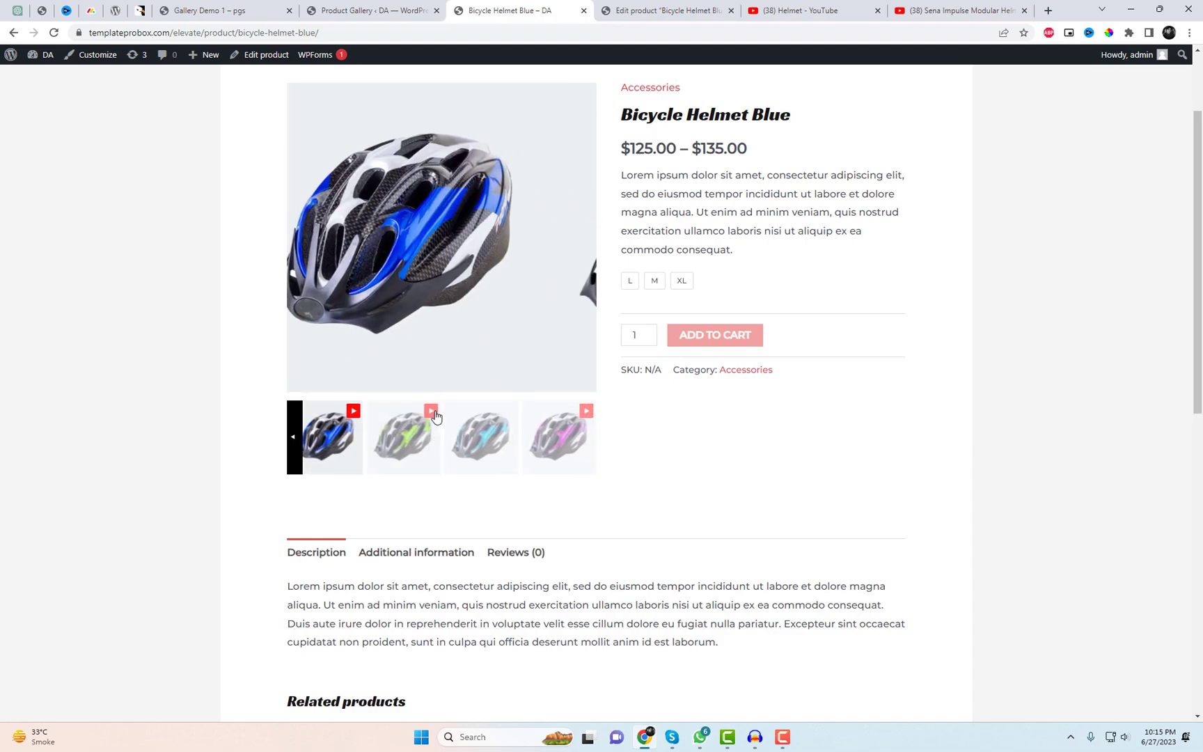
click(403, 436)
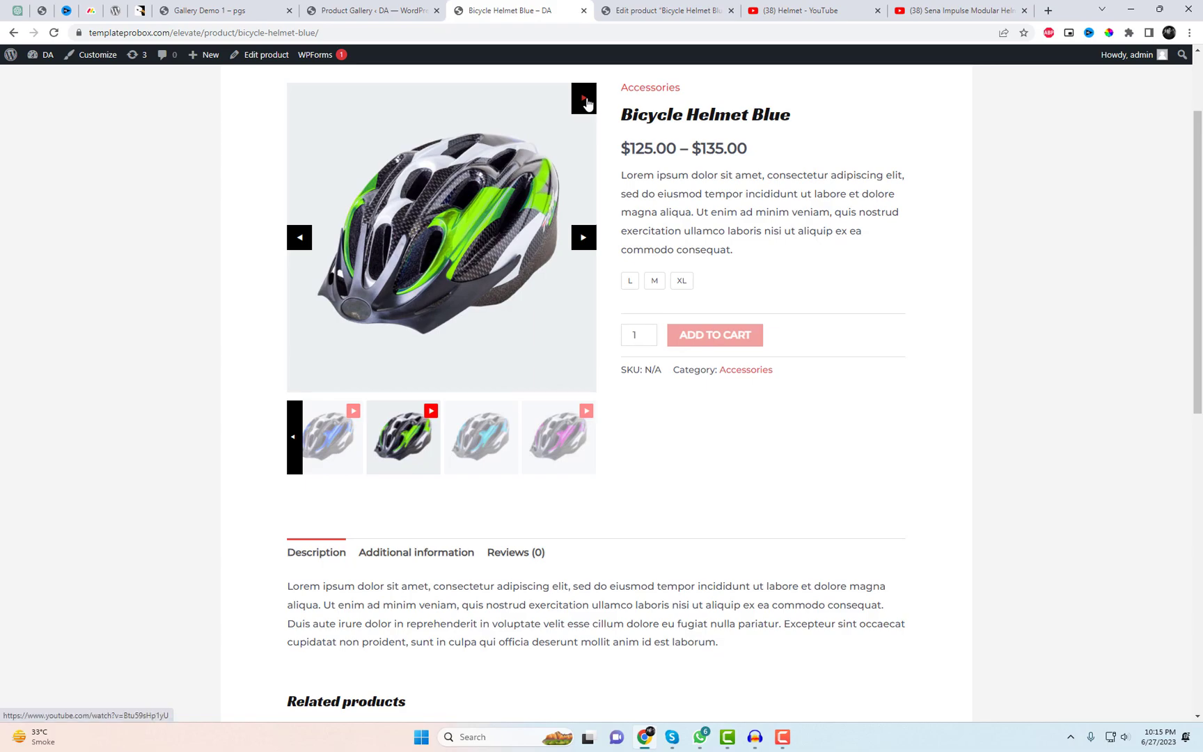
click(583, 98)
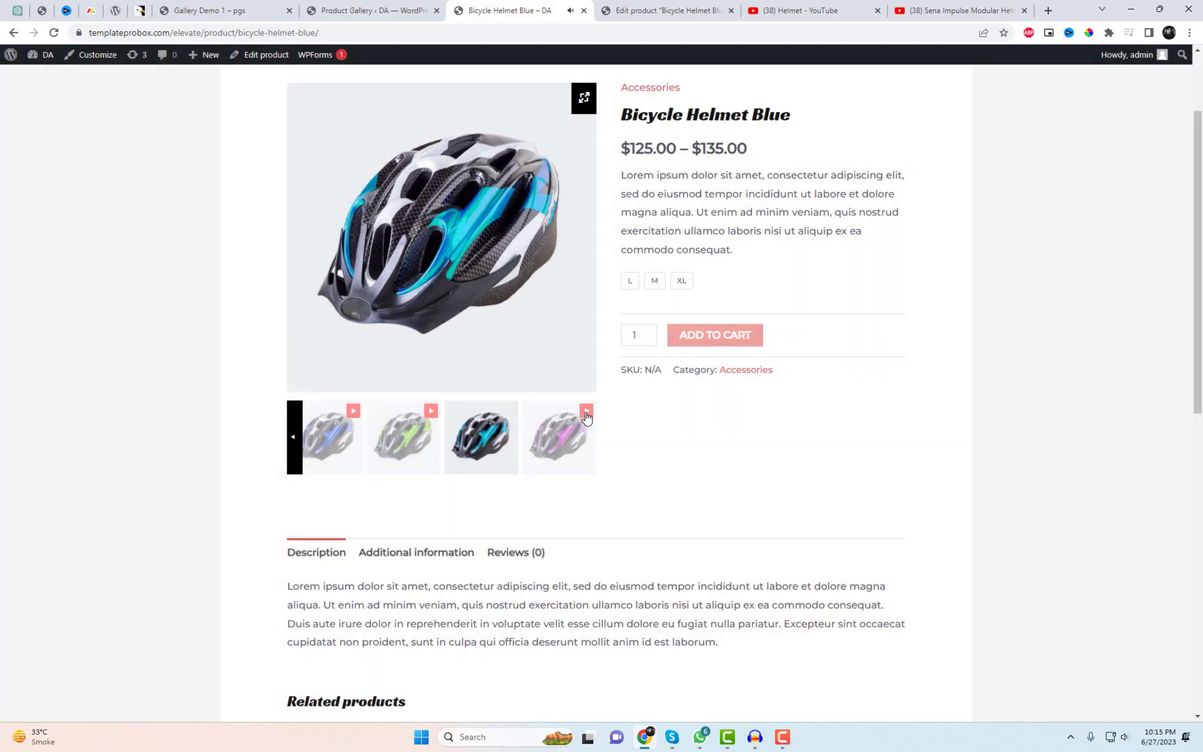
click(403, 437)
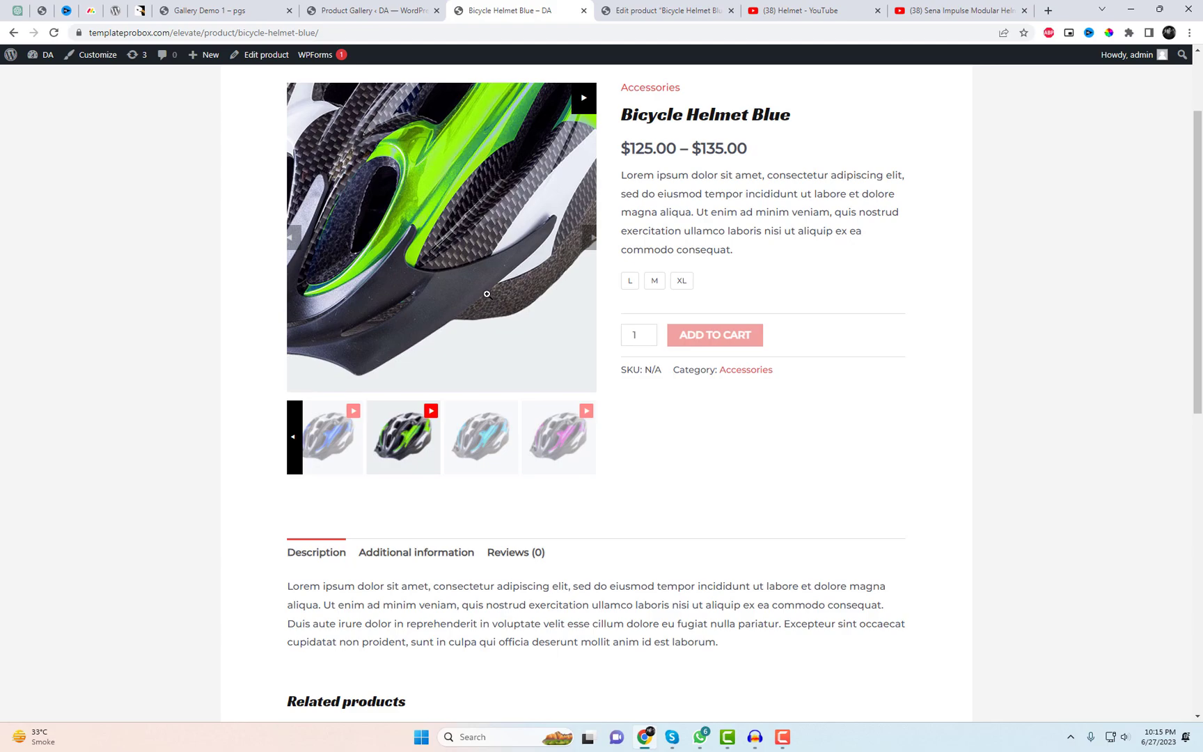
click(480, 436)
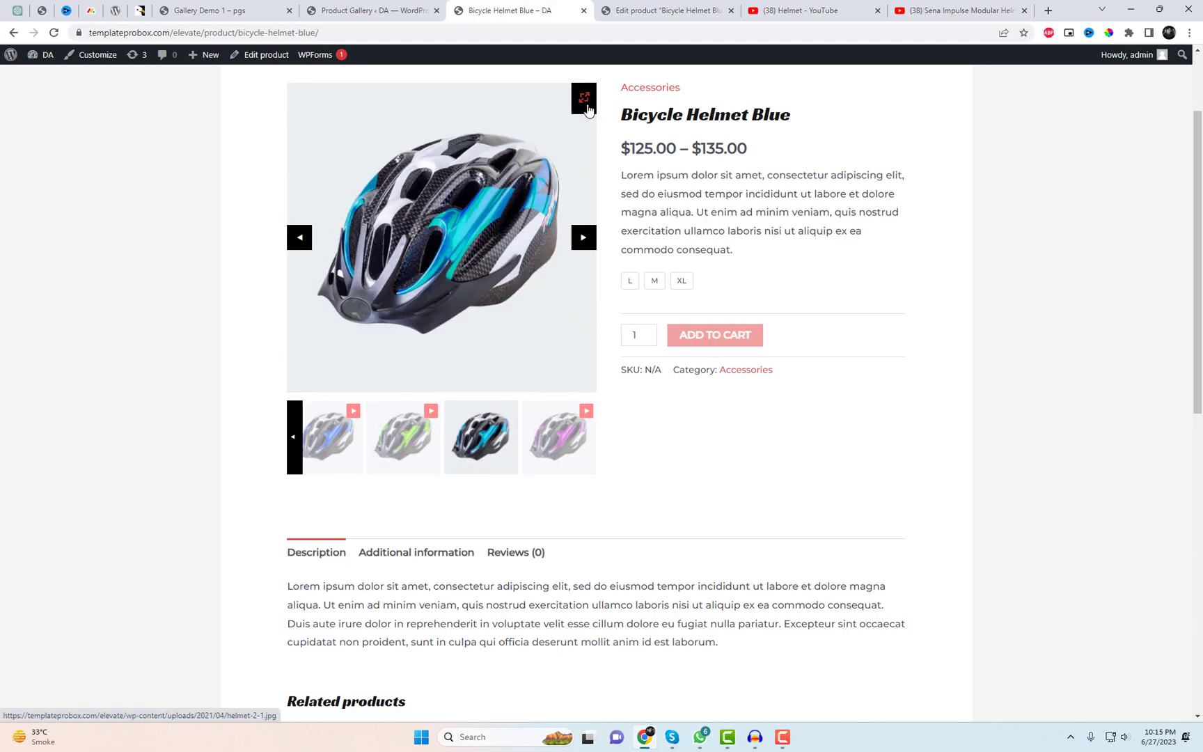
click(584, 98)
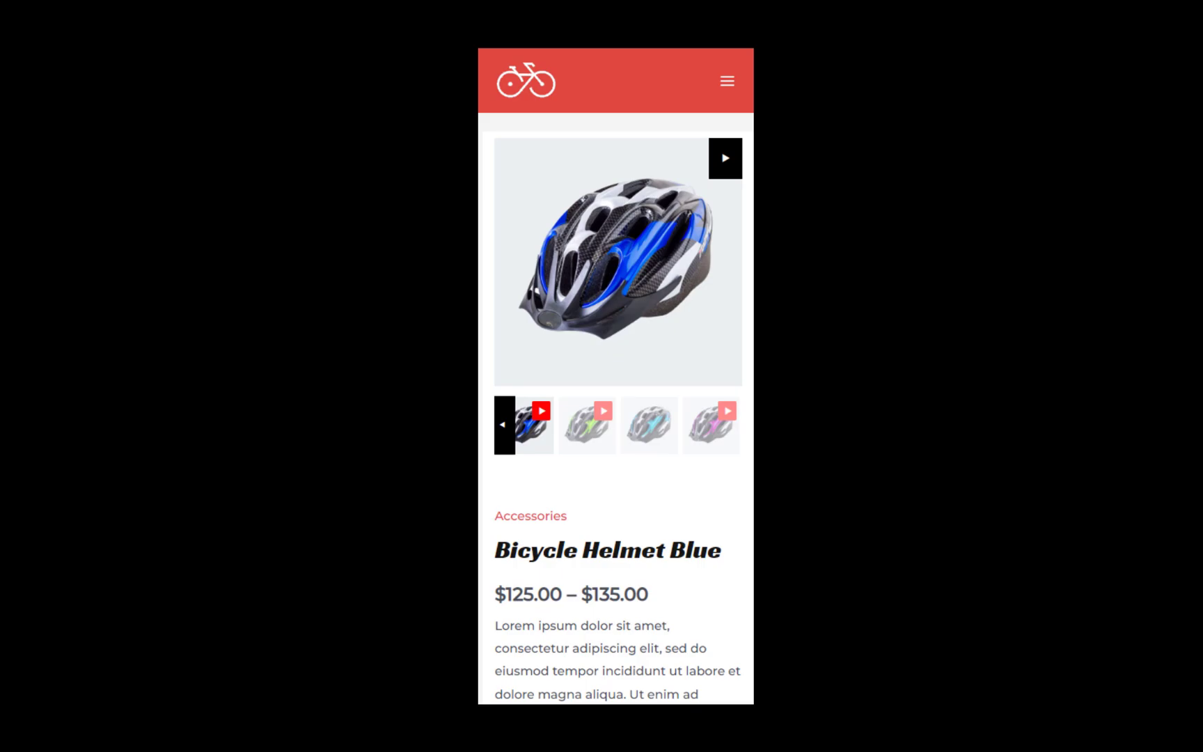
Check the helmet gallery at phone width, with thumbnails below the main image
click(504, 424)
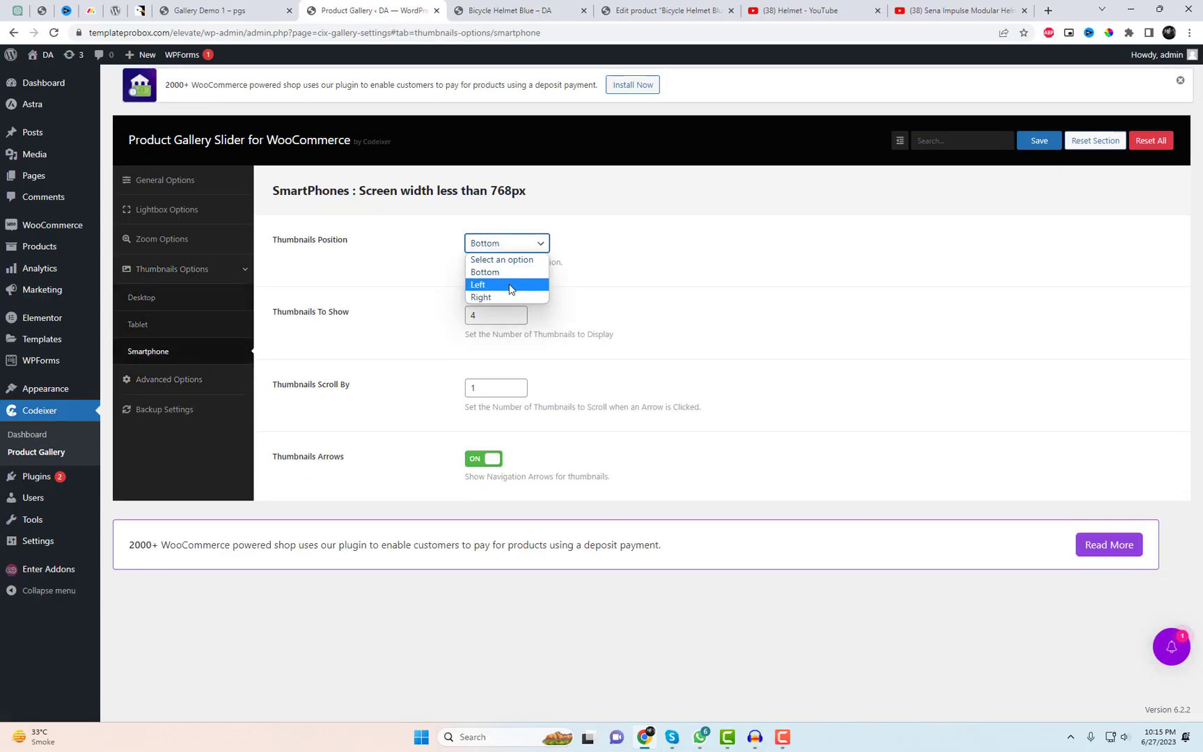
Set smartphone thumbnails to the Left position showing 3, then save and reopen the product page
click(478, 285)
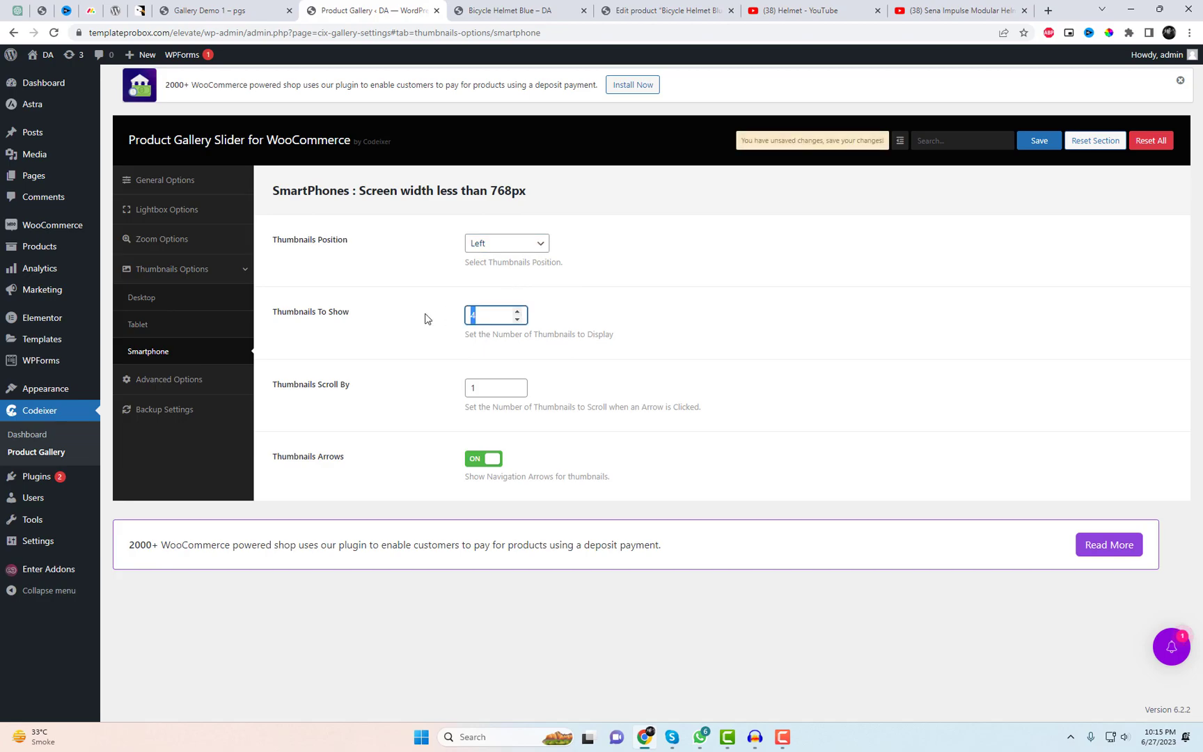
text(3)
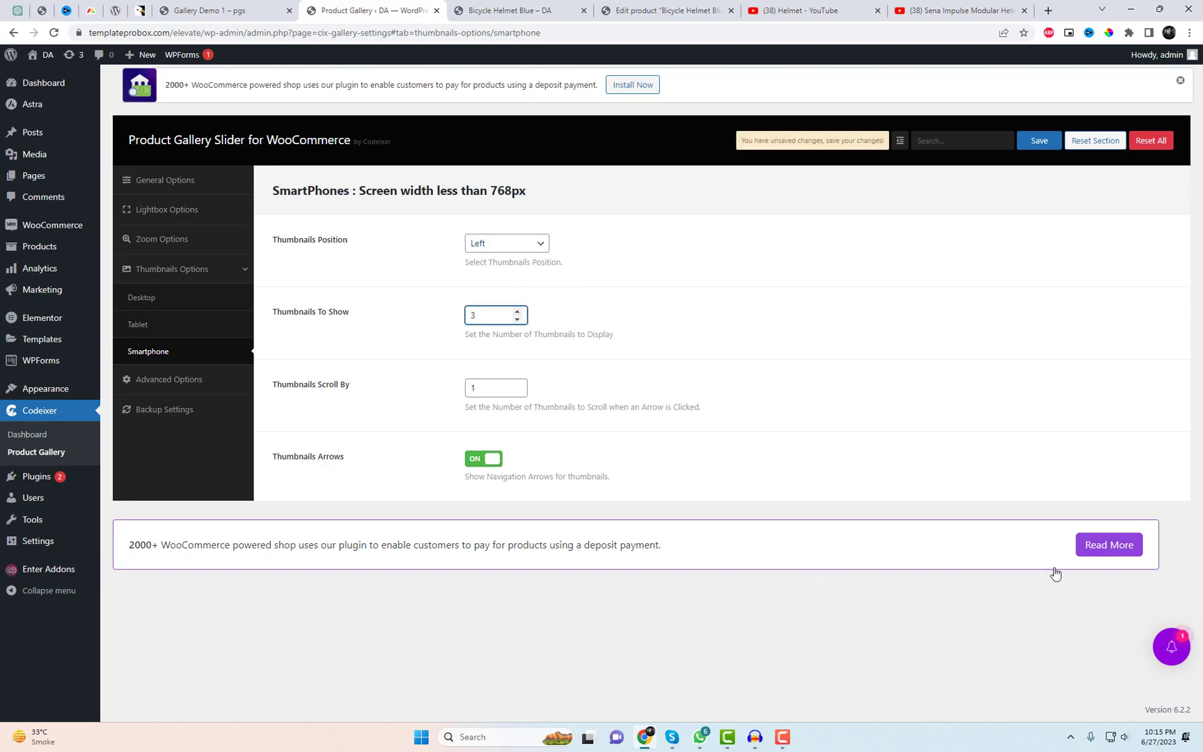
click(1038, 141)
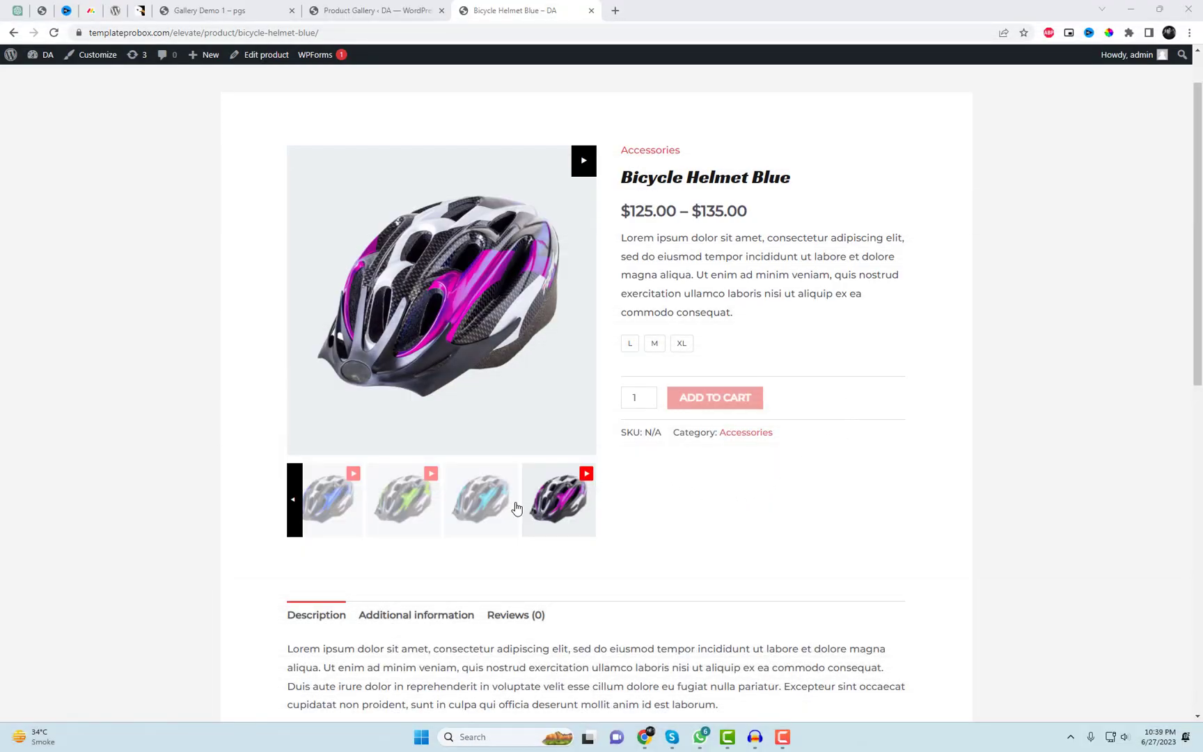
Switch the main image to cyan, then purple, and play the purple helmet's video
click(482, 499)
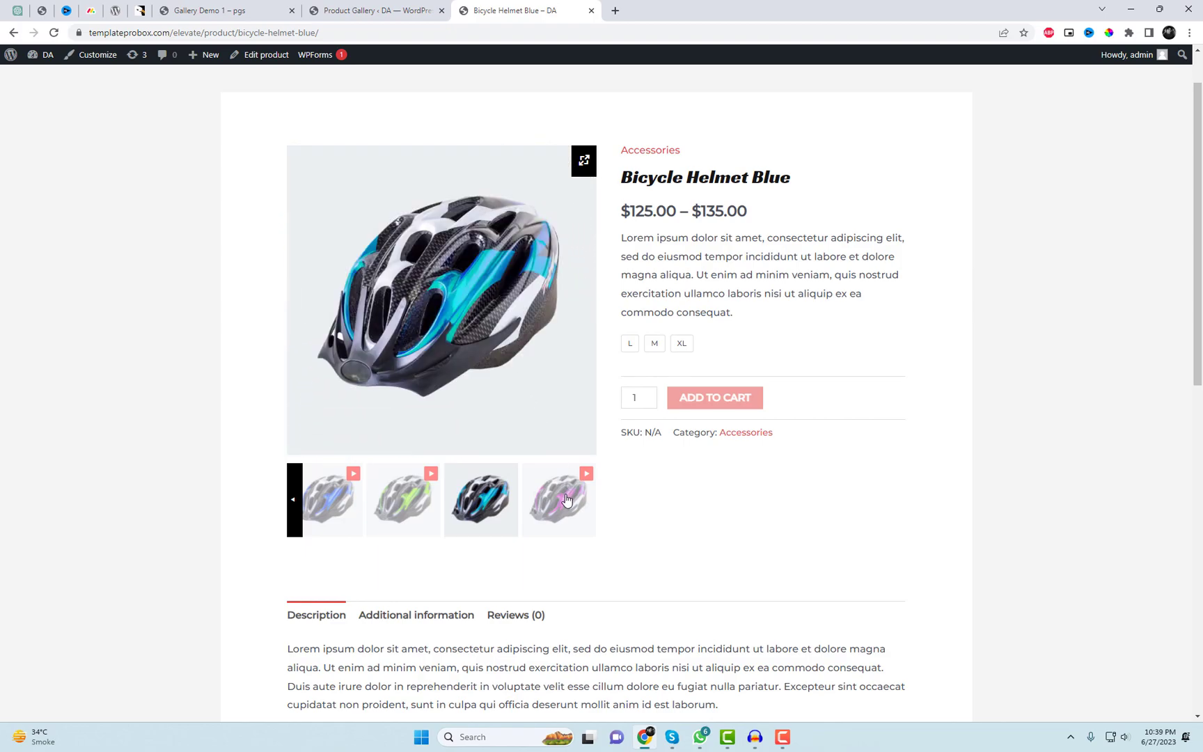
click(558, 500)
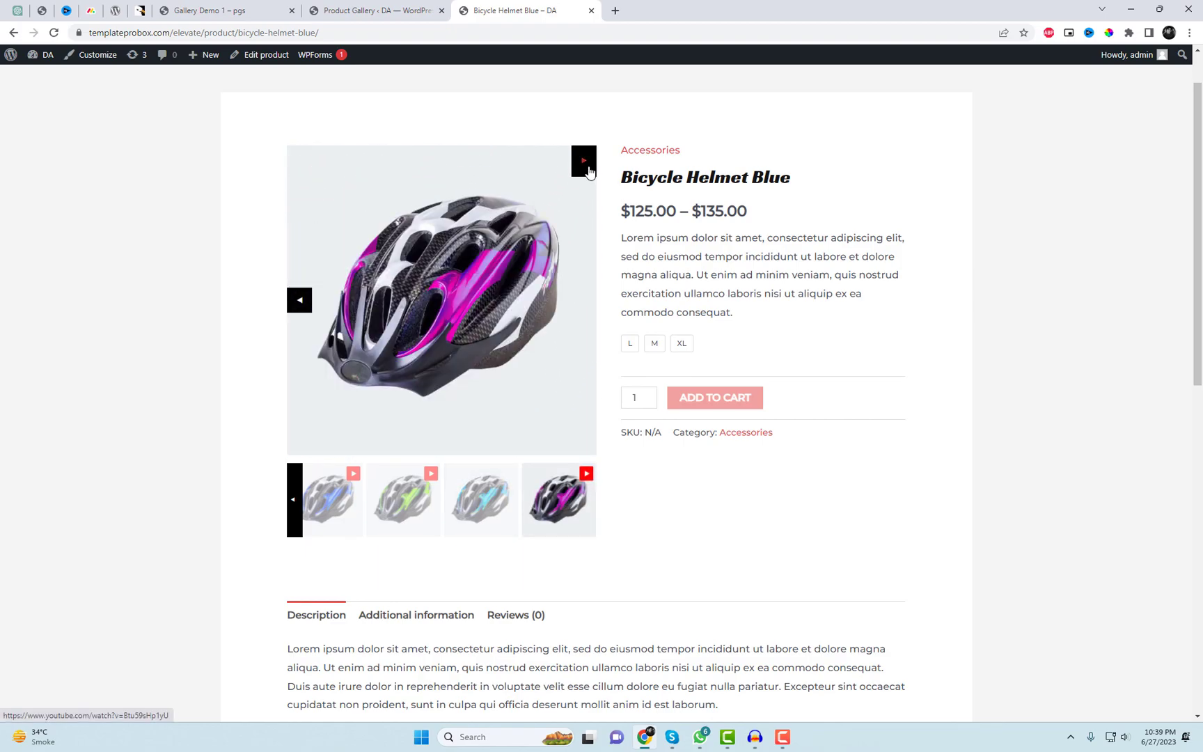
click(583, 160)
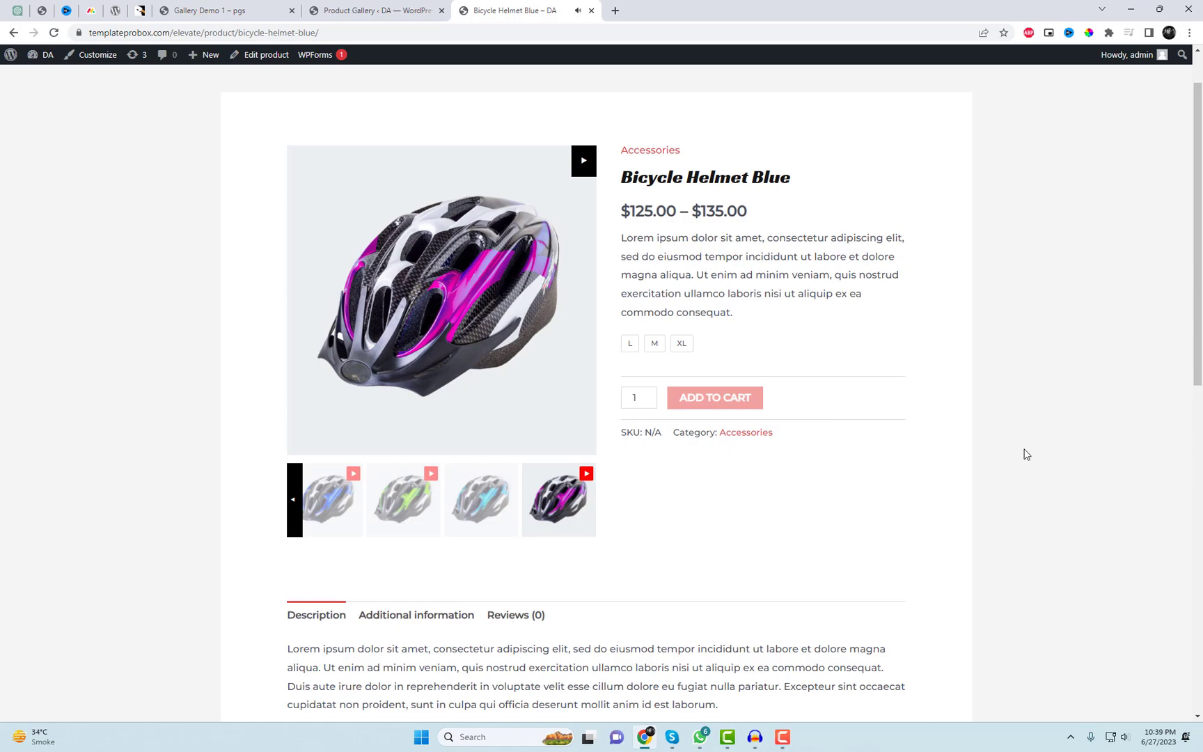
mouse_move(311, 569)
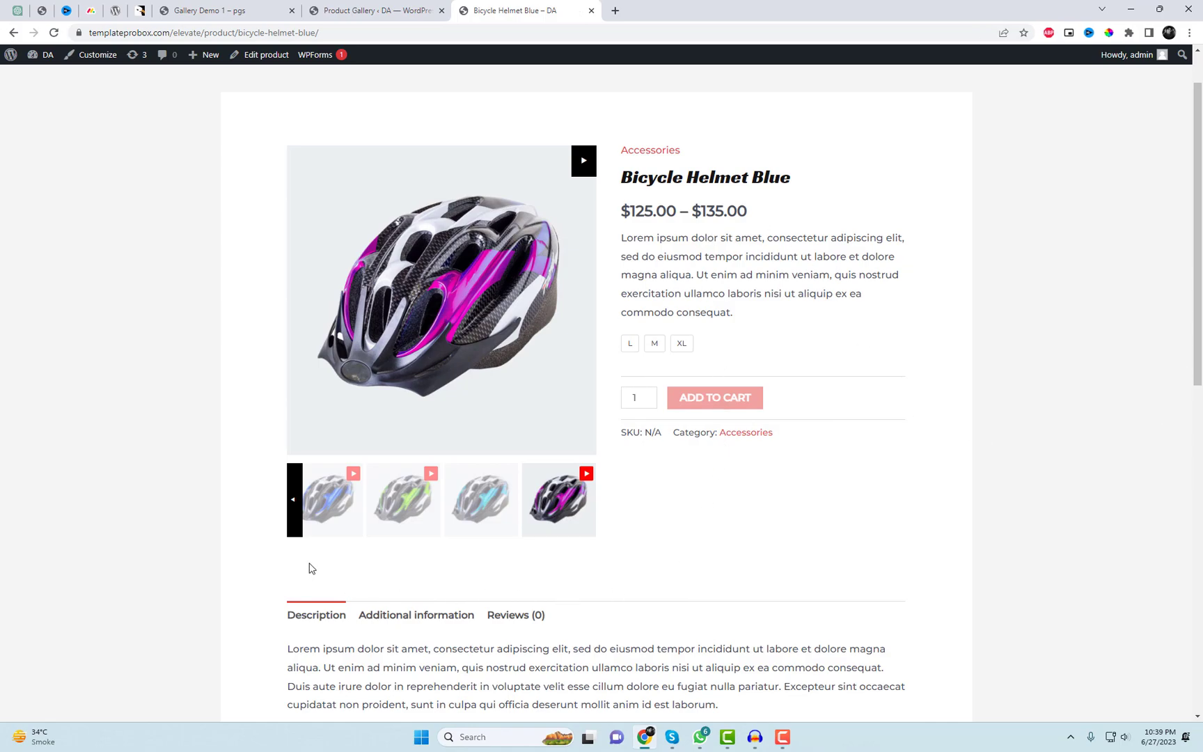
mouse_move(1043, 467)
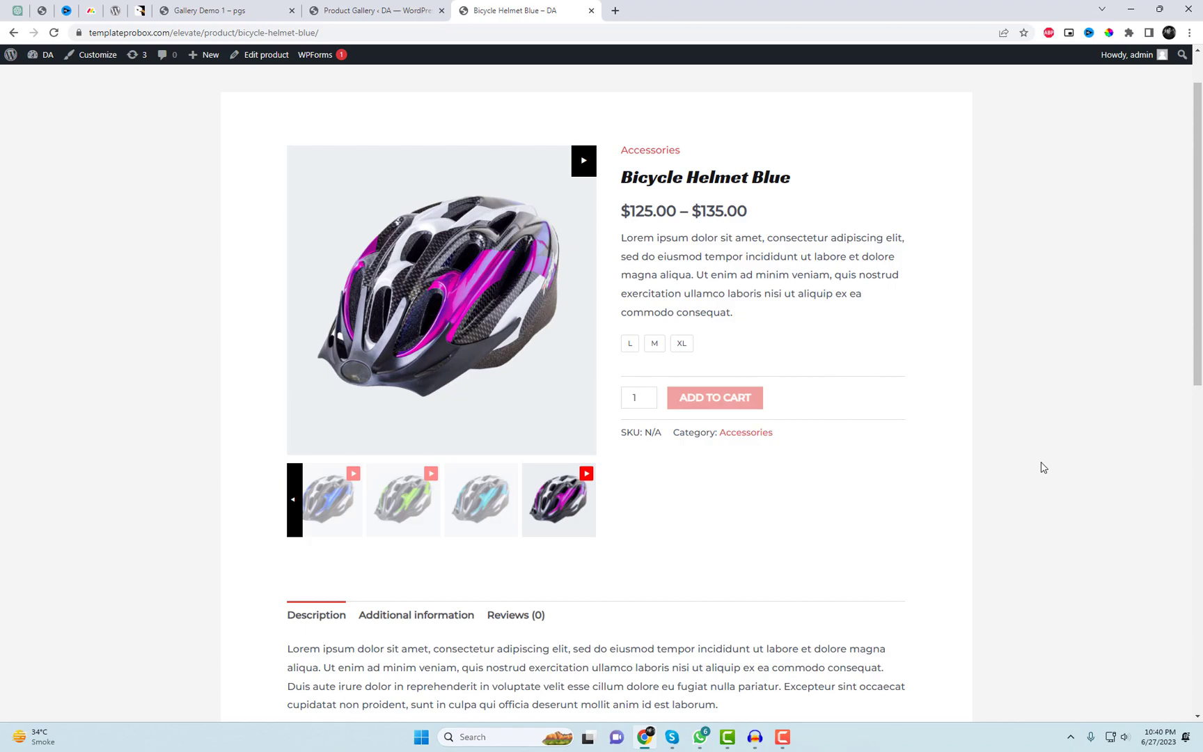
scroll(up, 3)
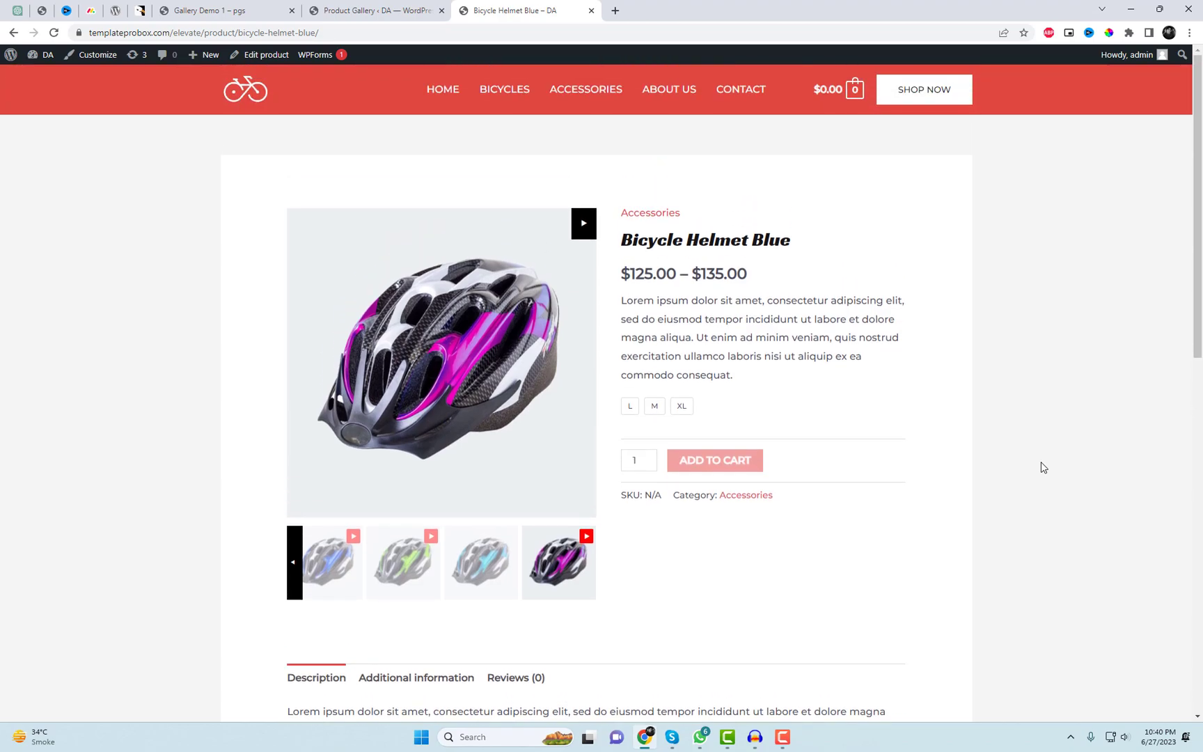